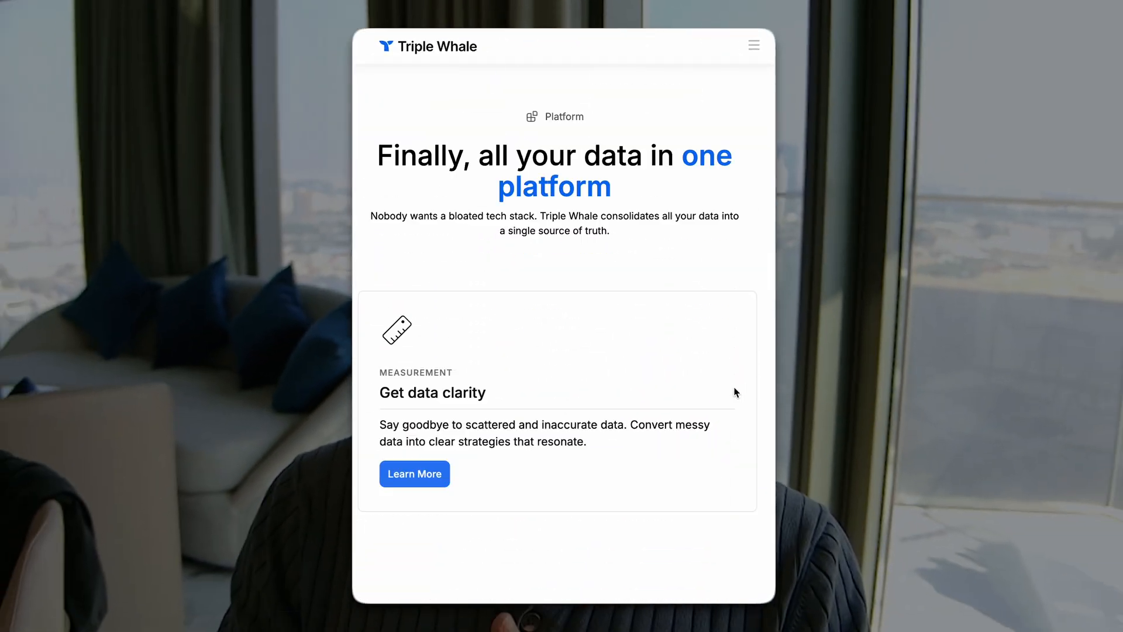
- Toggle the dashboard's Full Width layout off and back on, then try the 4-column grid
scroll(down, 3)
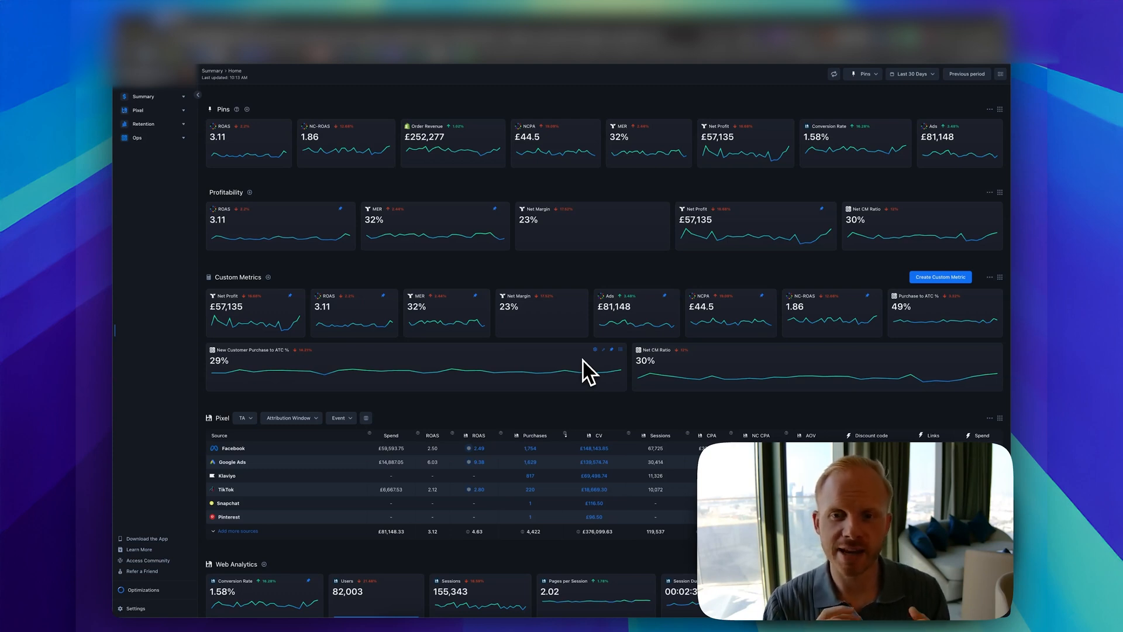
mouse_move(605, 373)
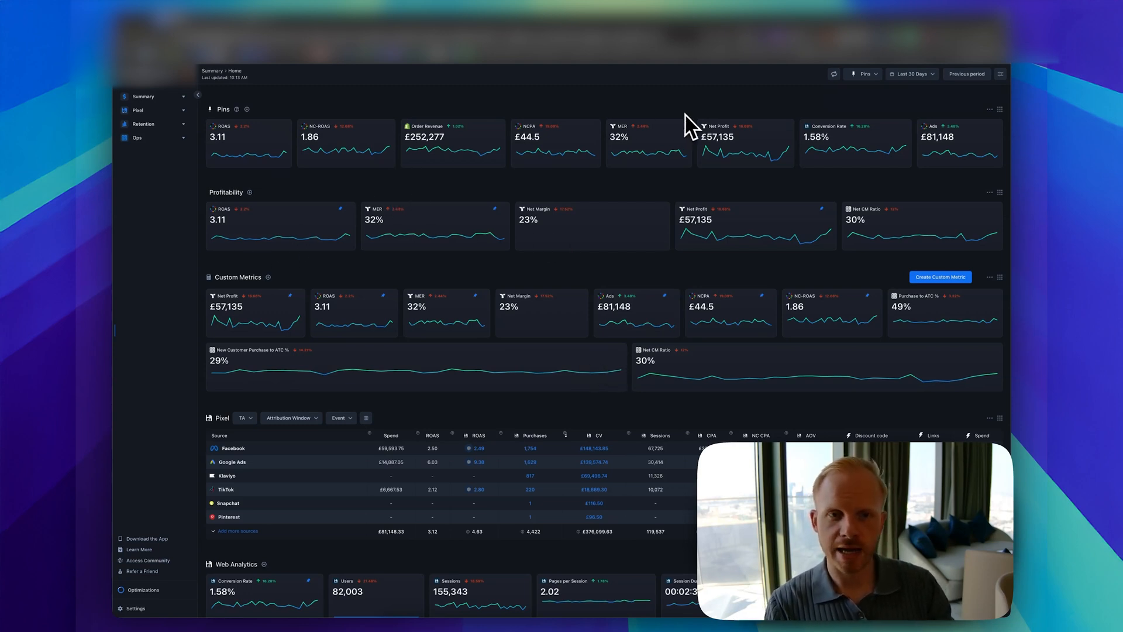
mouse_move(1006, 86)
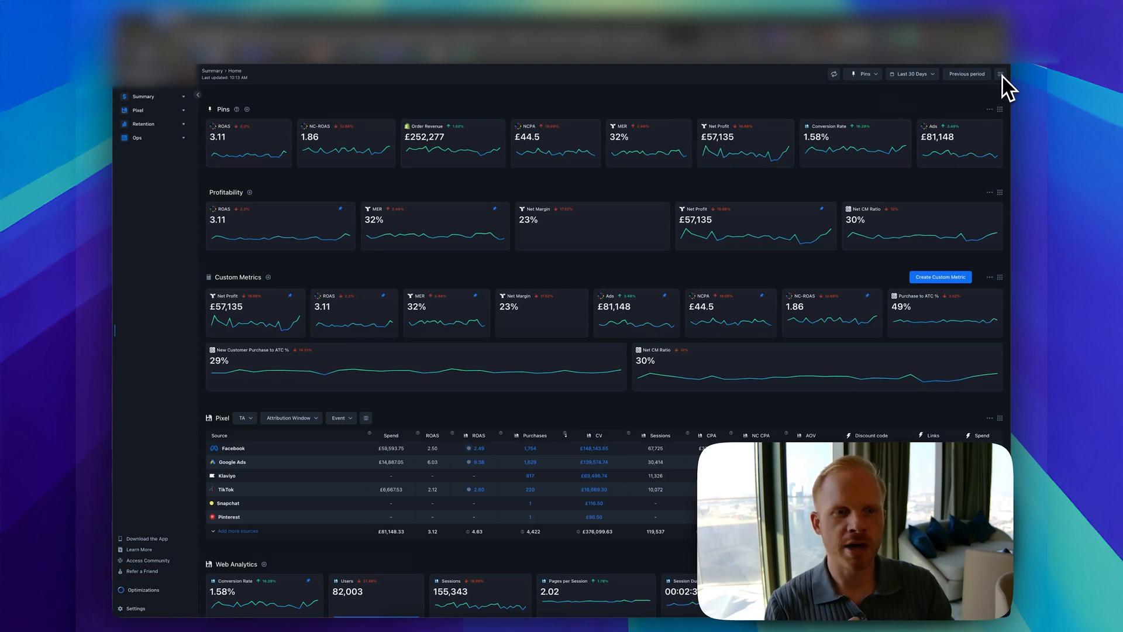
mouse_move(987, 125)
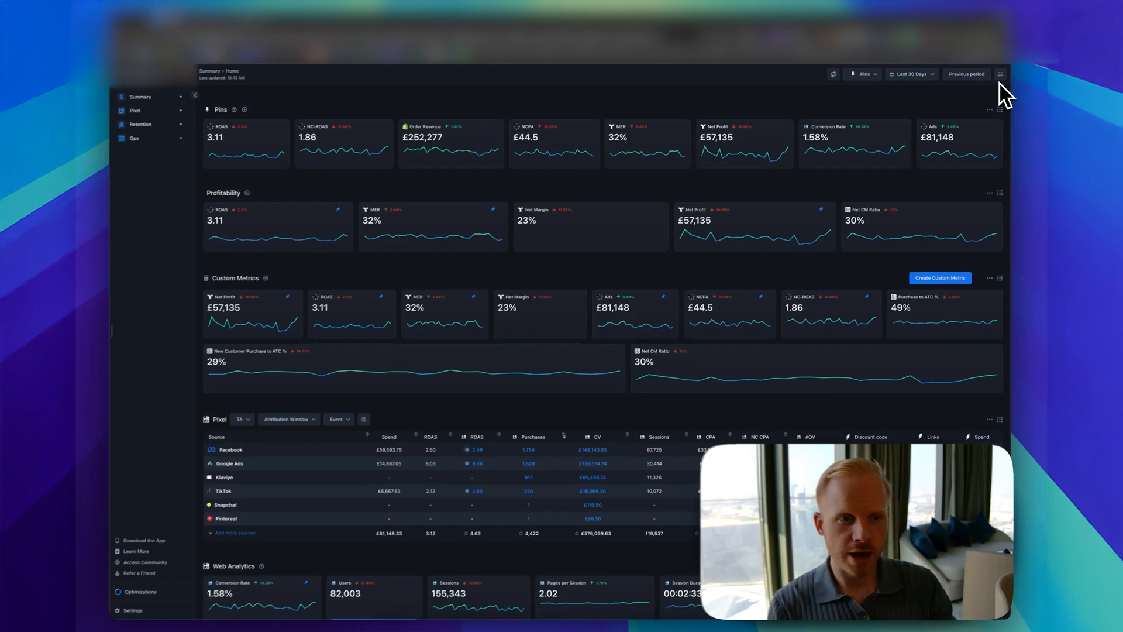
click(999, 74)
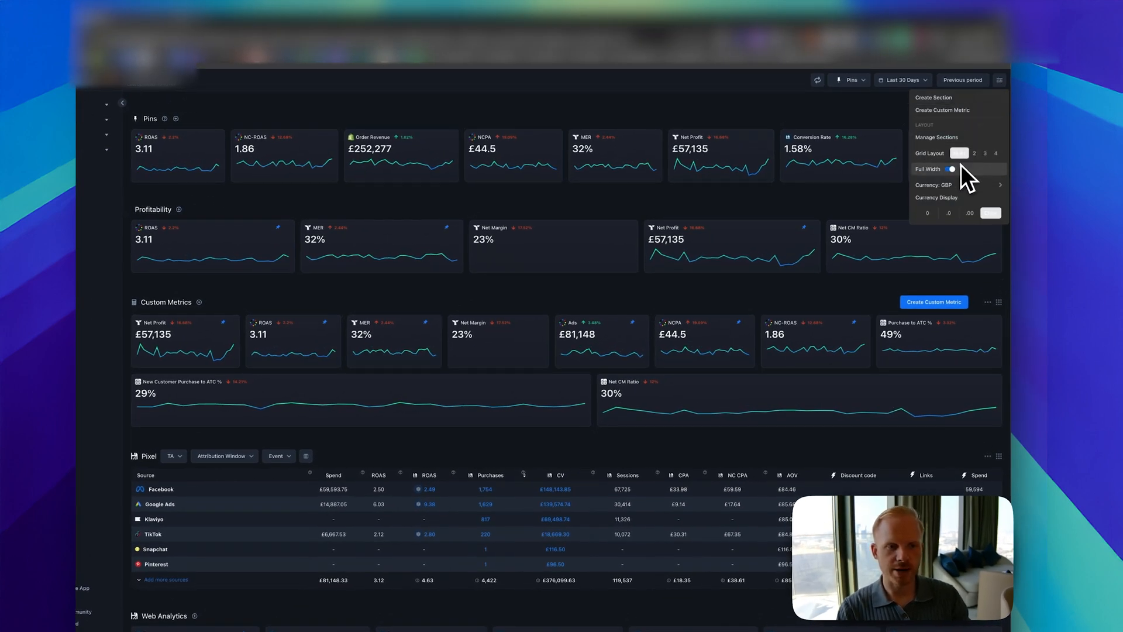
click(984, 153)
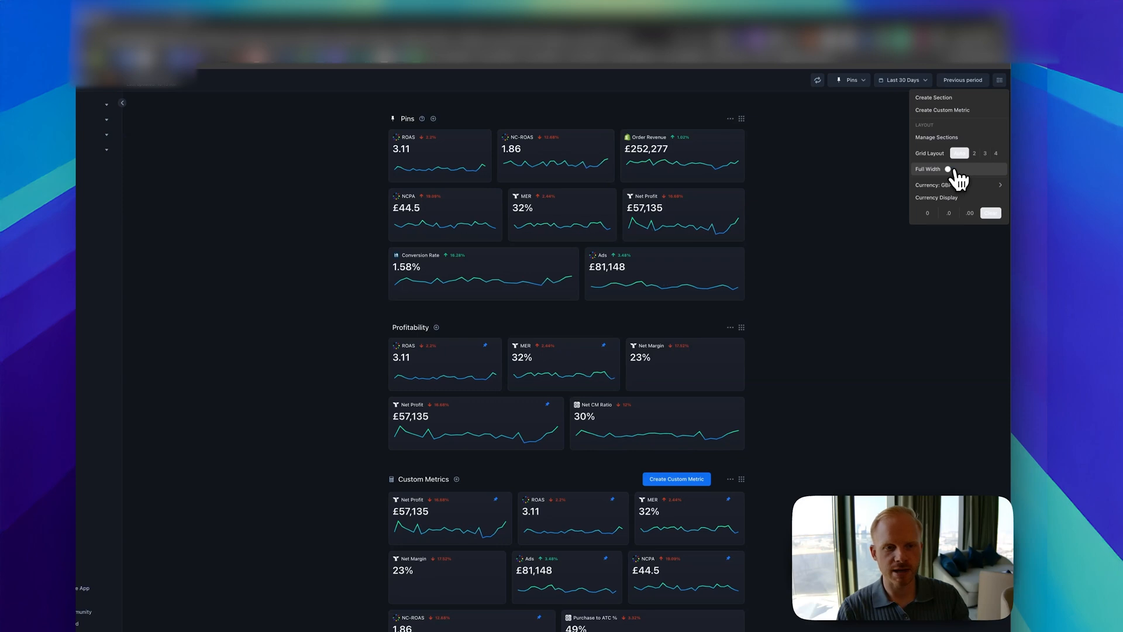
click(947, 169)
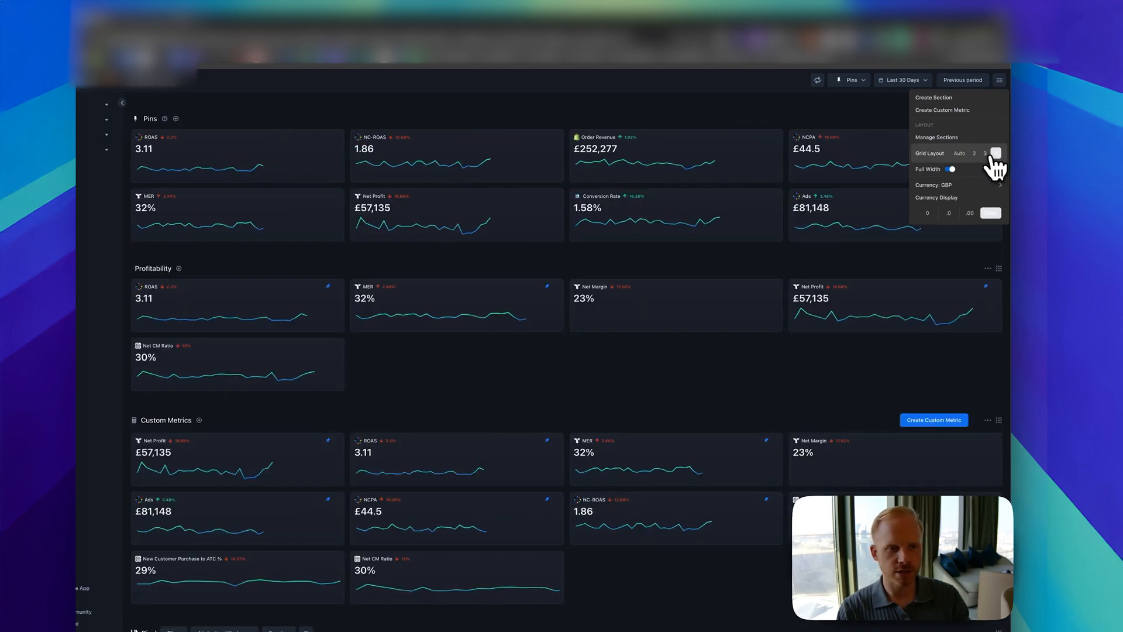
click(959, 153)
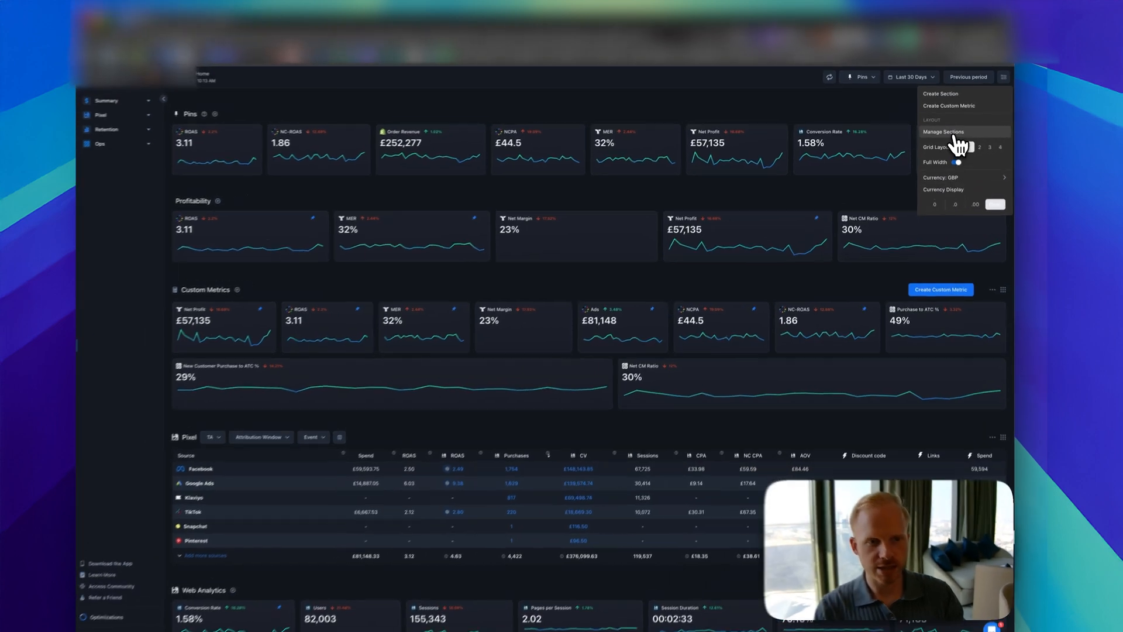
- Open Manage Sections to bring up the Customize Summary section list
click(944, 132)
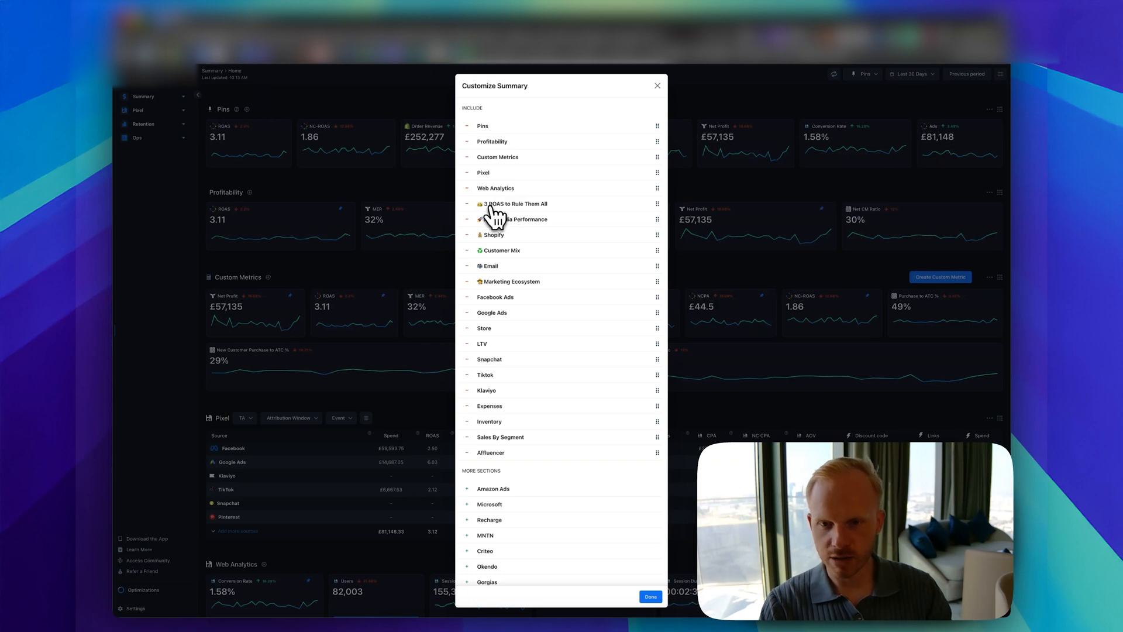
mouse_move(478, 245)
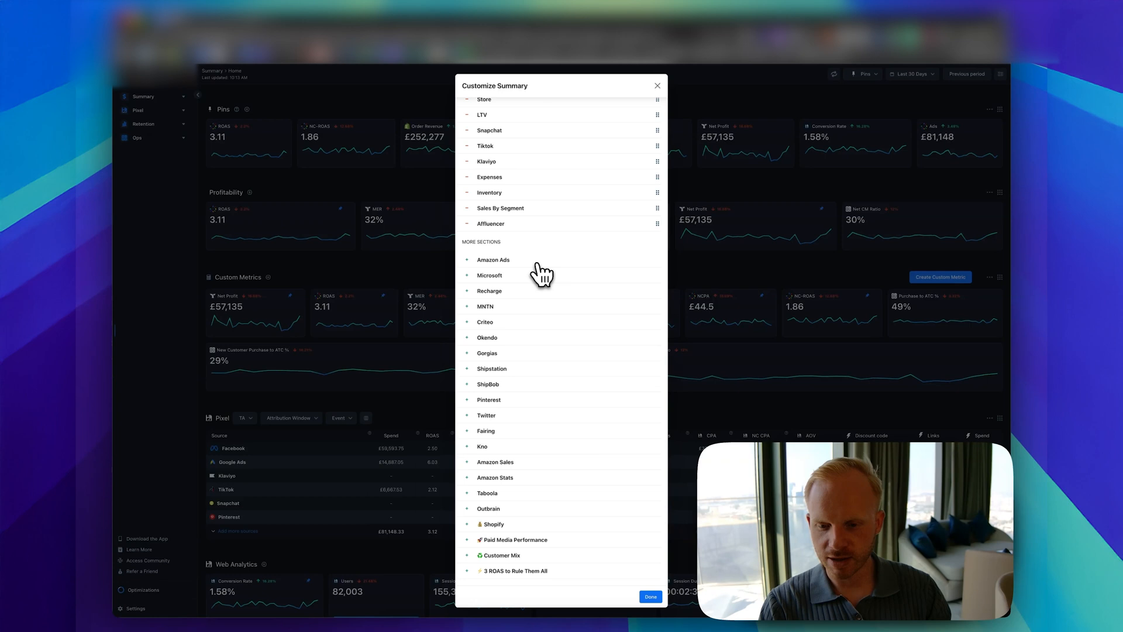
mouse_move(542, 577)
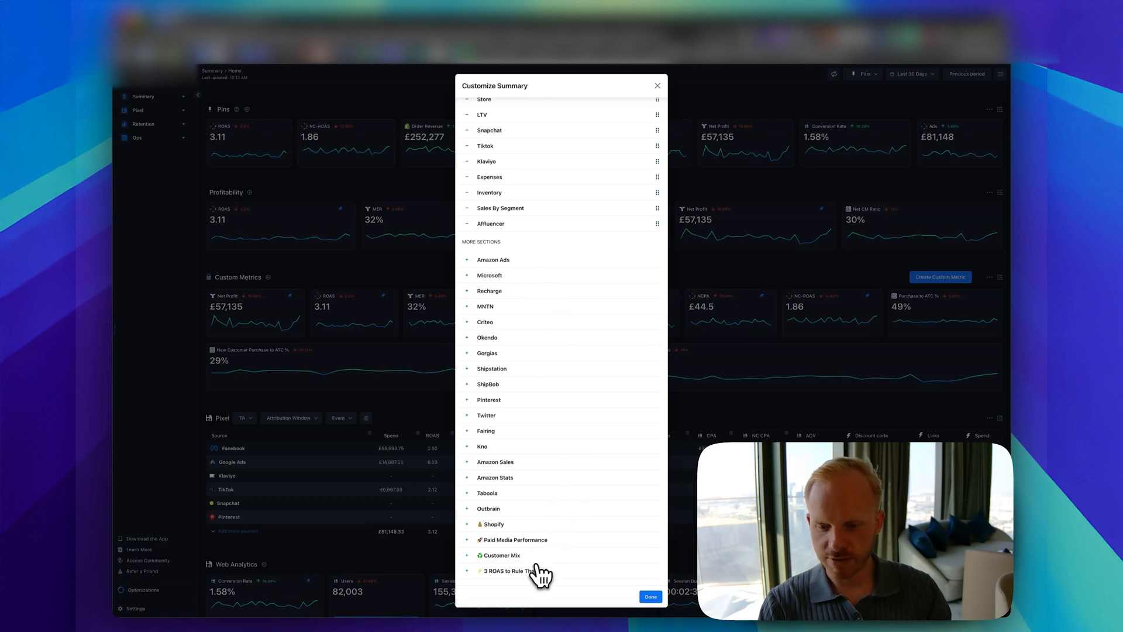
mouse_move(502, 512)
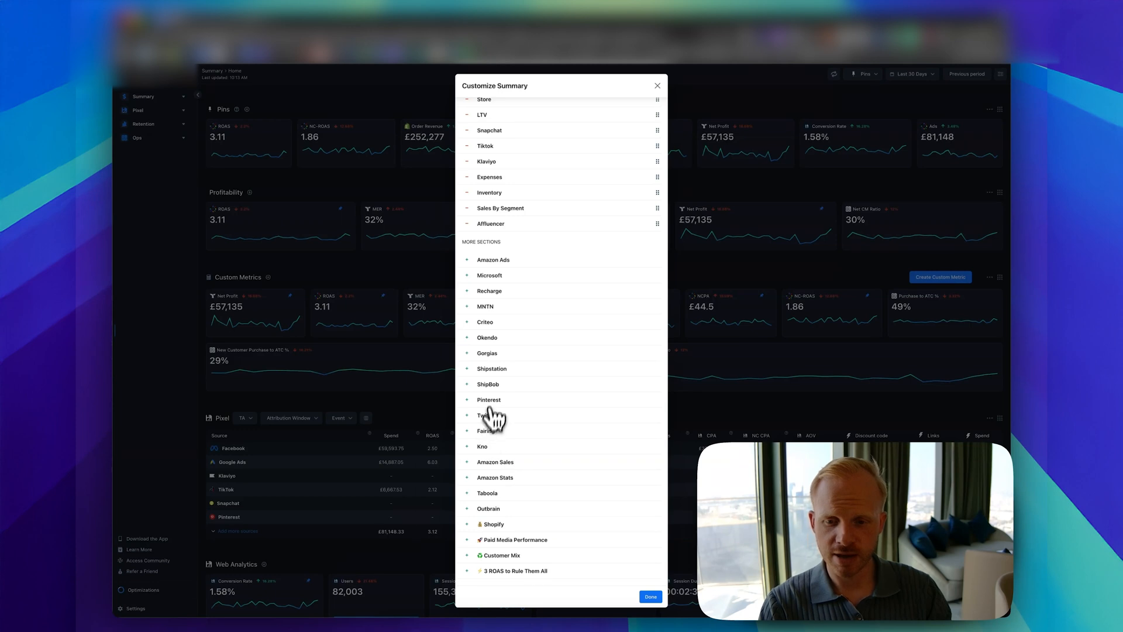
mouse_move(494, 378)
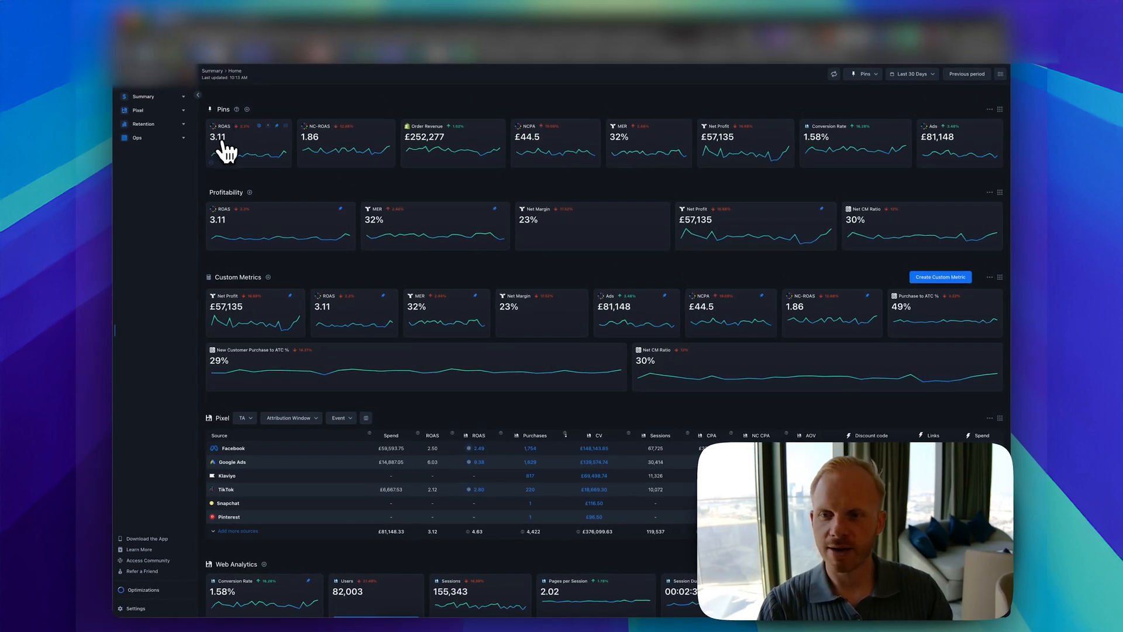
mouse_move(492, 145)
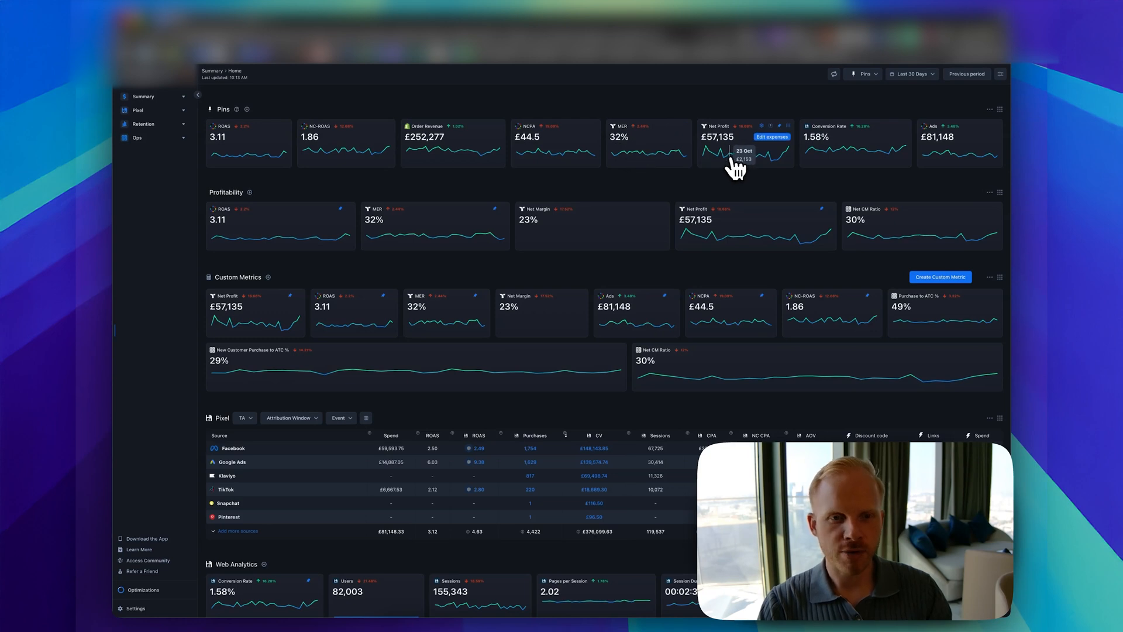
mouse_move(830, 159)
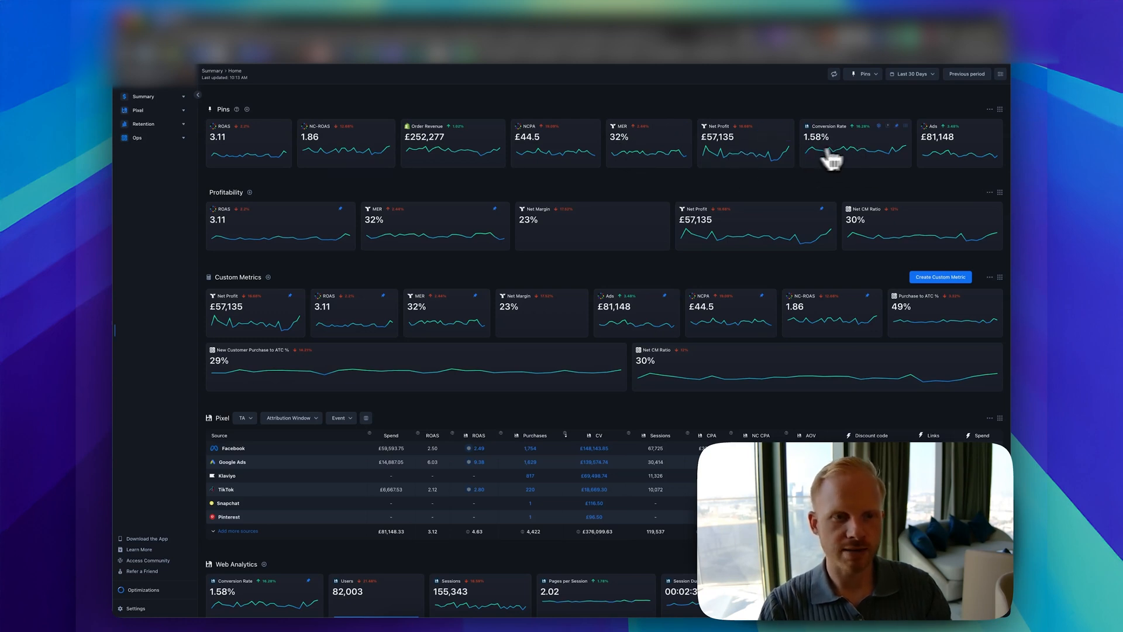
mouse_move(603, 223)
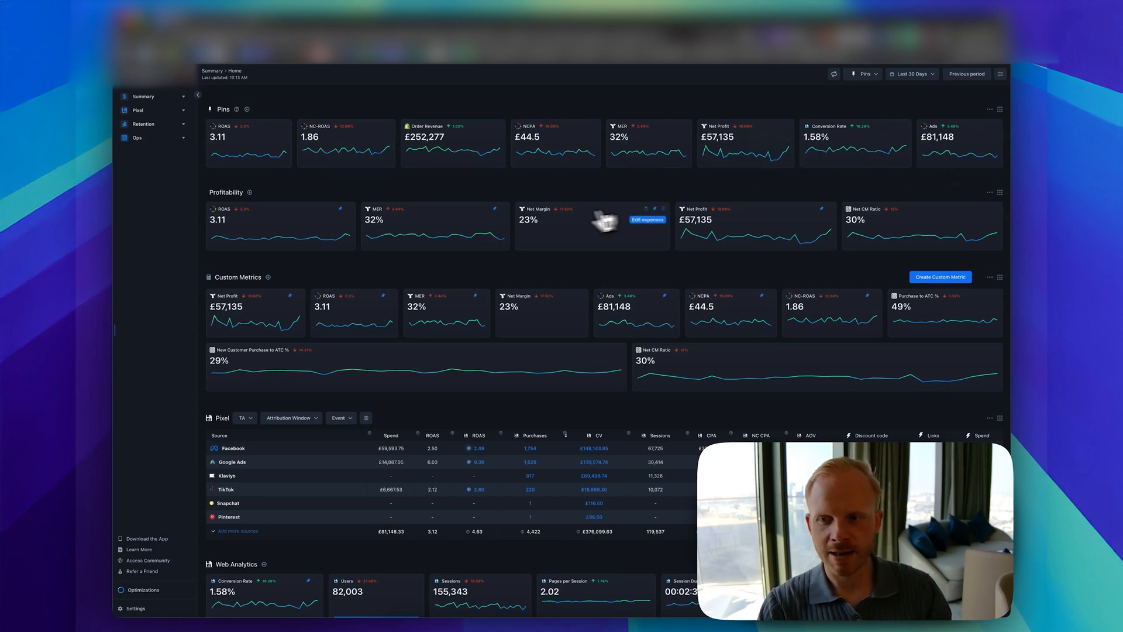
mouse_move(254, 304)
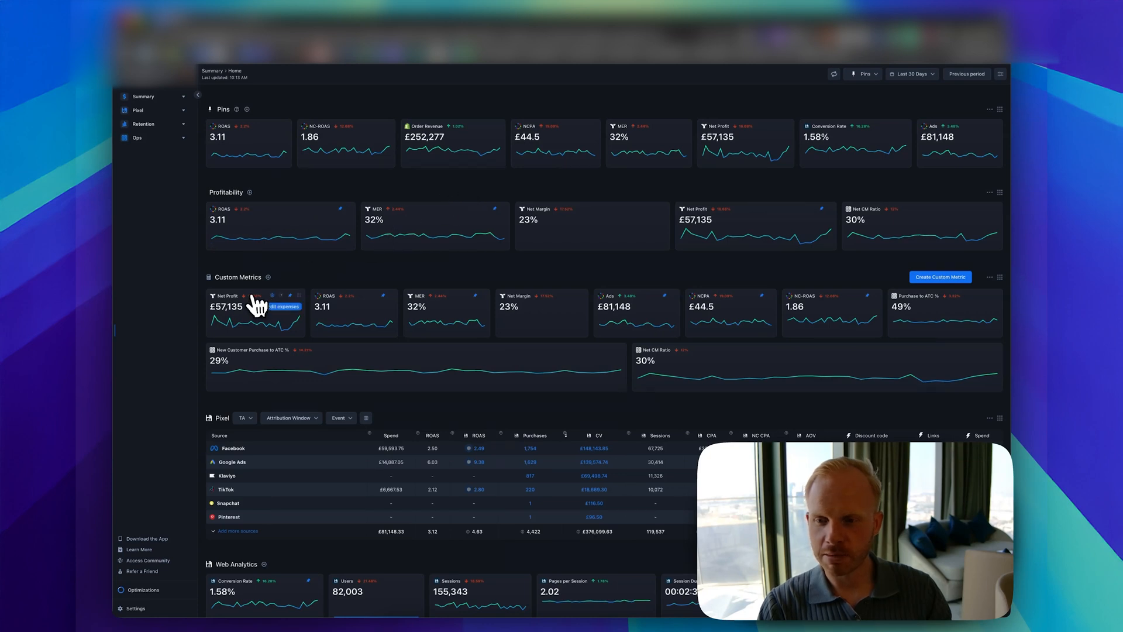
mouse_move(507, 331)
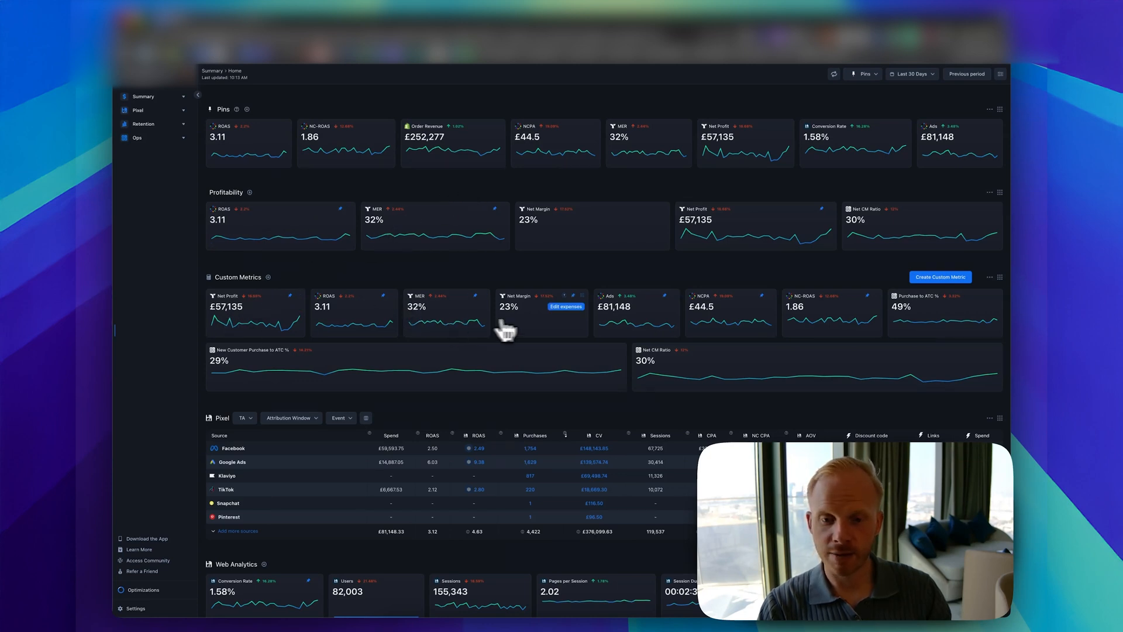
mouse_move(533, 329)
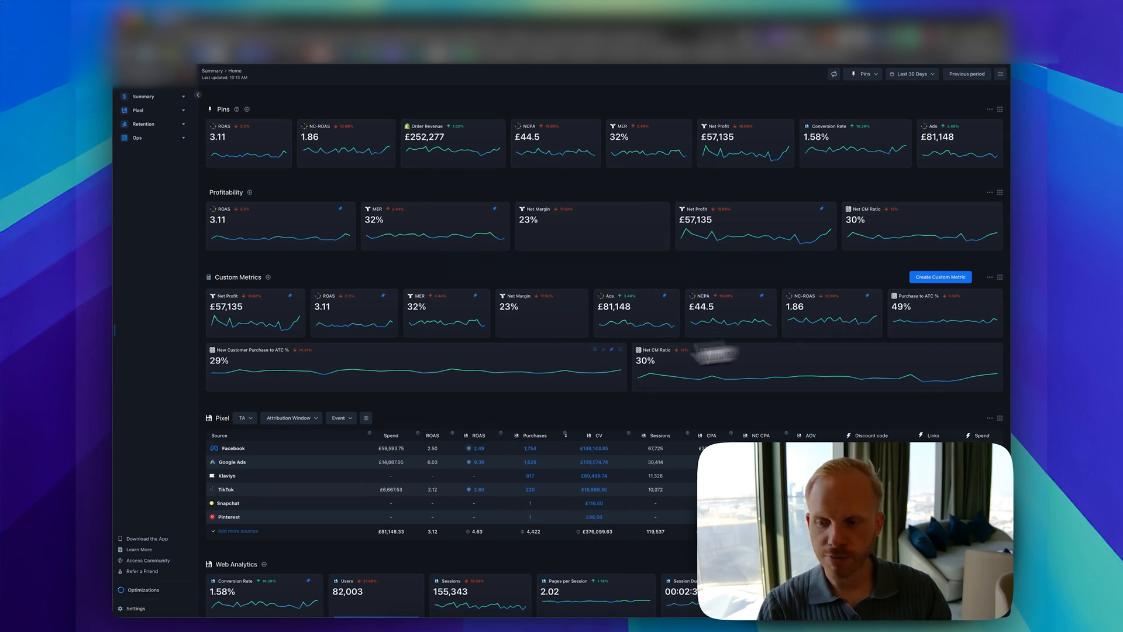
mouse_move(548, 377)
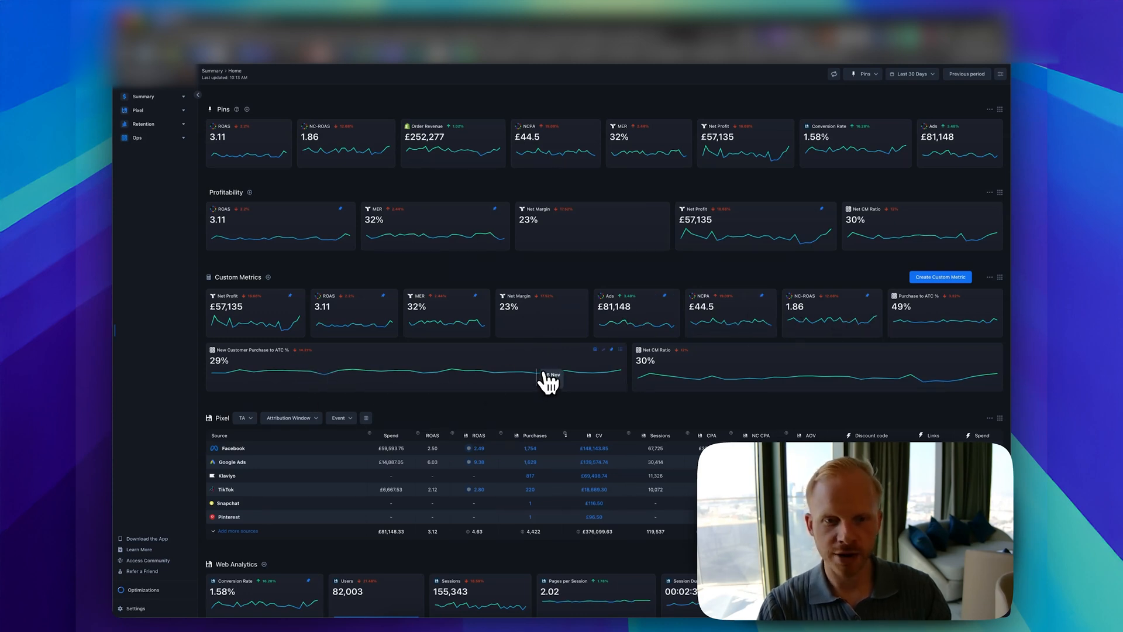
mouse_move(695, 387)
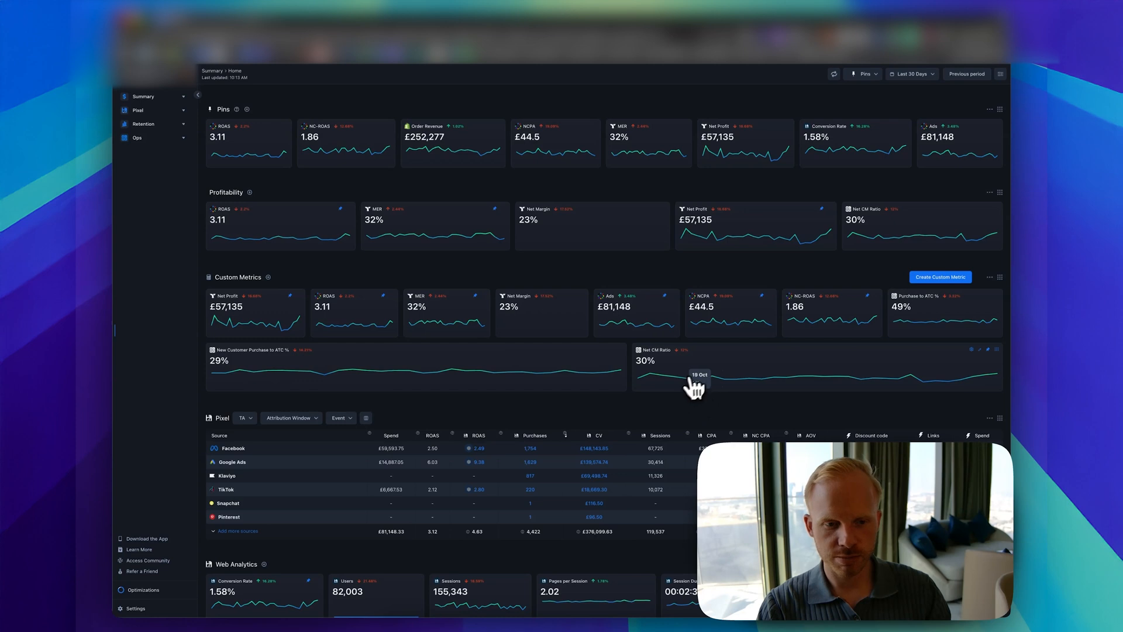
click(996, 350)
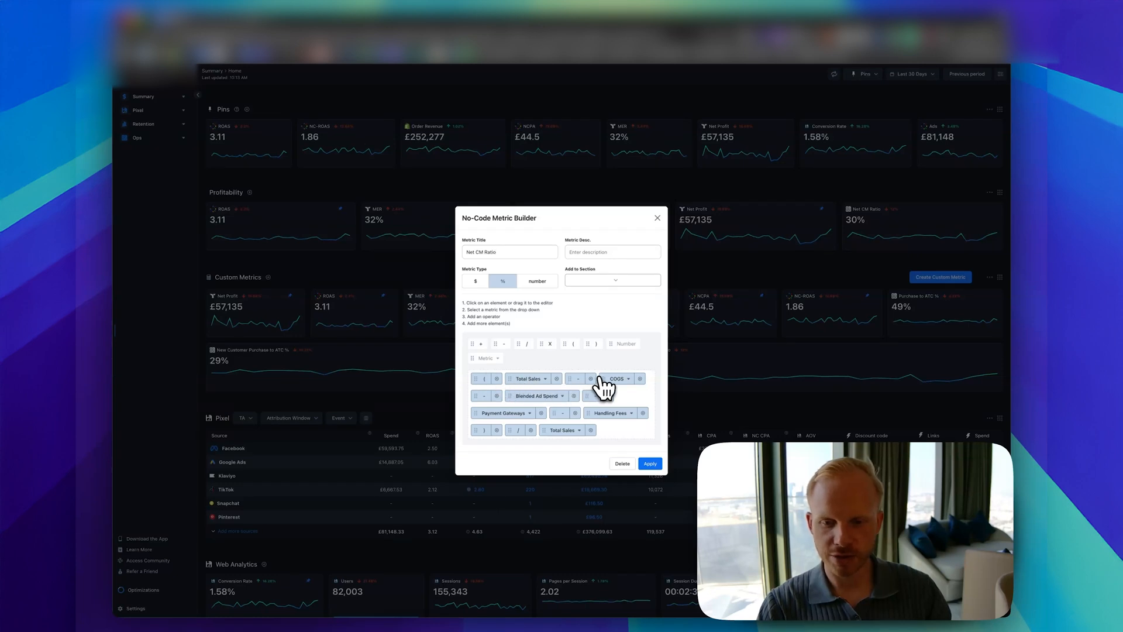
mouse_move(545, 407)
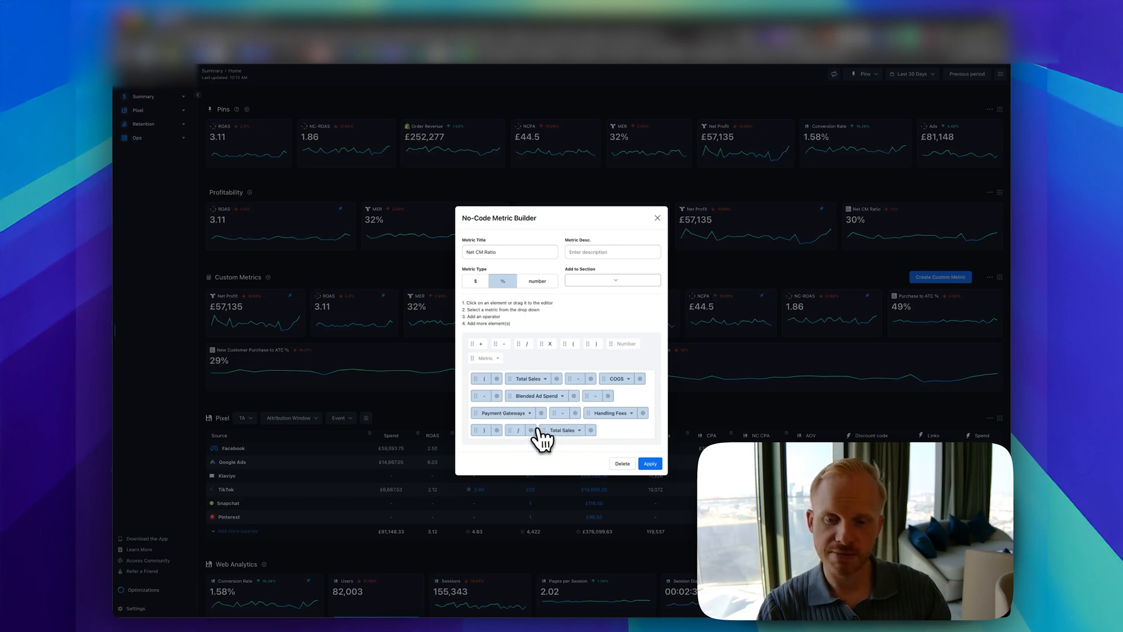
mouse_move(625, 342)
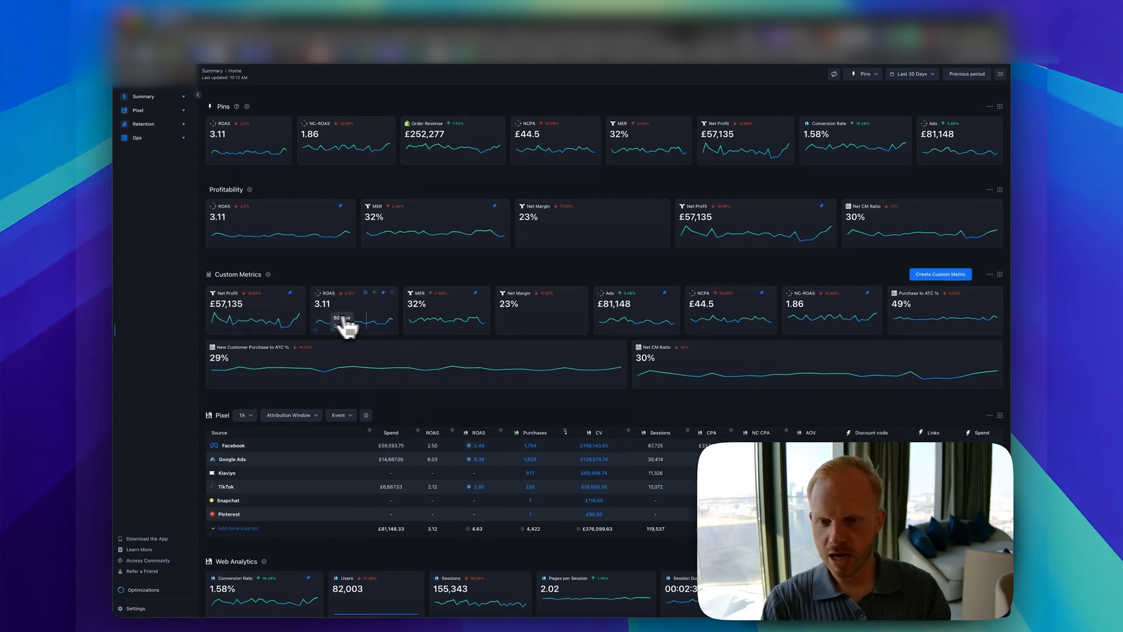
mouse_move(705, 328)
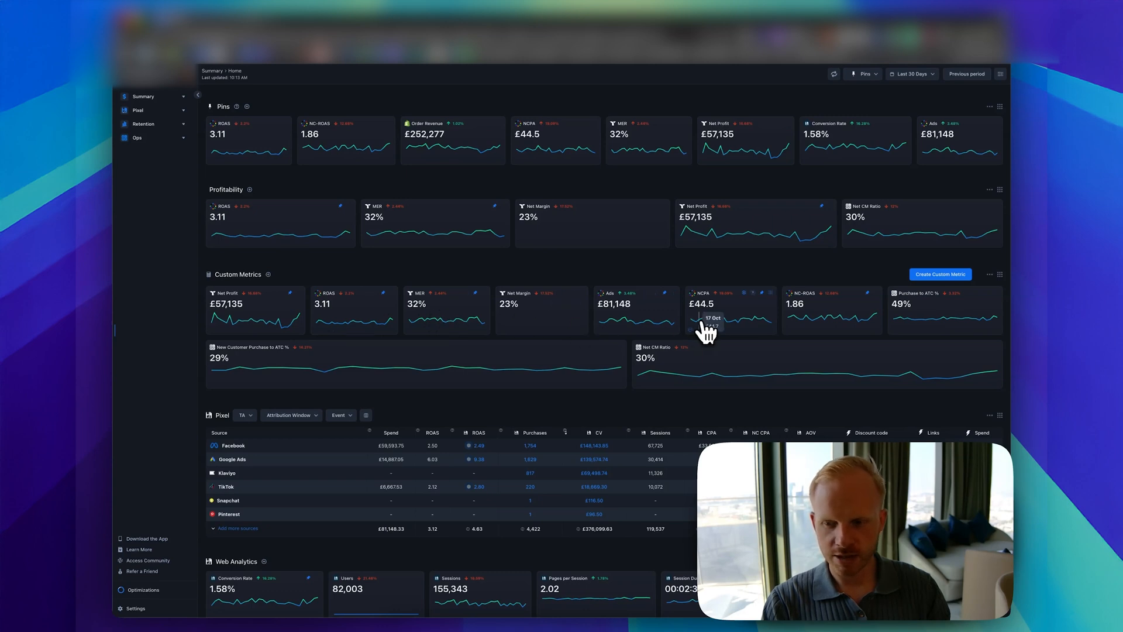
scroll(down, 3)
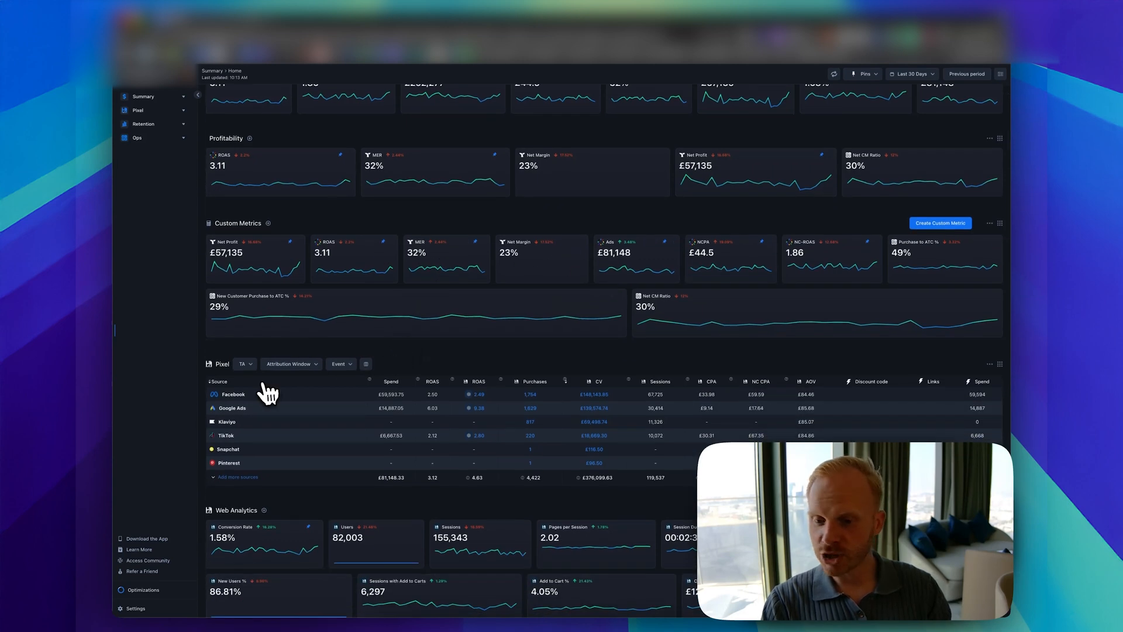
mouse_move(369, 397)
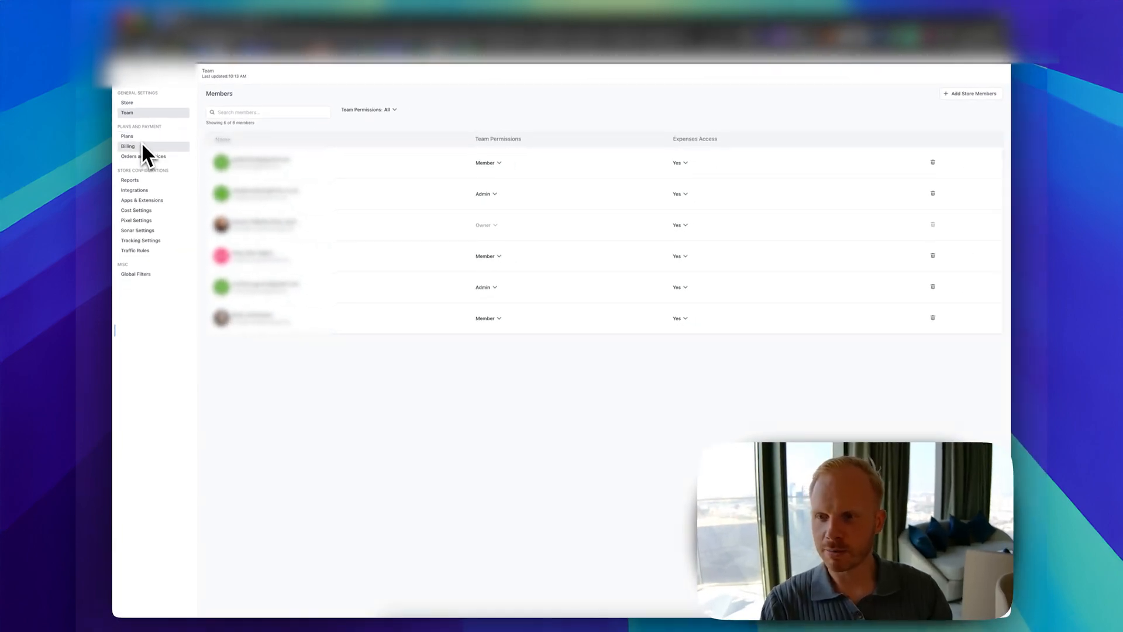
mouse_move(141, 200)
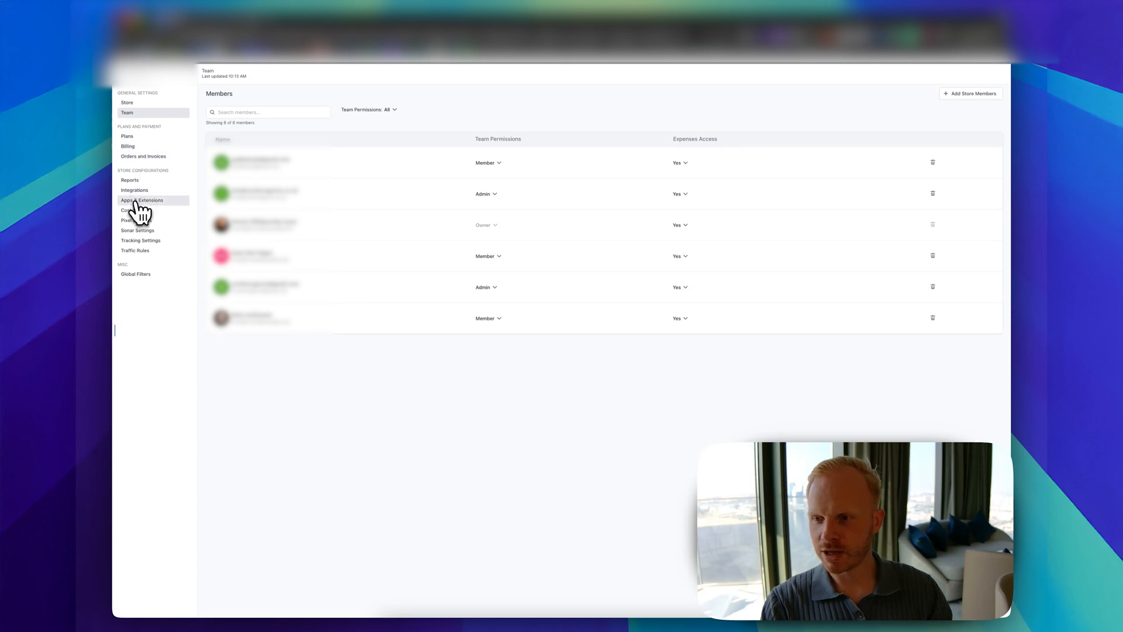
- Open the Integrations page in Settings and scroll through the connected platforms
click(134, 190)
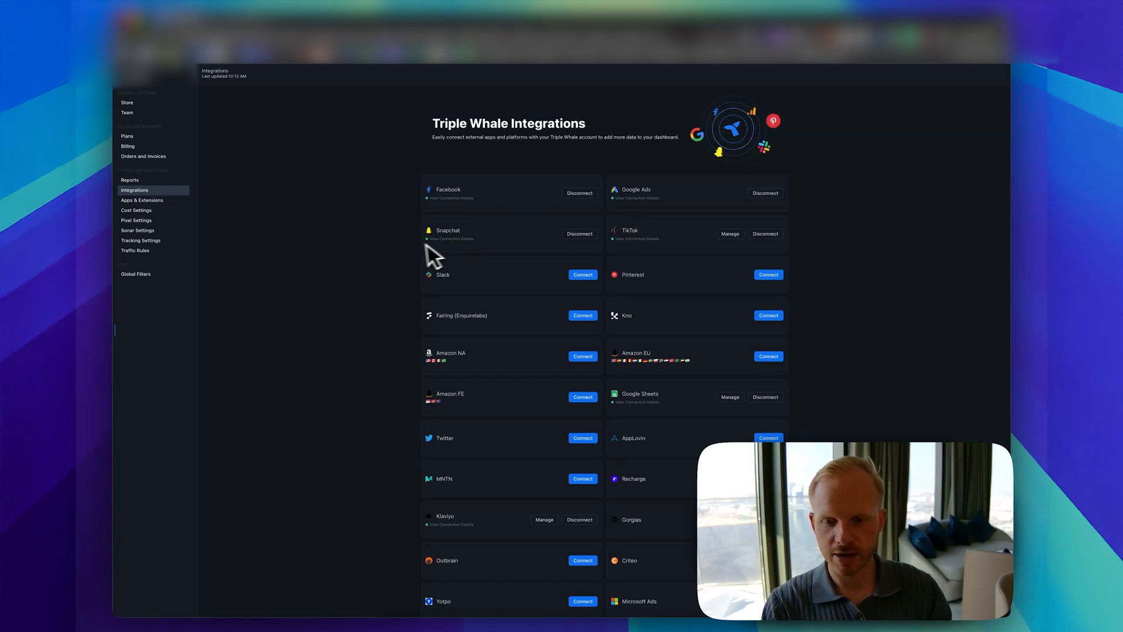
scroll(down, 3)
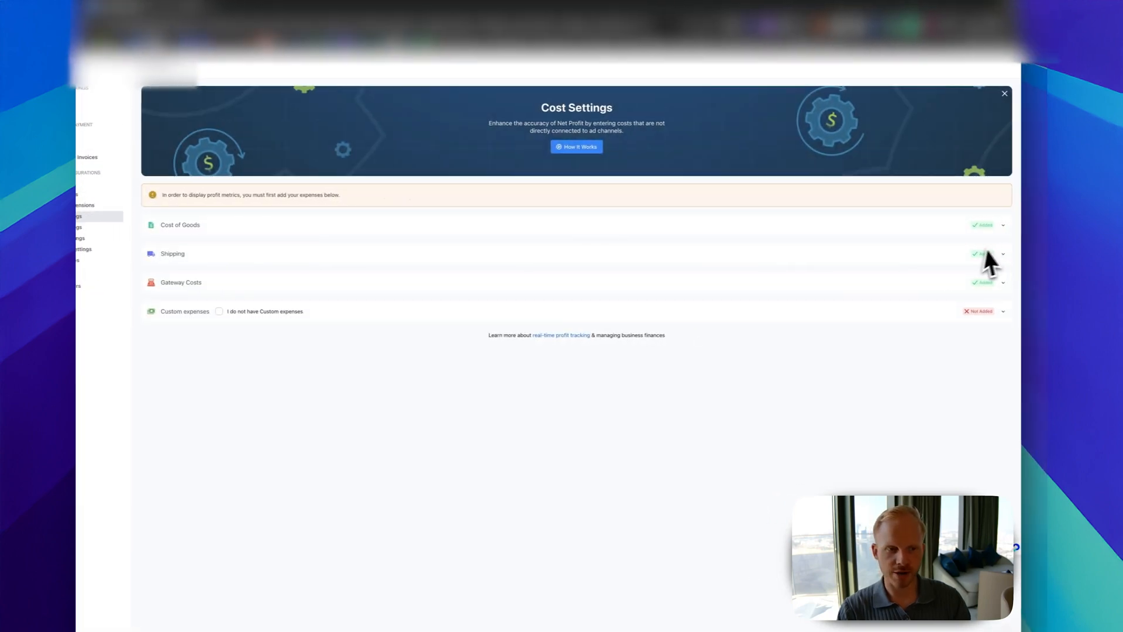
- Open Cost Settings and expand, then collapse, the Shipping and Gateway Costs sections
click(1002, 224)
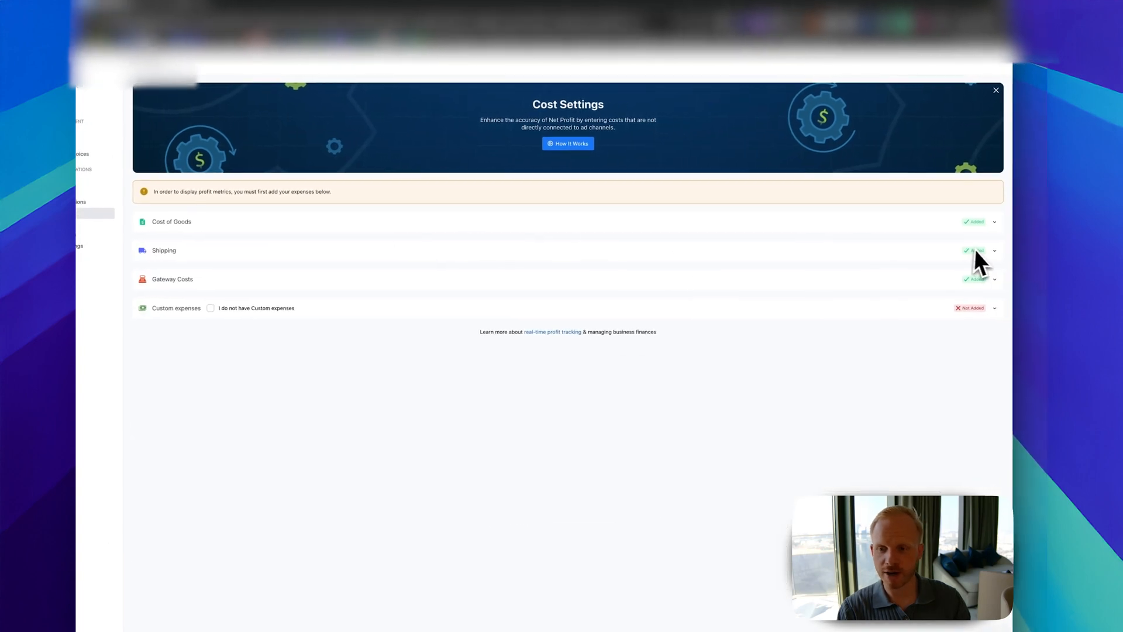
click(995, 250)
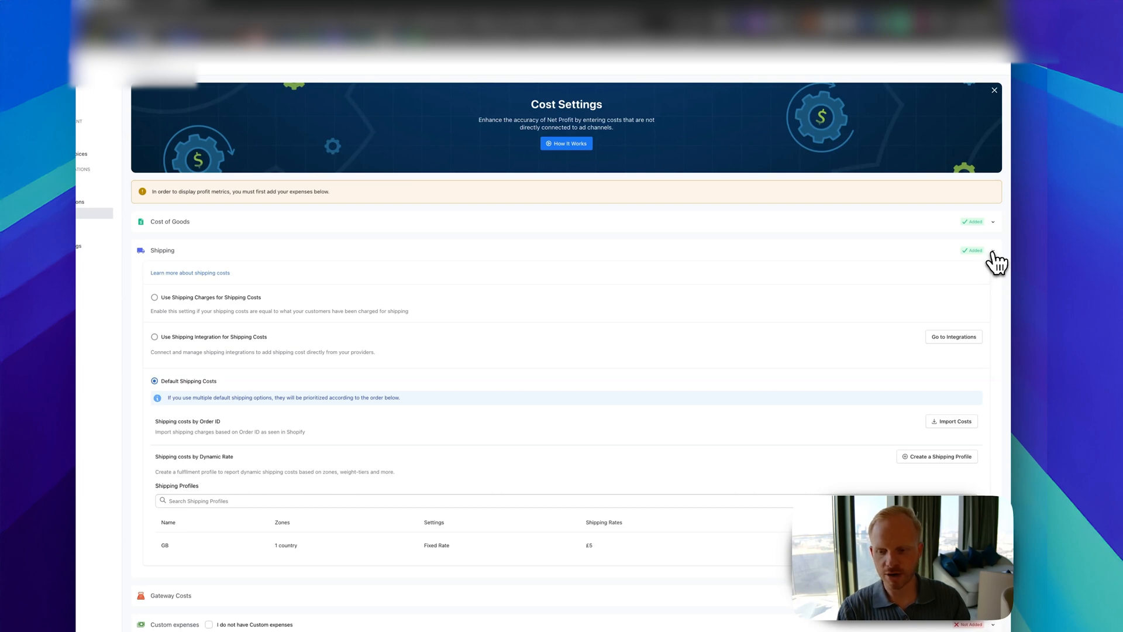
click(995, 250)
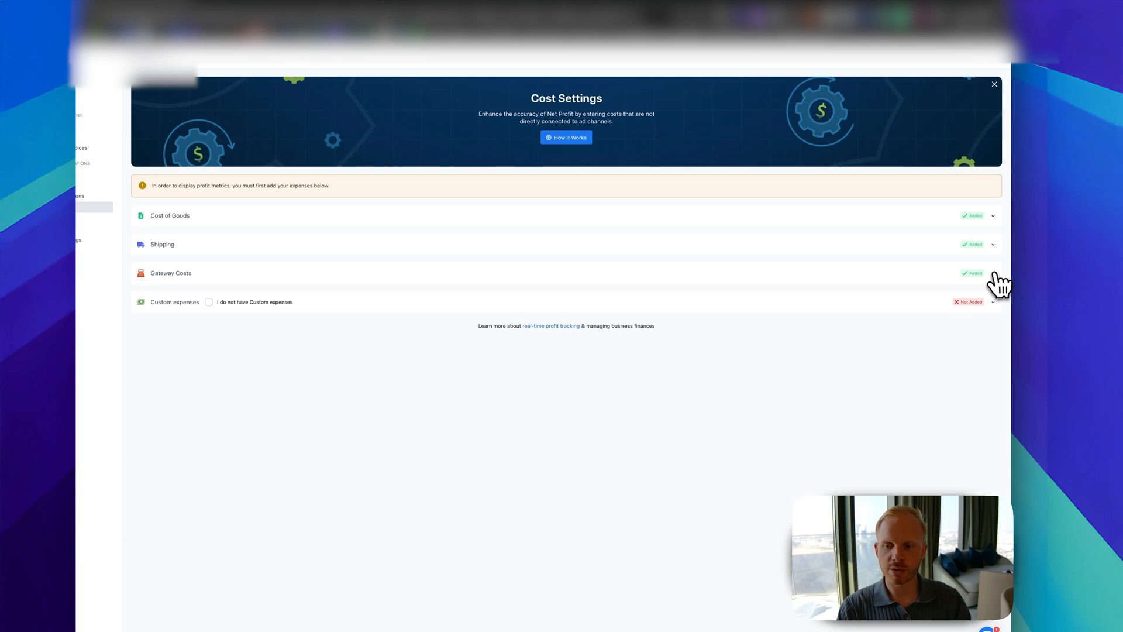
click(992, 273)
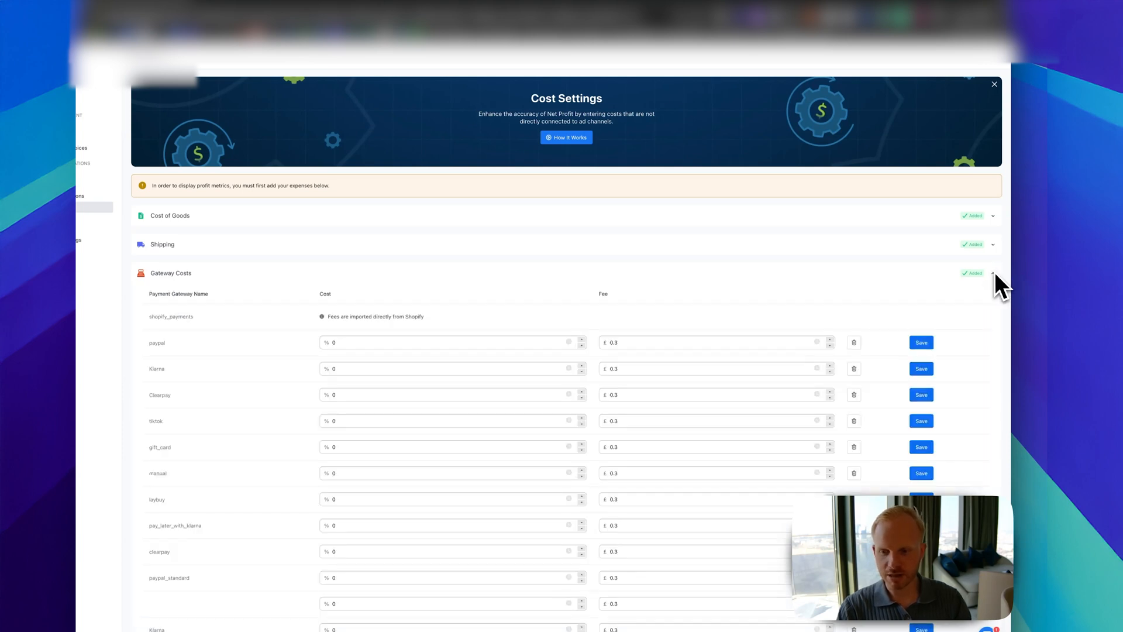
click(993, 273)
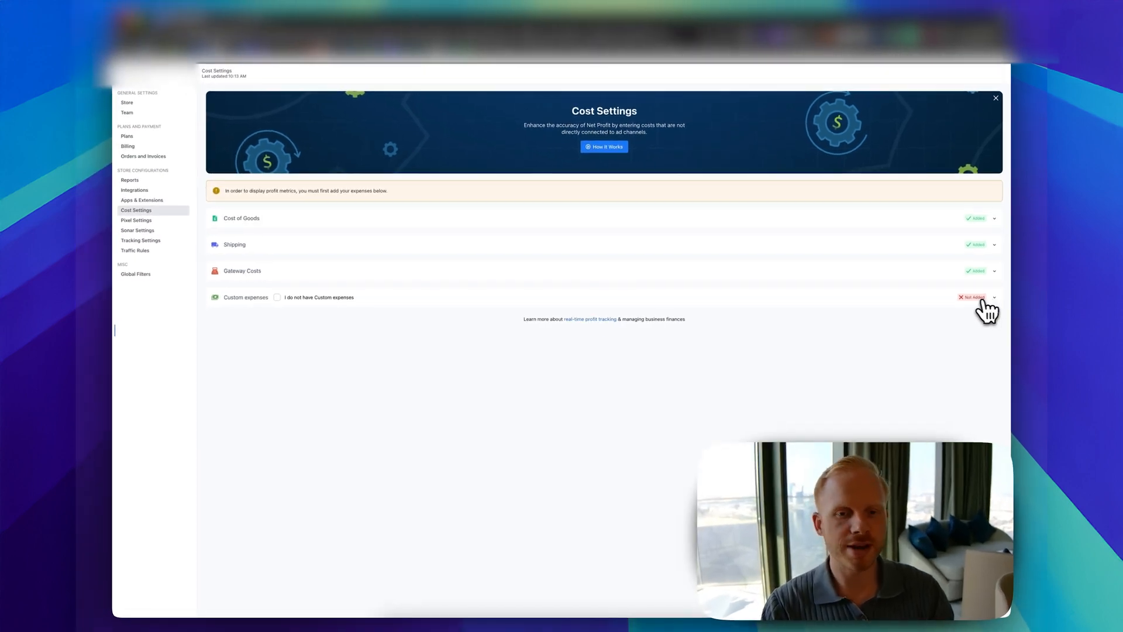
mouse_move(980, 312)
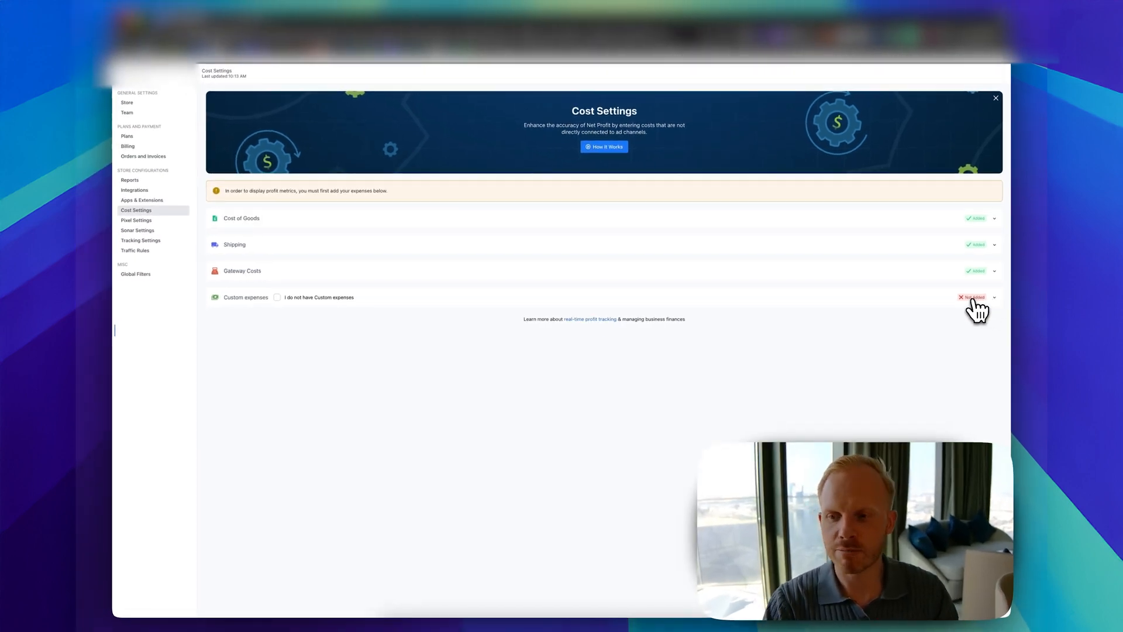
click(137, 220)
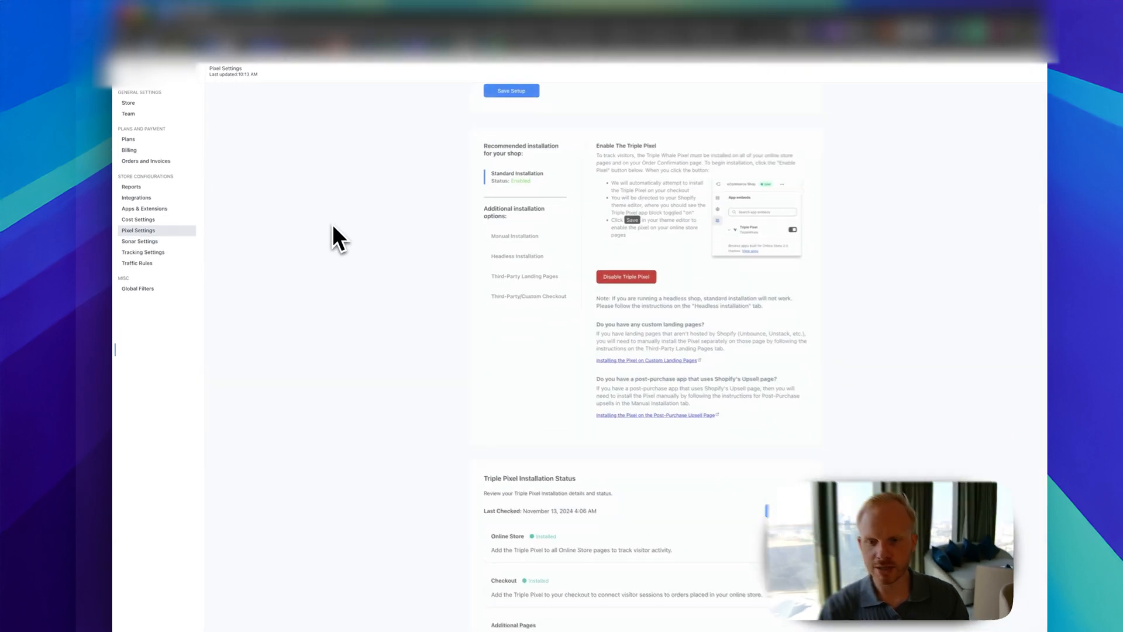
- Scroll the Pixel Settings page to review the Triple Pixel installation on the store
scroll(down, 3)
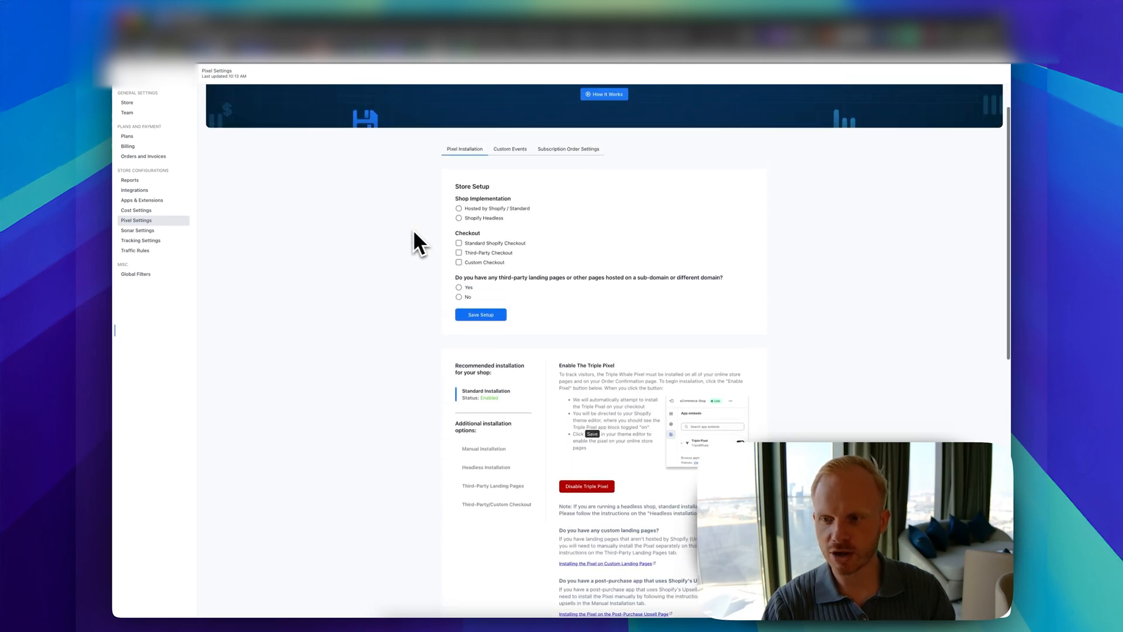
click(140, 251)
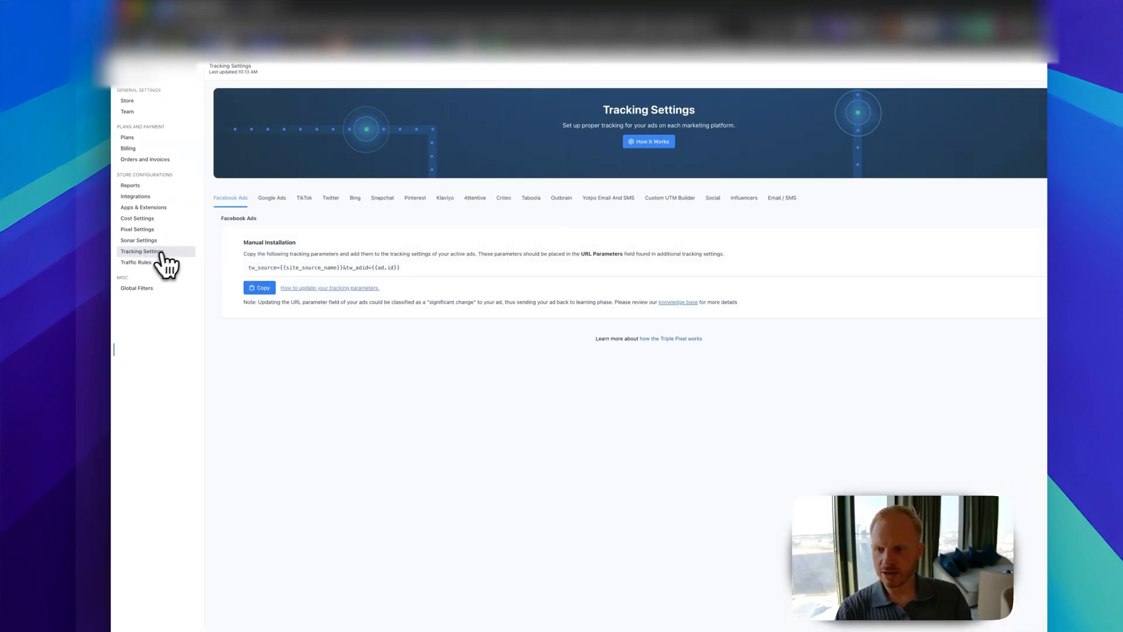
- Compare tracking parameters on the Google Ads, Twitter and another platform tab
click(272, 198)
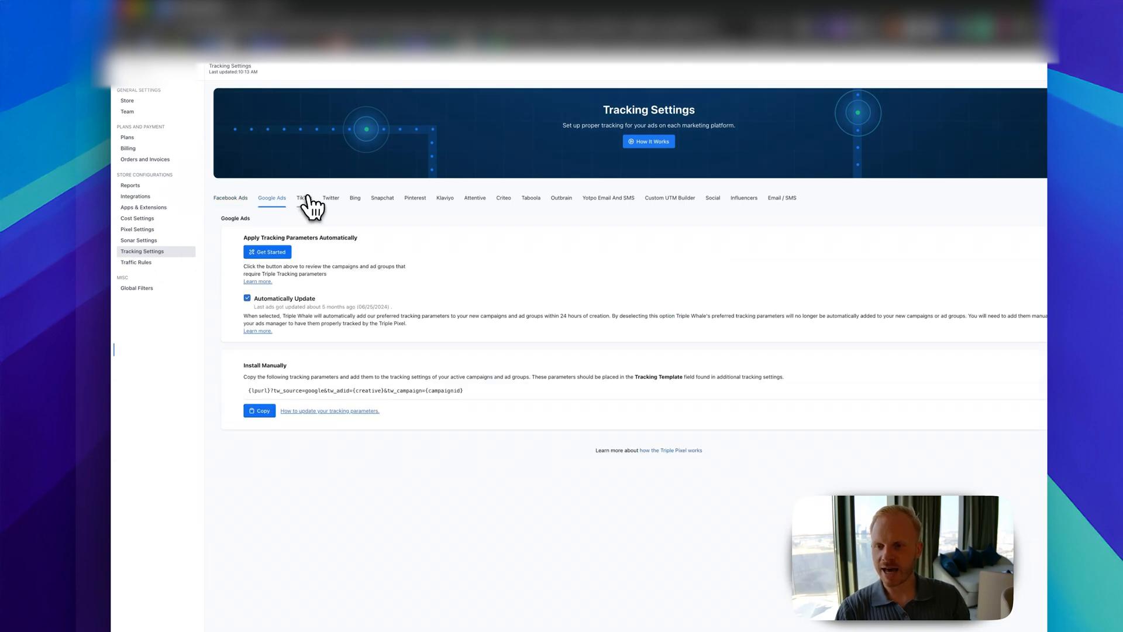
click(330, 198)
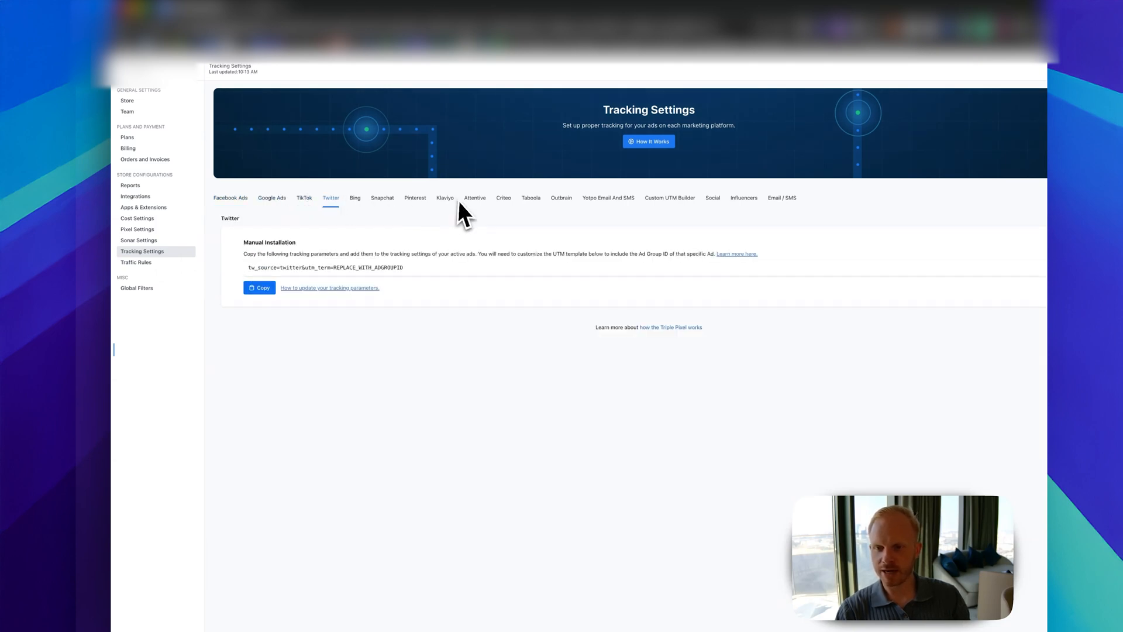
click(441, 199)
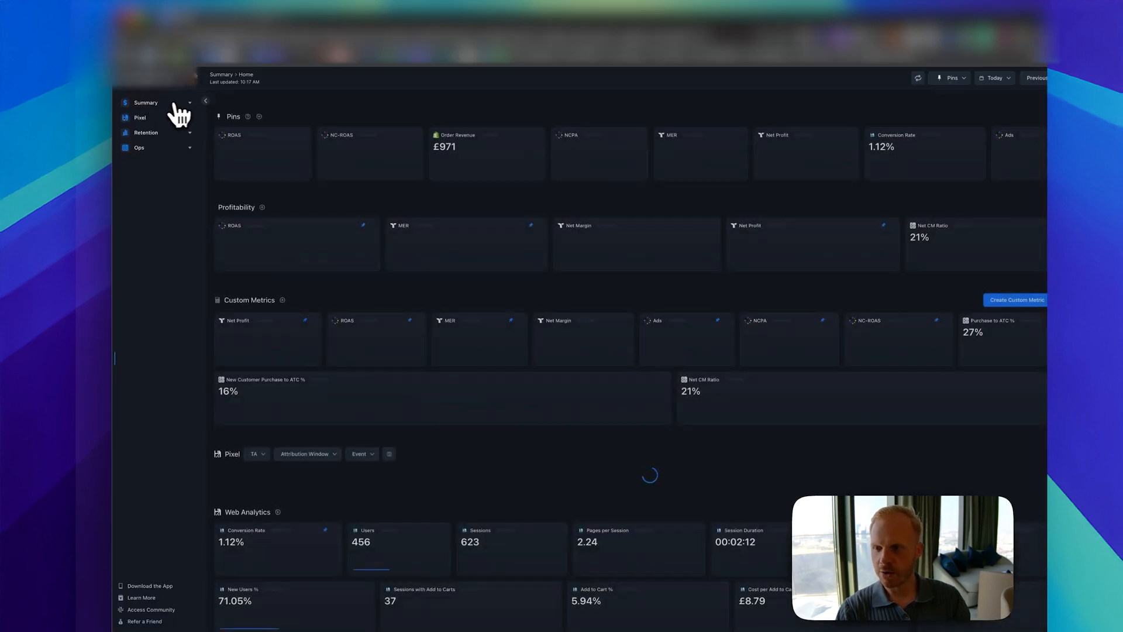
- Expand Summary in the sidebar and view the locked Activity Feed page
click(146, 101)
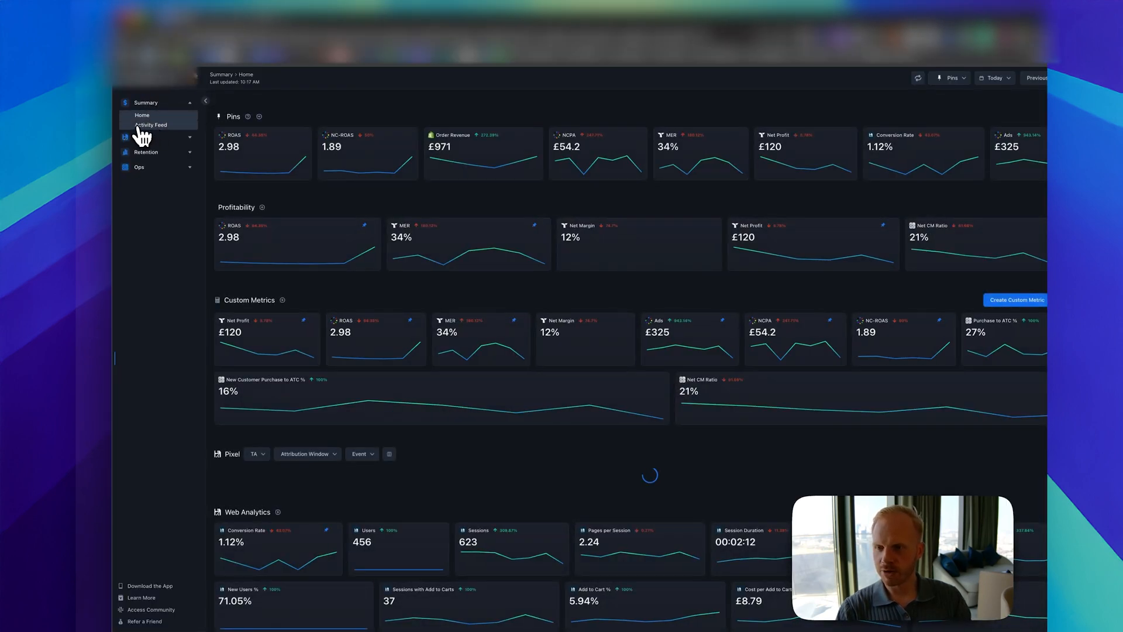
click(151, 124)
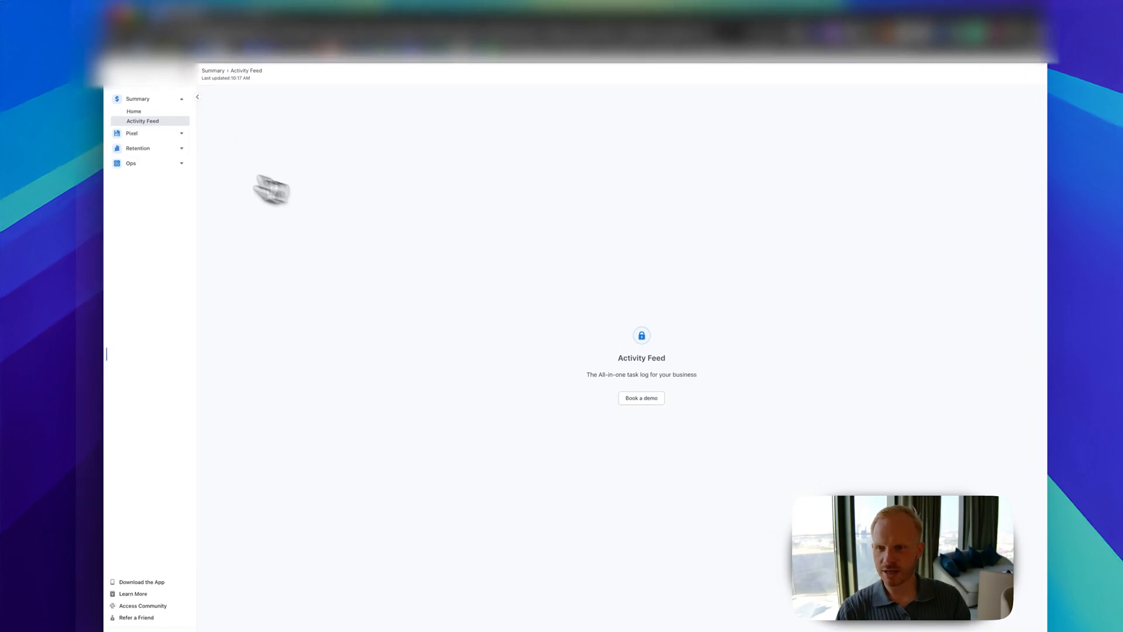
click(132, 133)
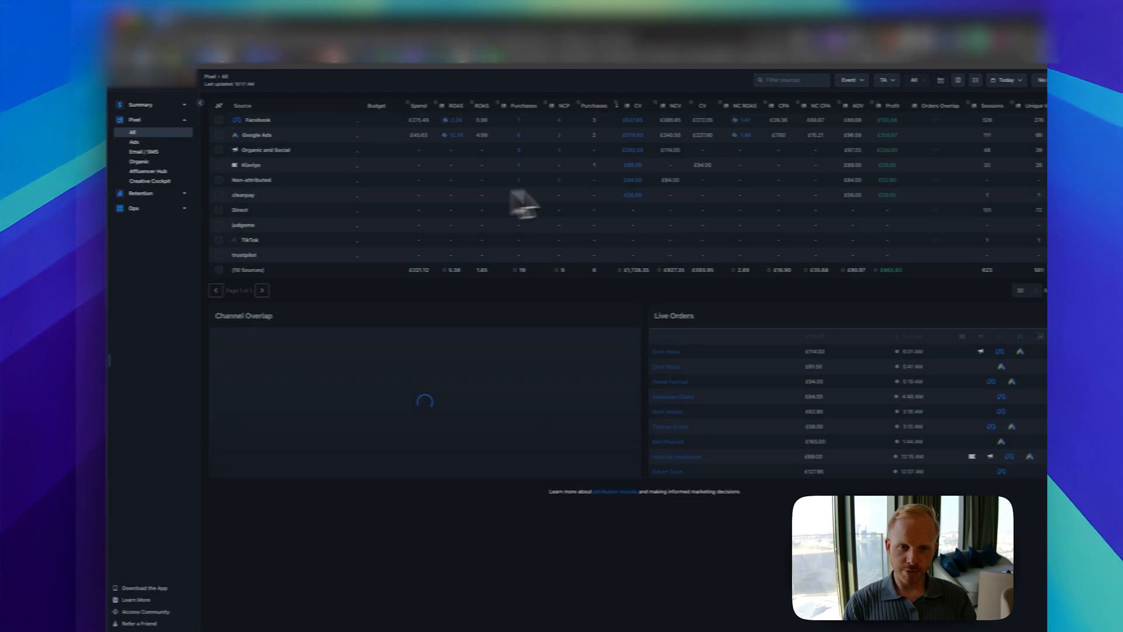
- Set the Pixel All attribution table's date range to Last 30 Days
click(926, 79)
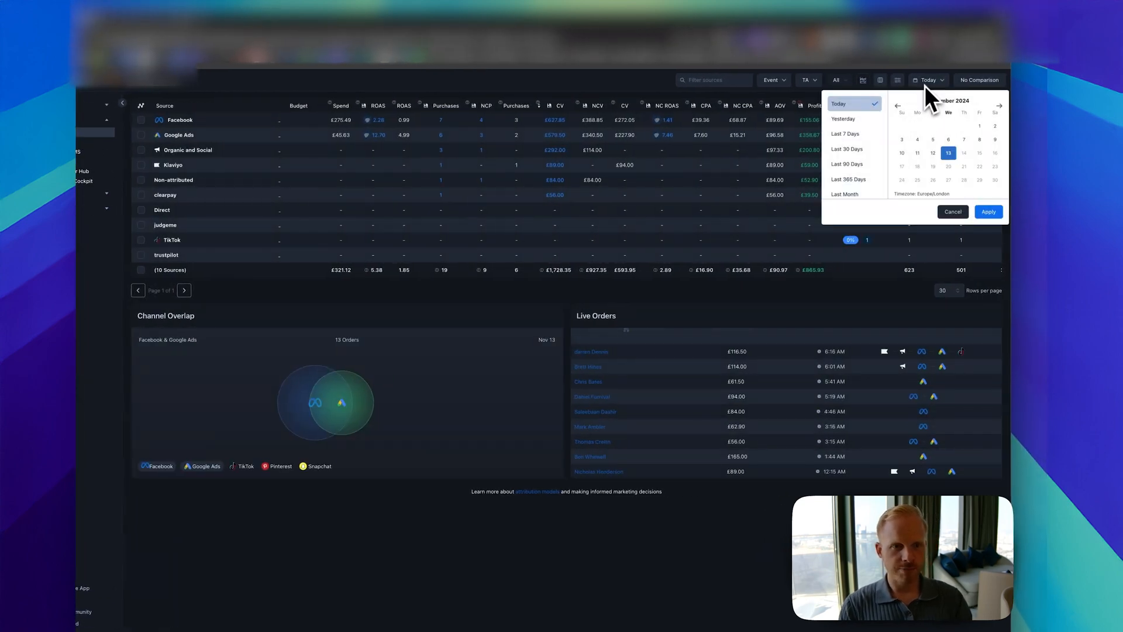
click(847, 150)
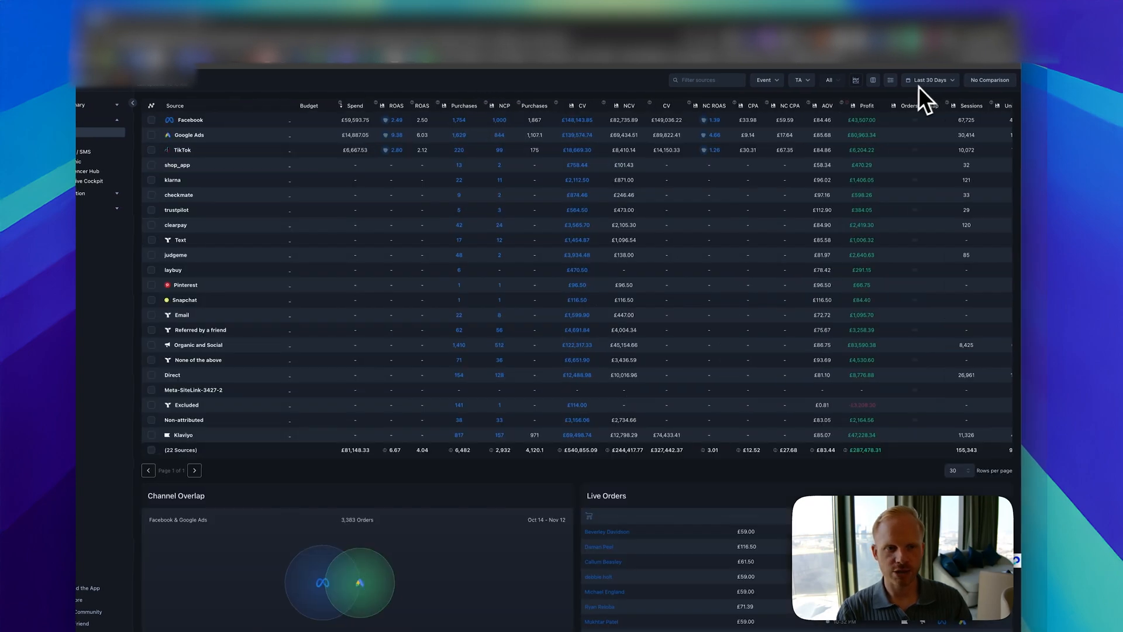
click(890, 80)
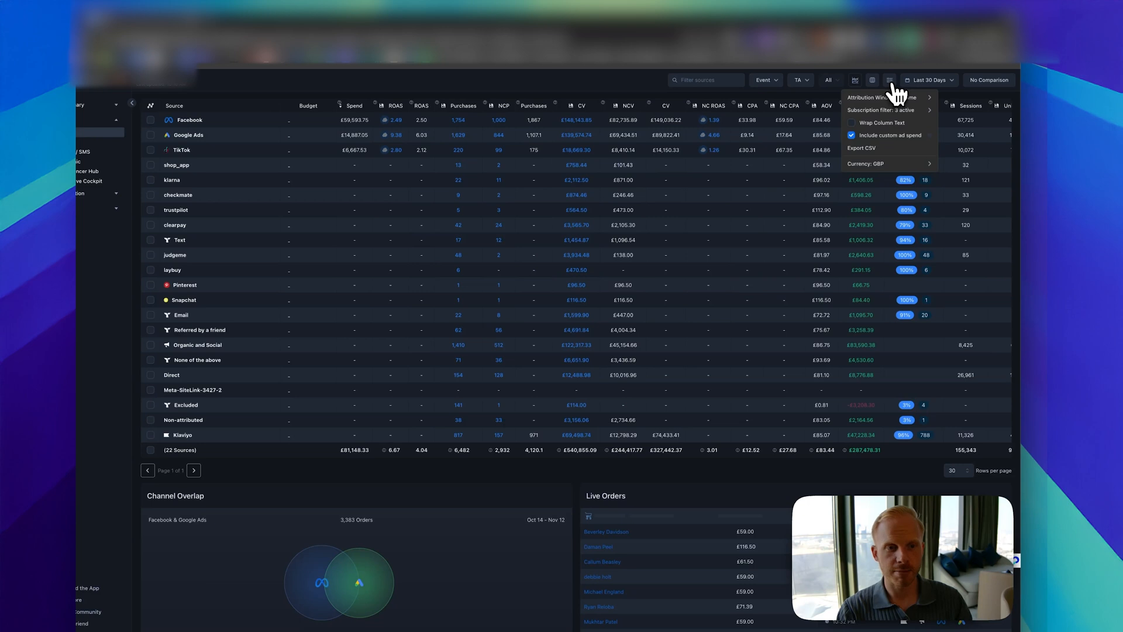
click(872, 79)
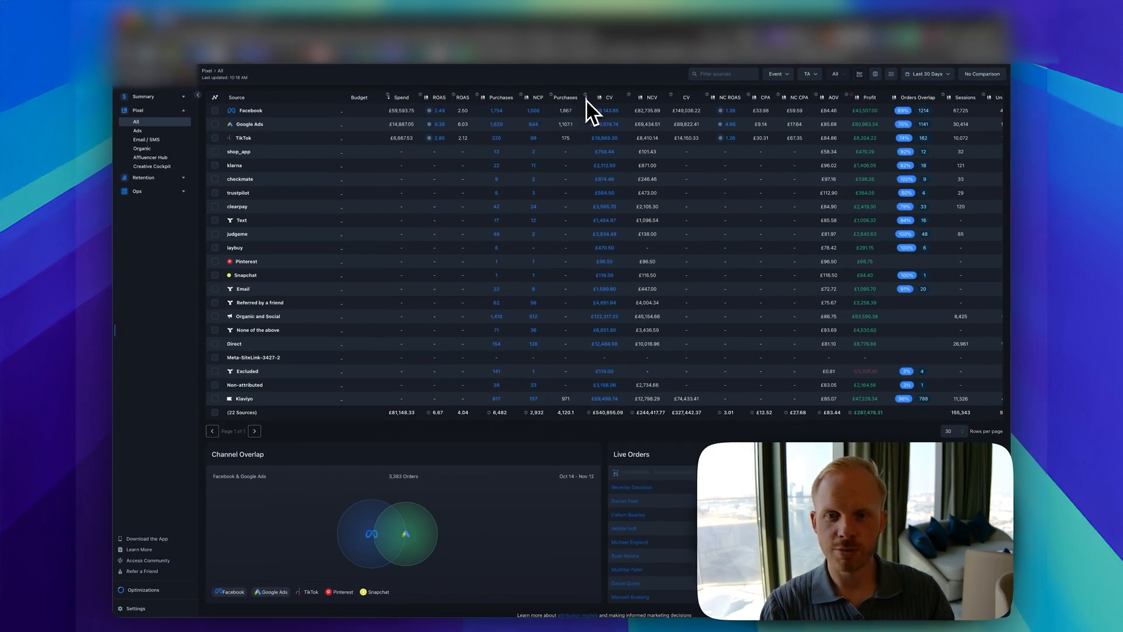
mouse_move(574, 121)
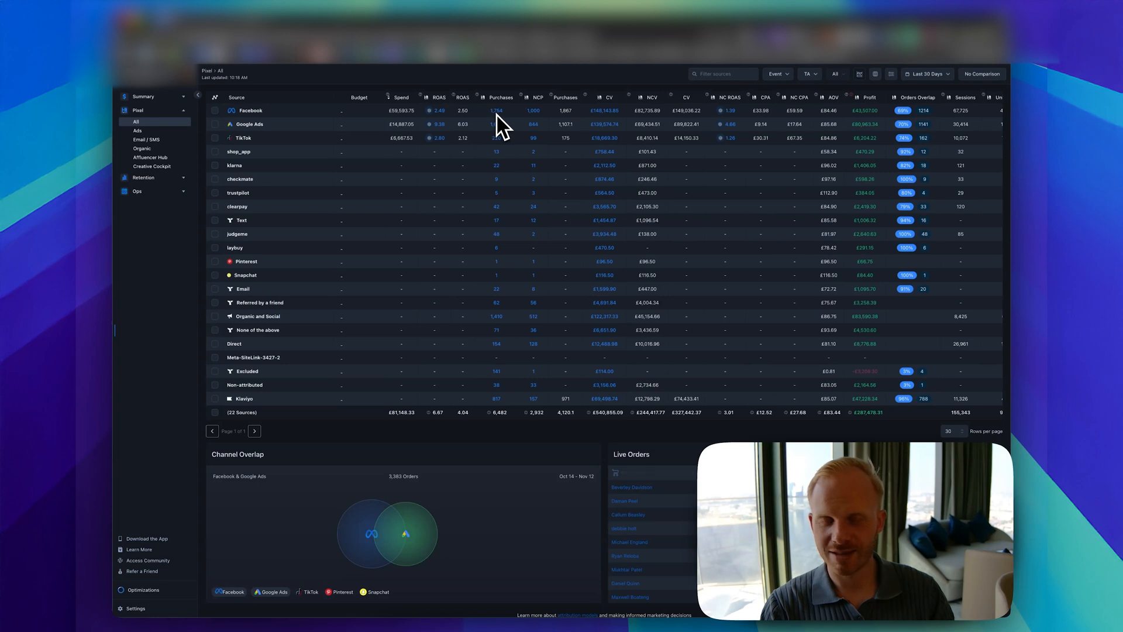
mouse_move(608, 121)
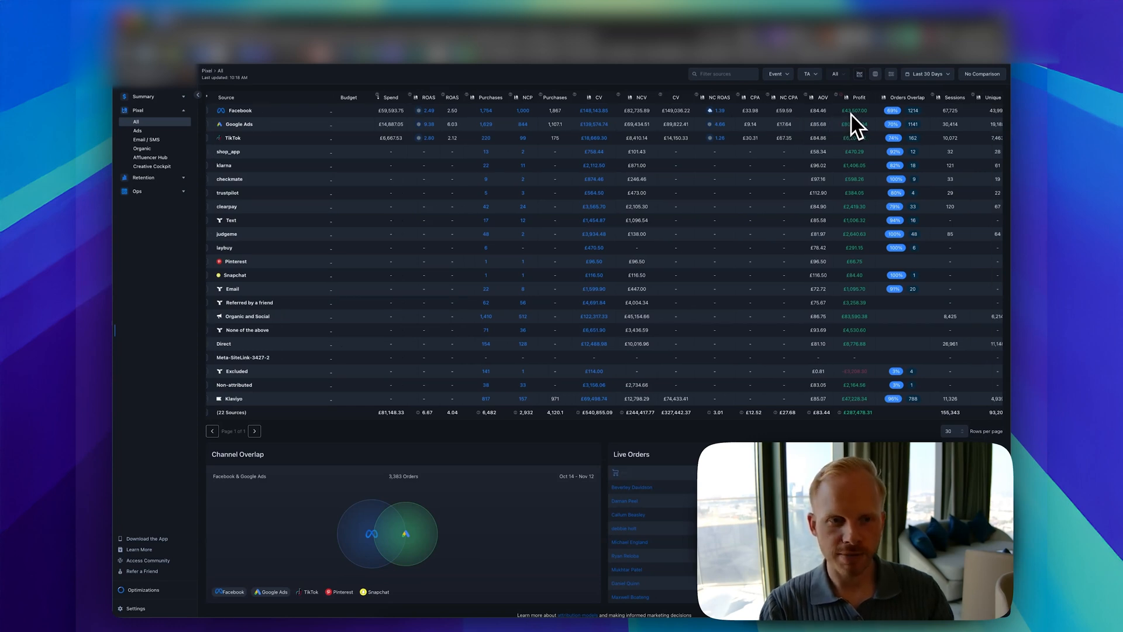
scroll(right, 3)
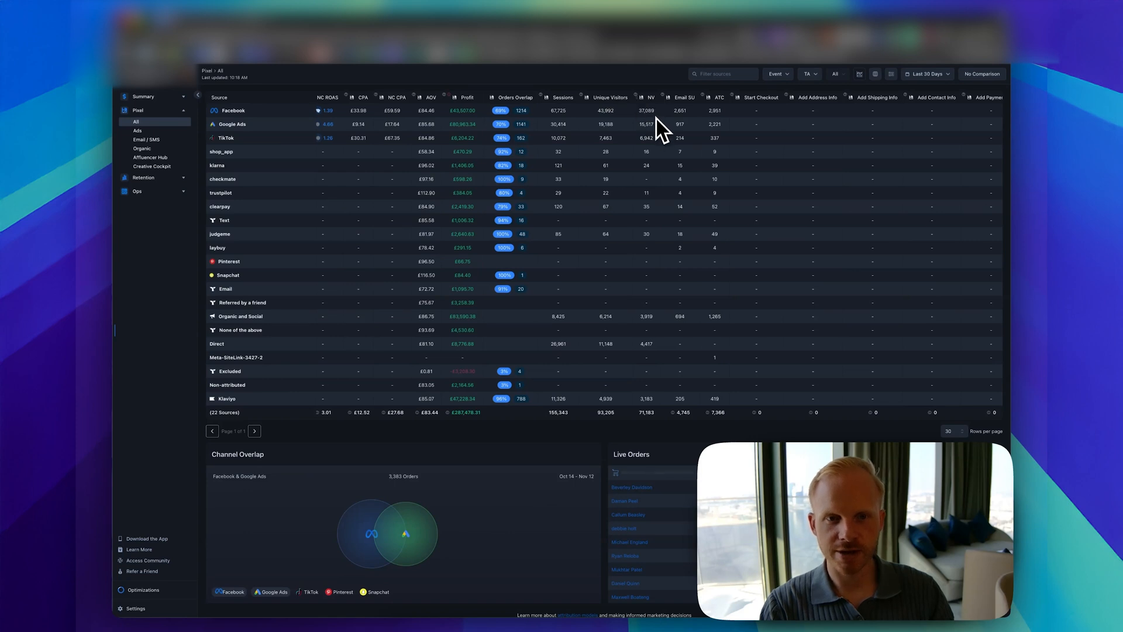
scroll(right, 3)
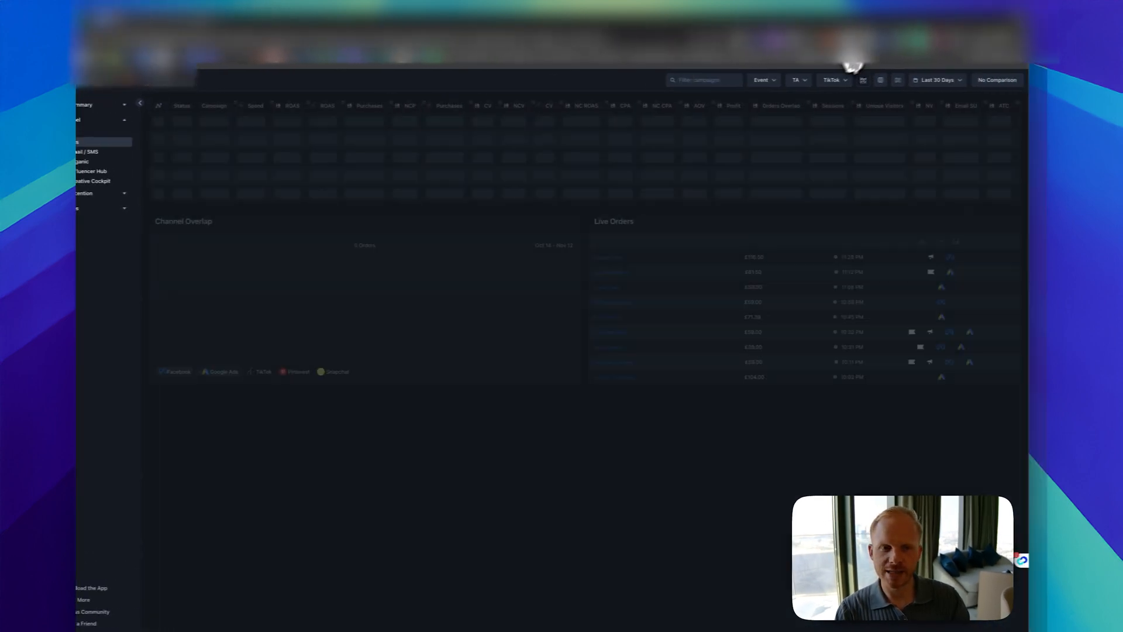
- Apply the All Page (Pixel Only) column preset to the Ads campaign table
click(832, 80)
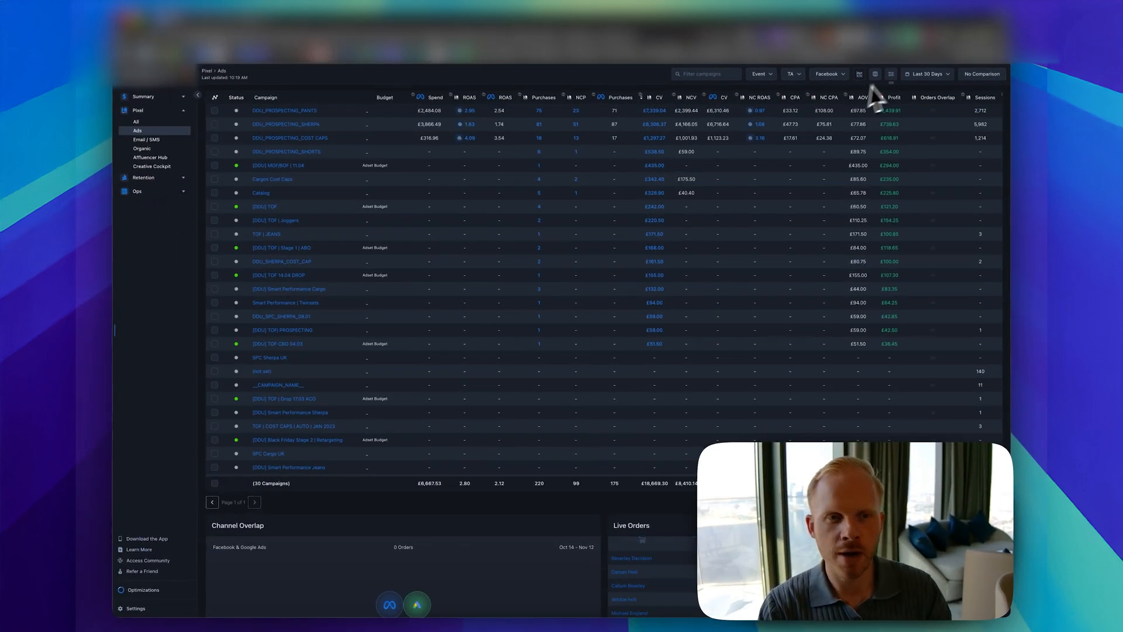
click(879, 74)
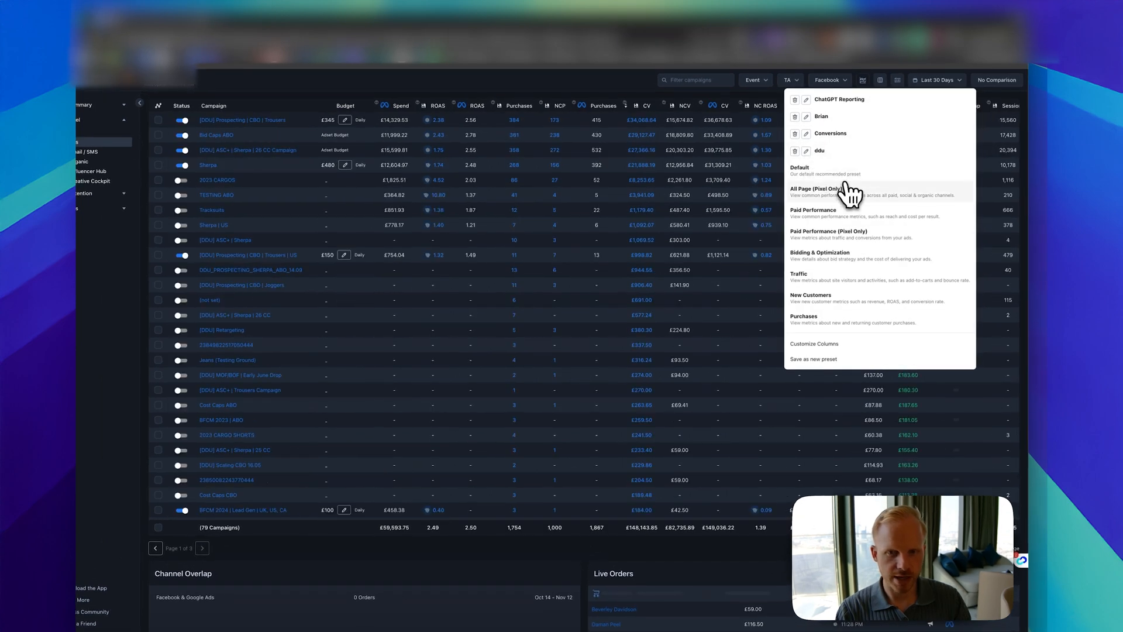
click(817, 192)
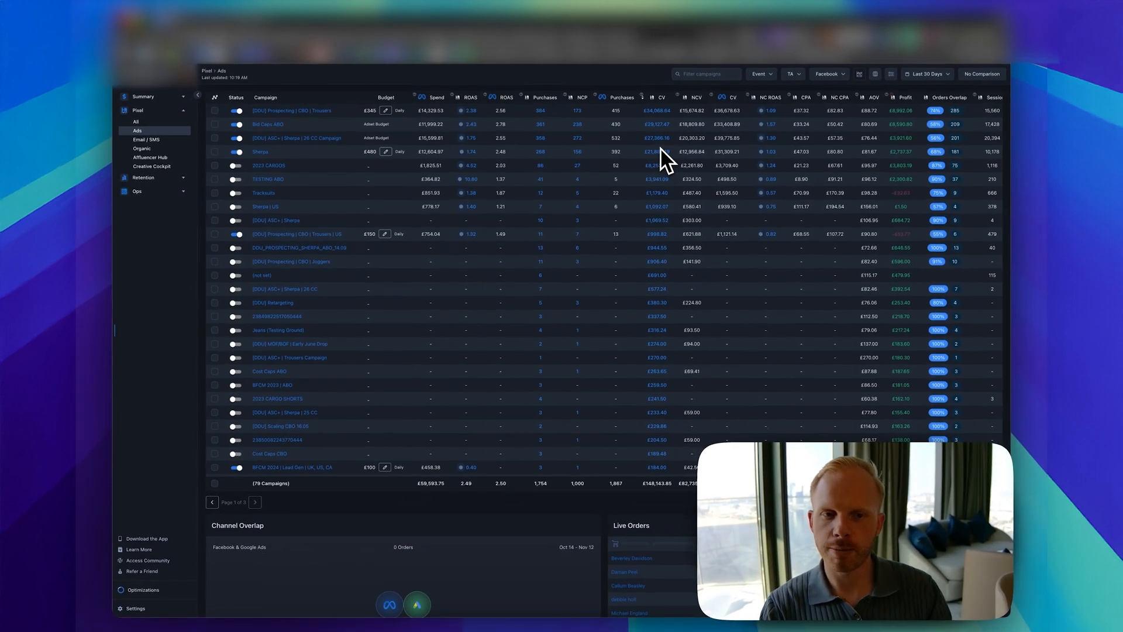
mouse_move(487, 318)
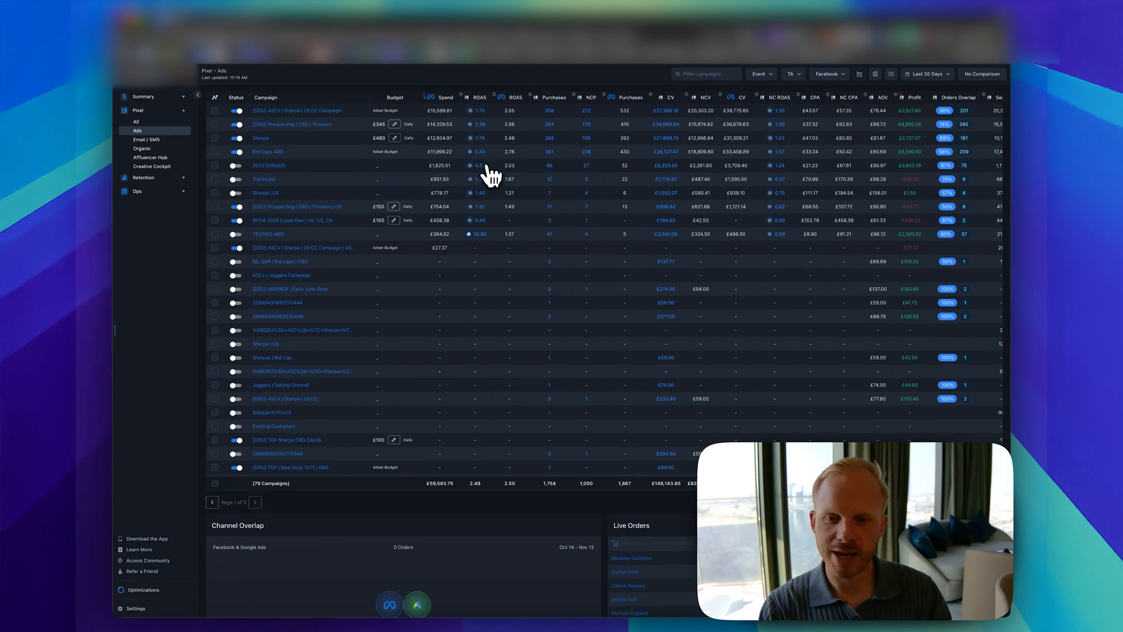
mouse_move(521, 152)
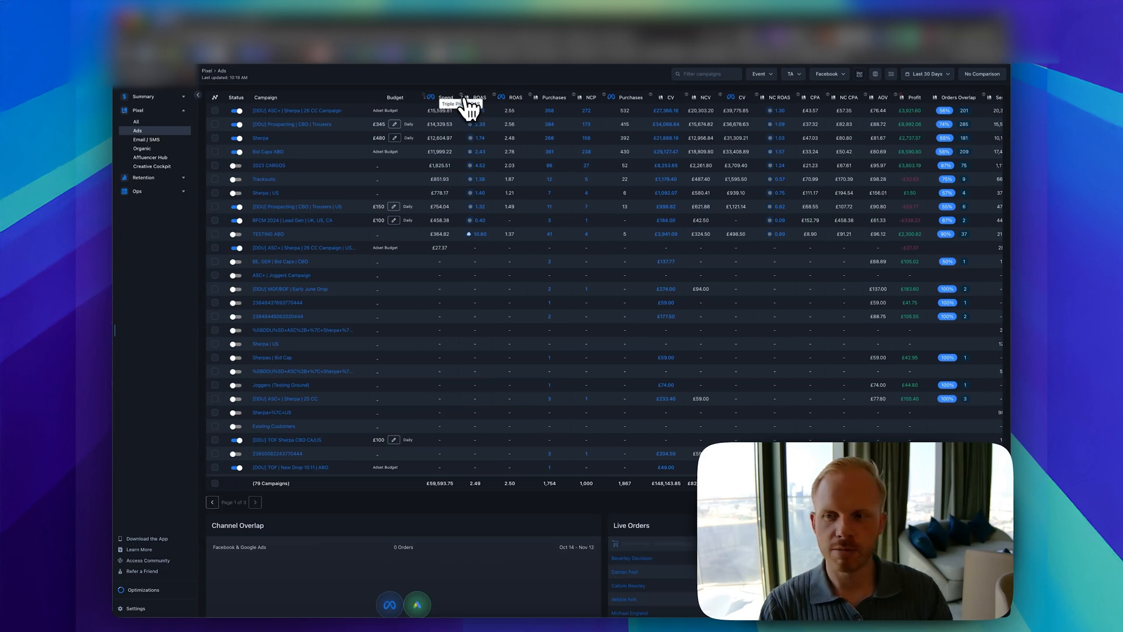
mouse_move(536, 143)
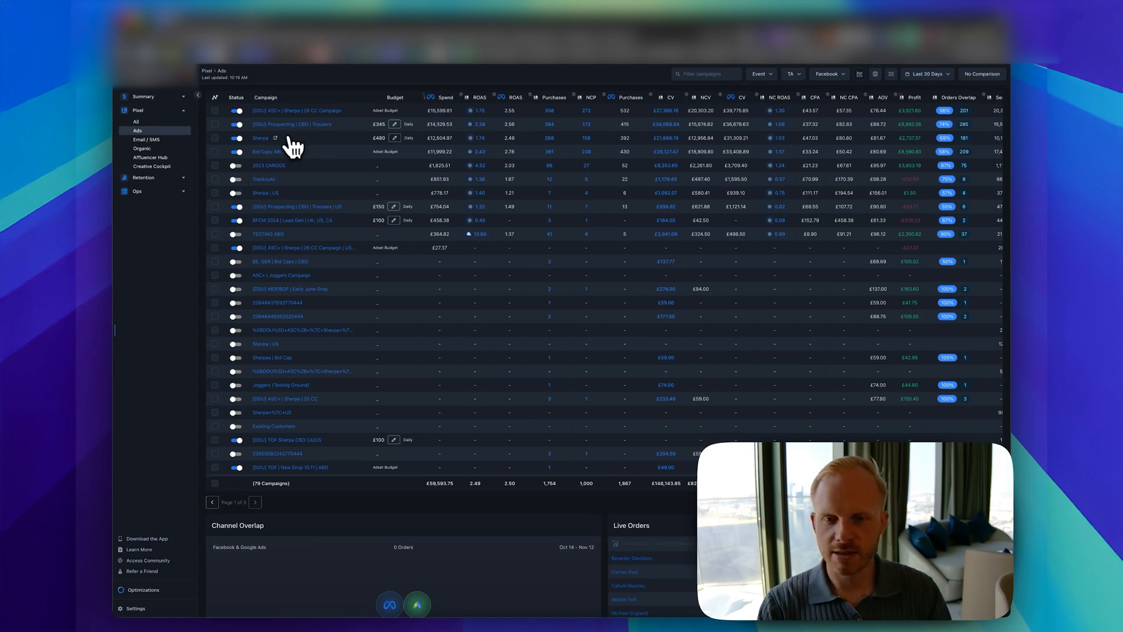
mouse_move(296, 147)
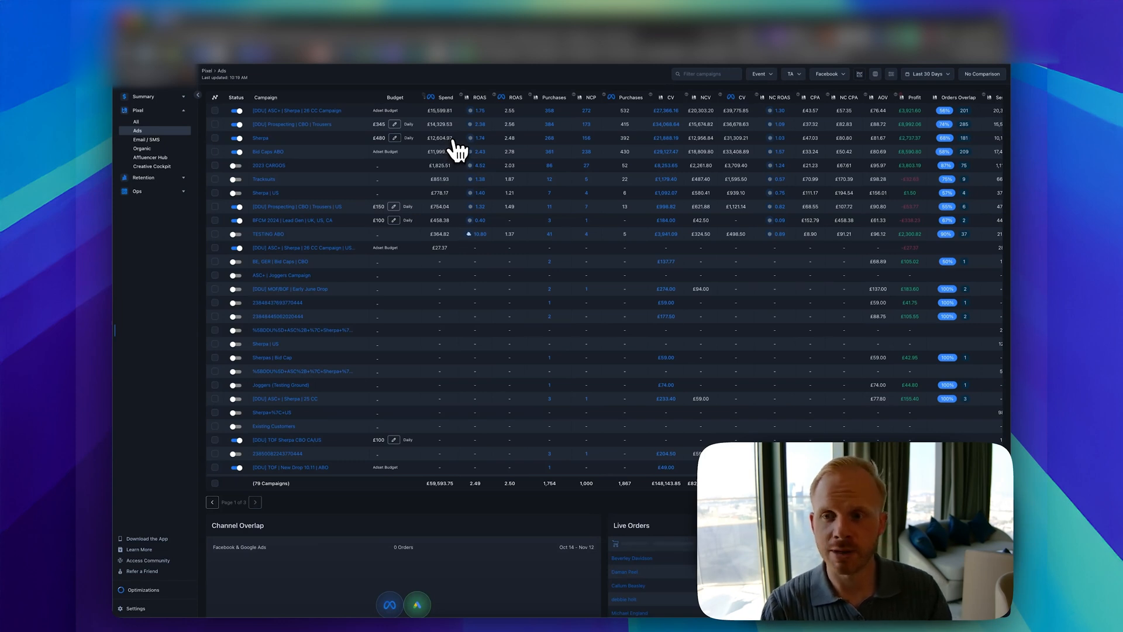
- Step through the Email / SMS and Organic reports, ending on the empty Affluencer Hub table
click(148, 150)
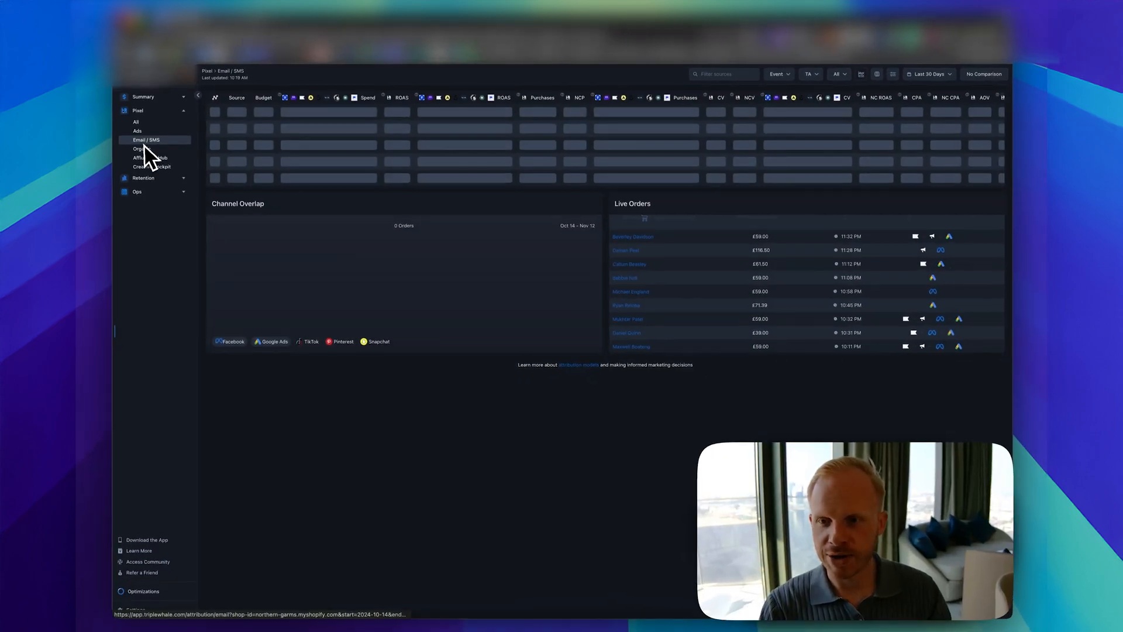
click(142, 147)
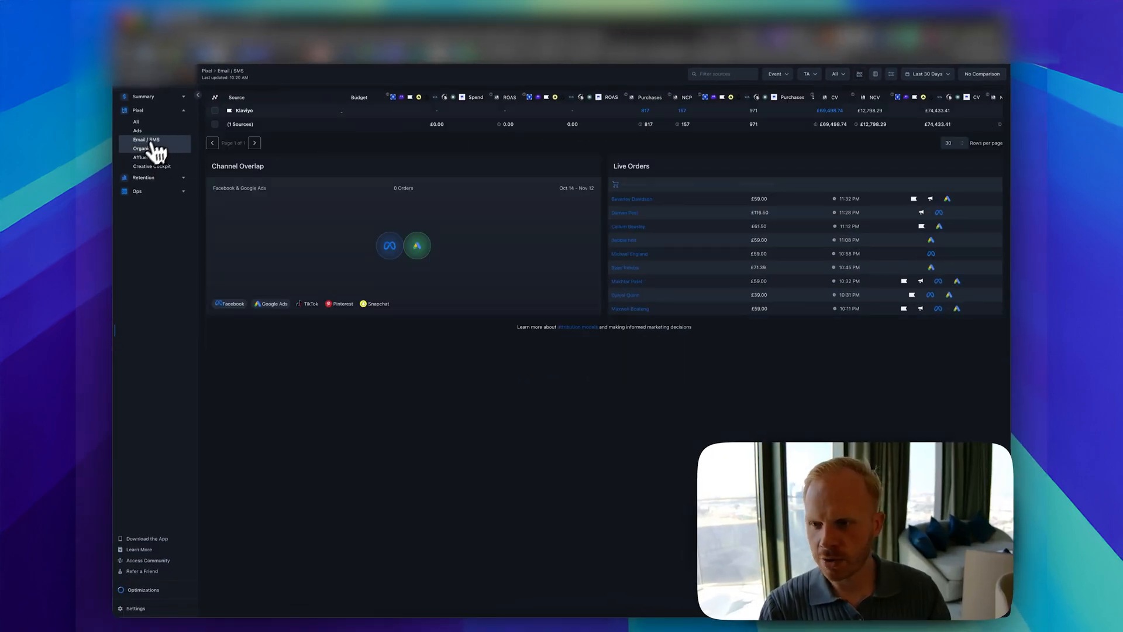
click(144, 148)
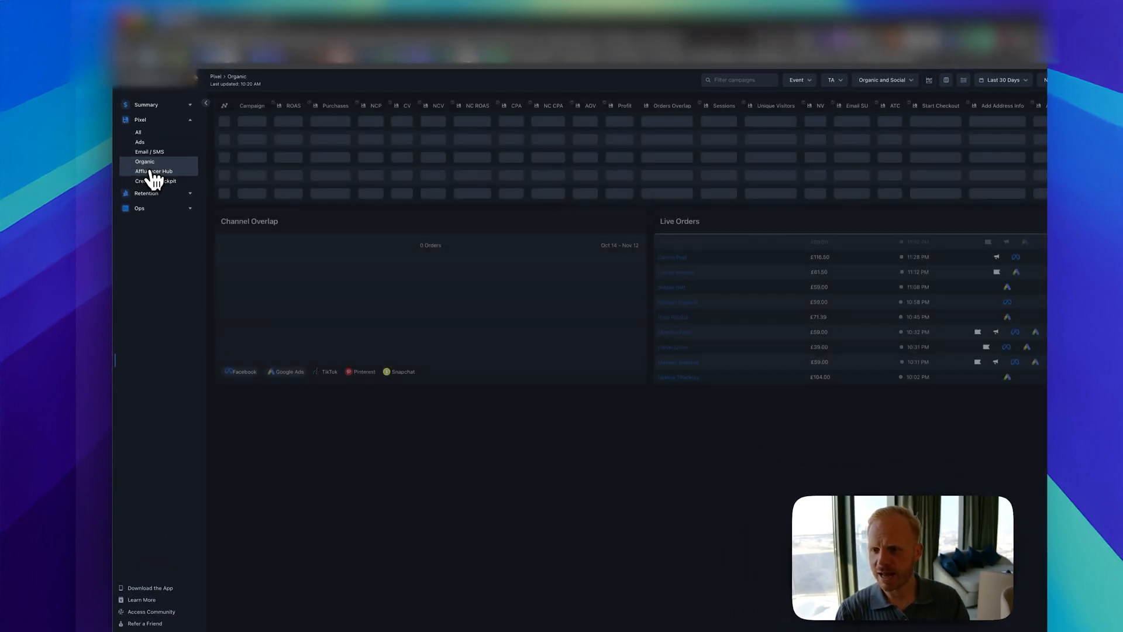
click(154, 172)
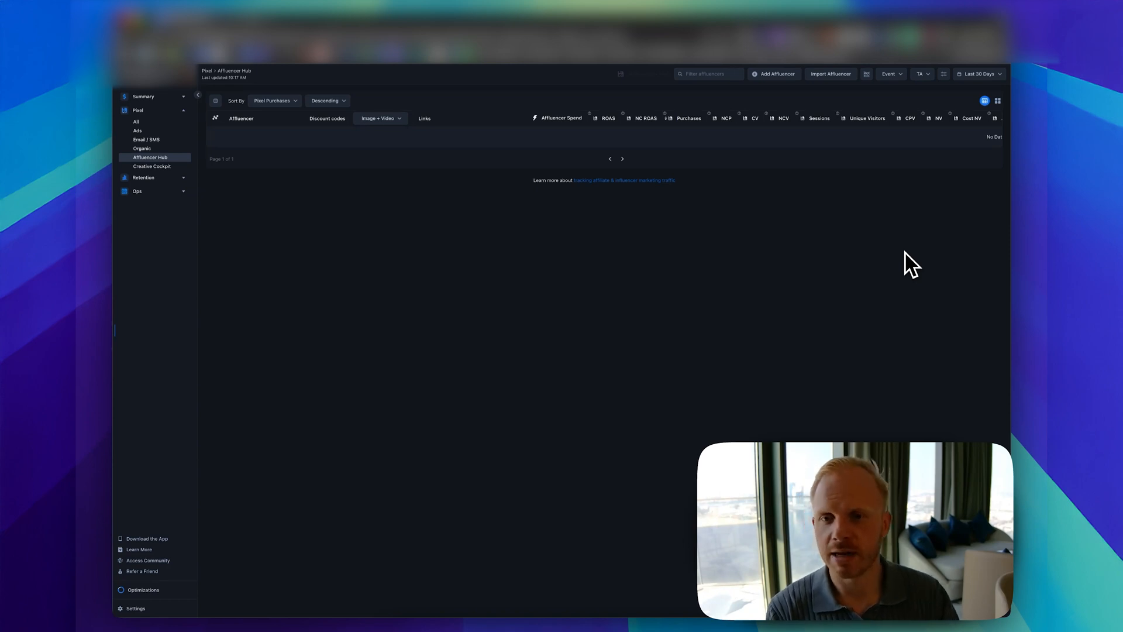
mouse_move(372, 163)
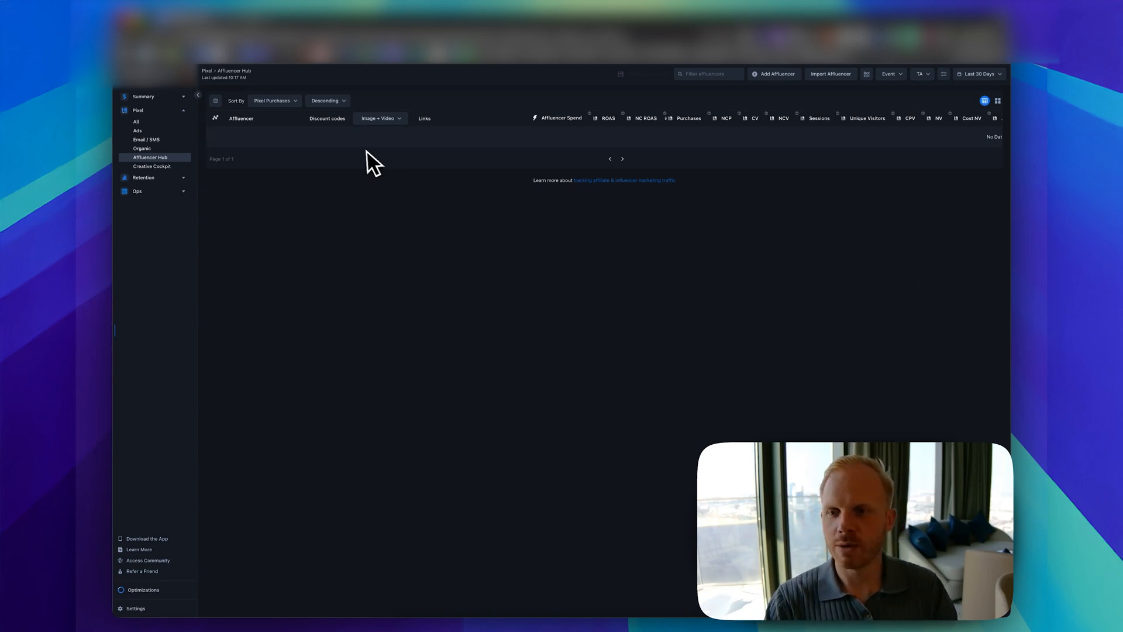
mouse_move(356, 113)
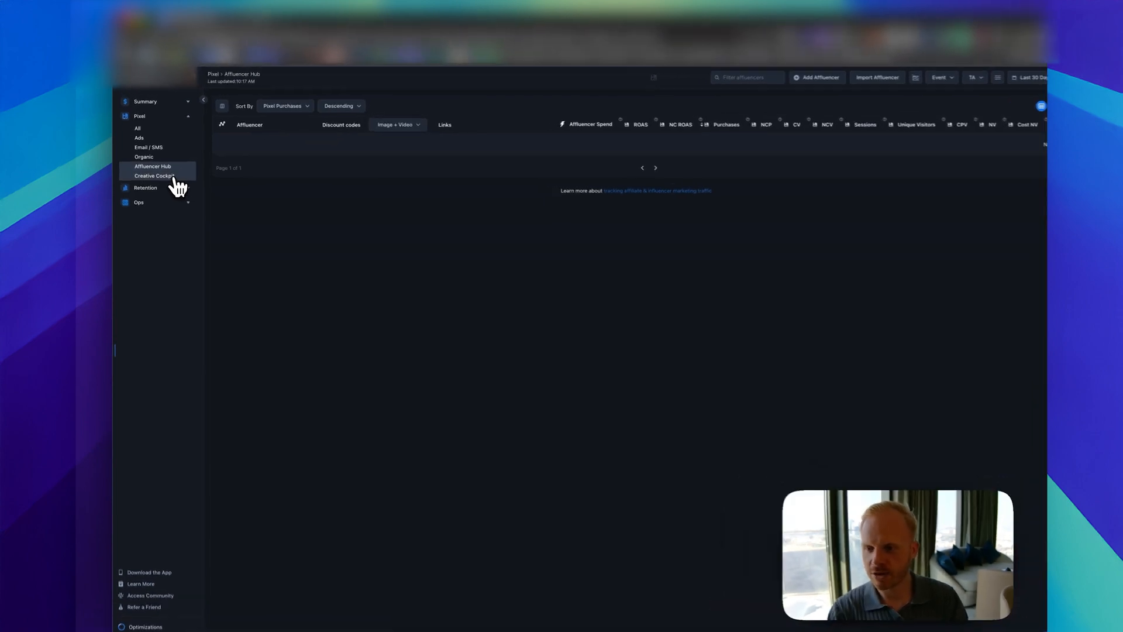
- Open Creative Cockpit from the Pixel sidebar to view the locked creative ID analysis
click(154, 175)
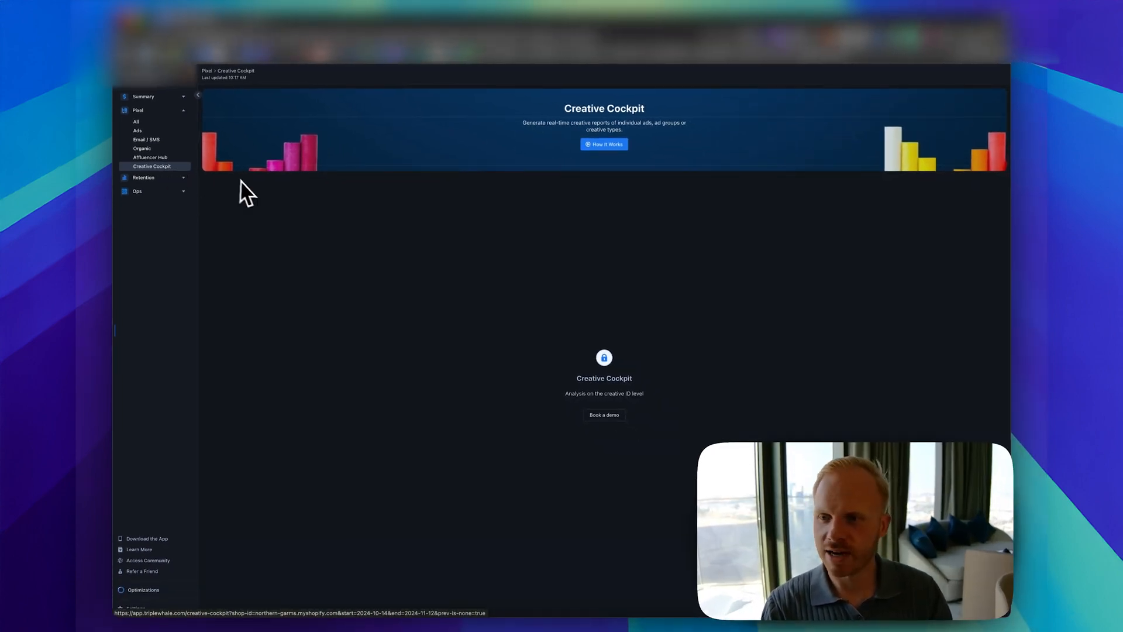
- Open the SCDP Post-Purchase Survey report and set the date range to Last 30 Days
click(146, 130)
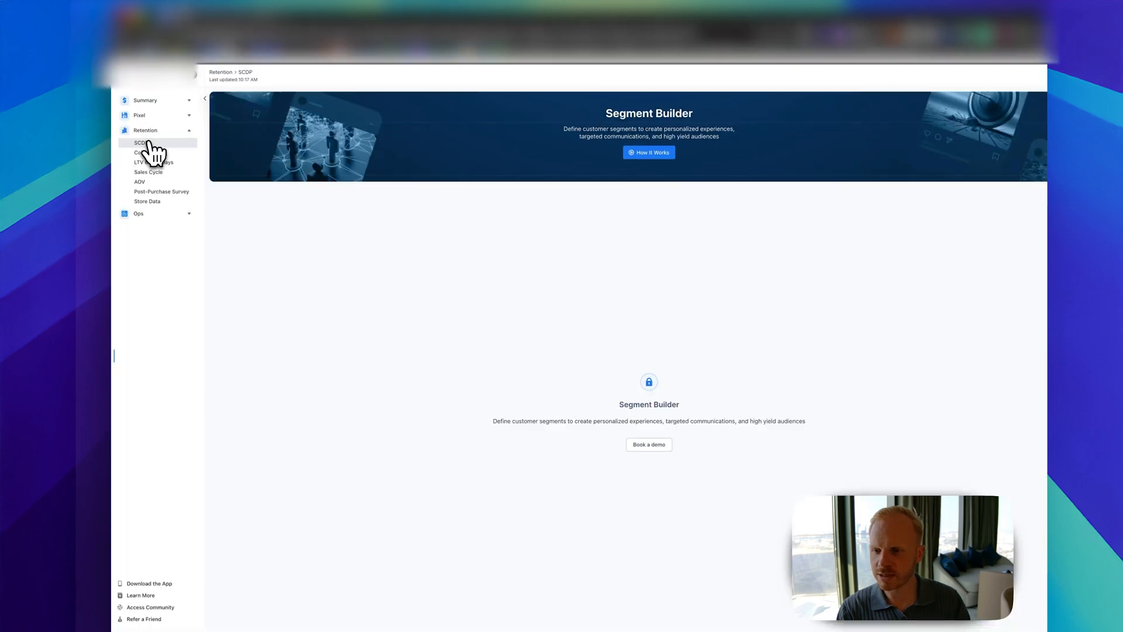
click(162, 191)
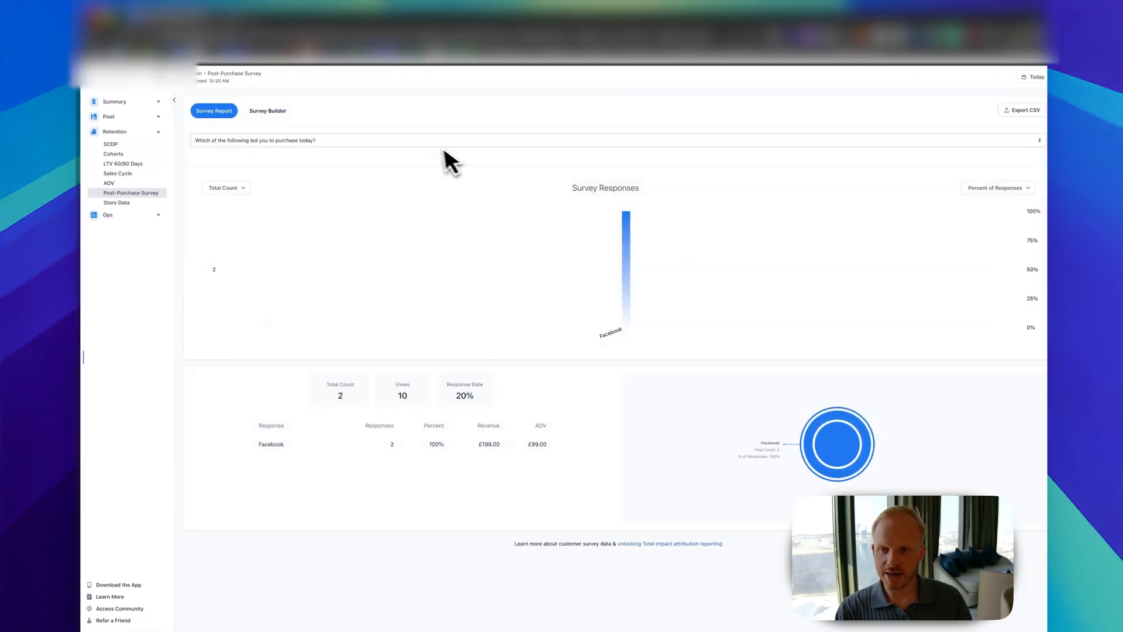
click(1031, 77)
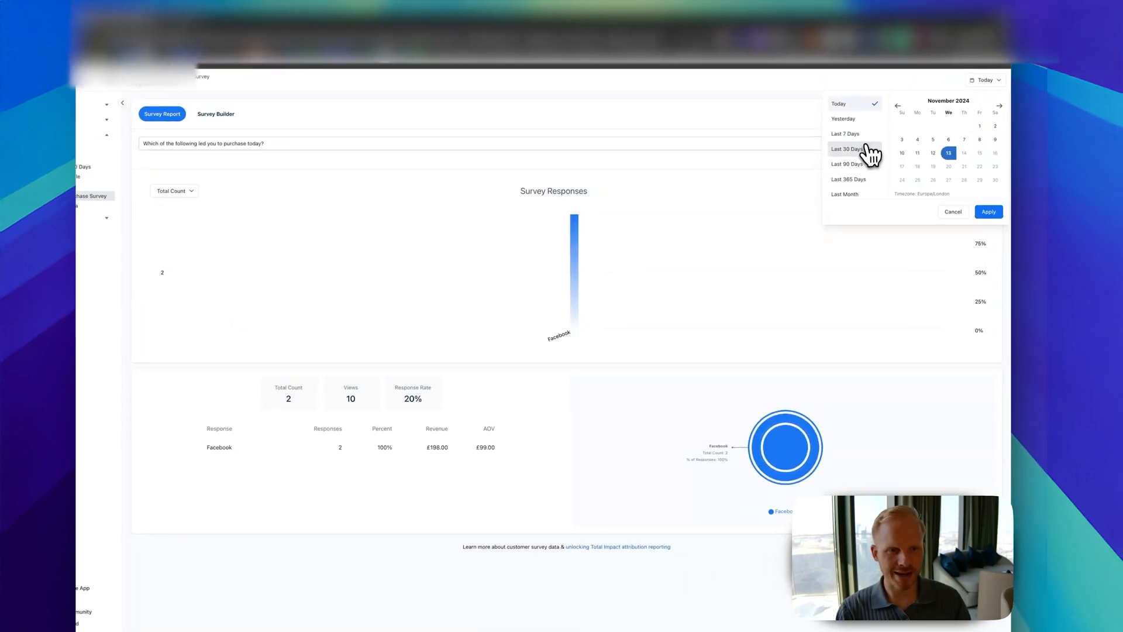
click(847, 148)
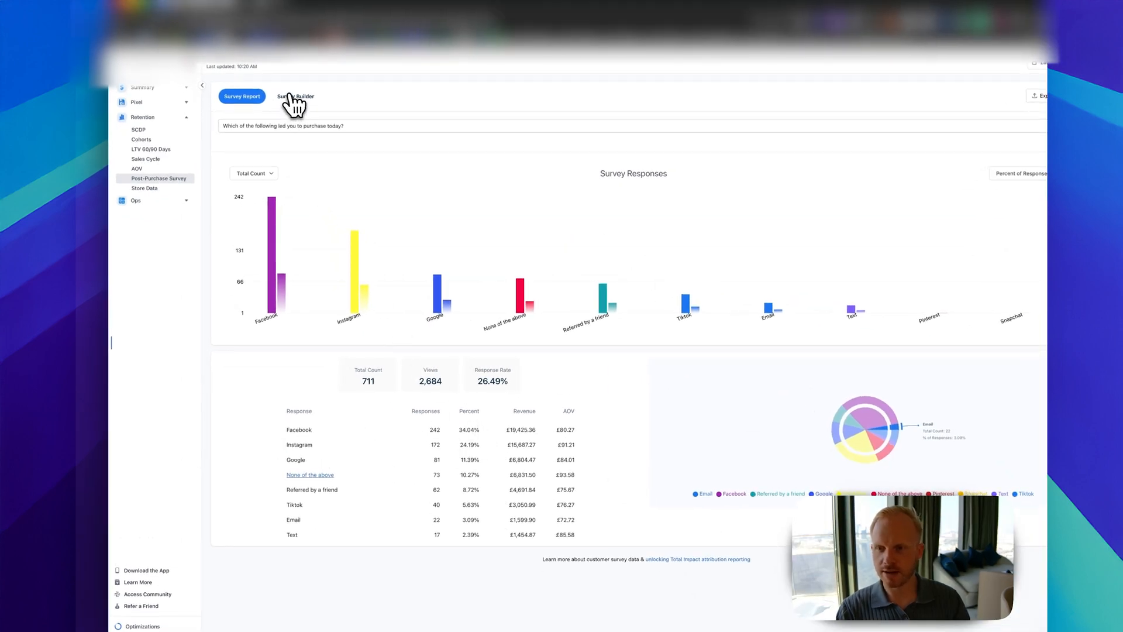
- Review the Survey Builder, then return to the Survey Report covering the last 30 days
click(294, 96)
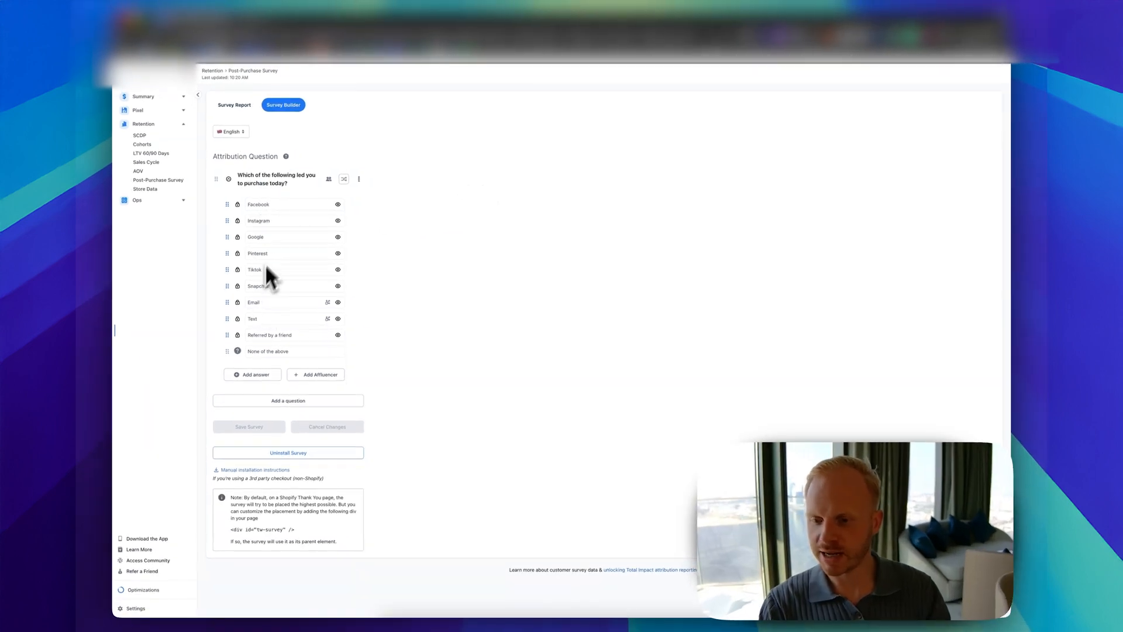
click(233, 105)
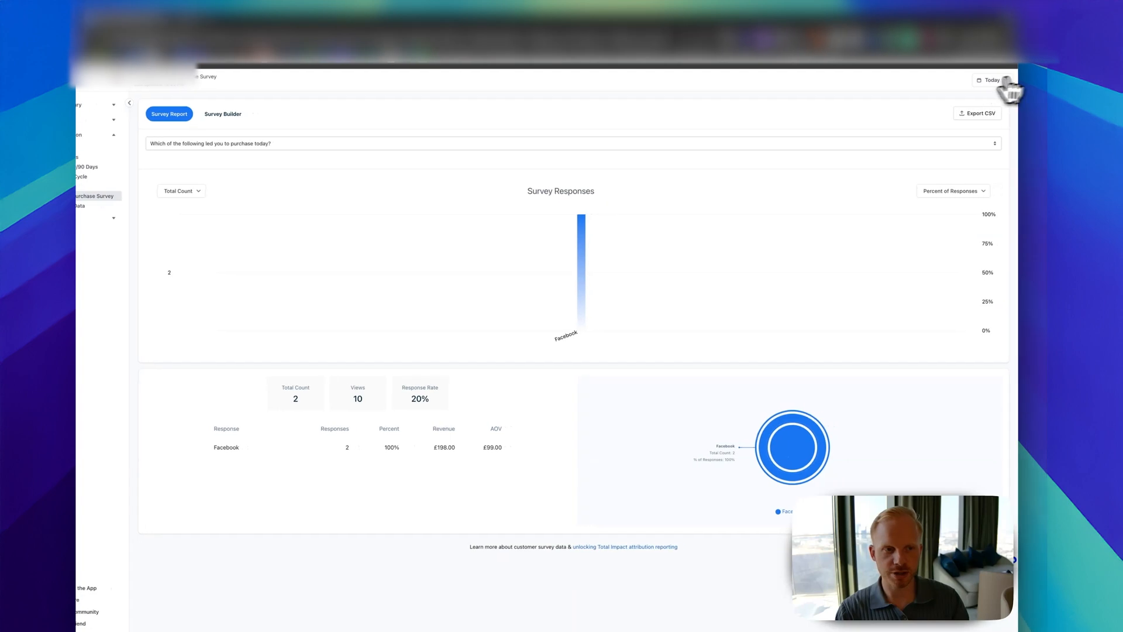
click(991, 80)
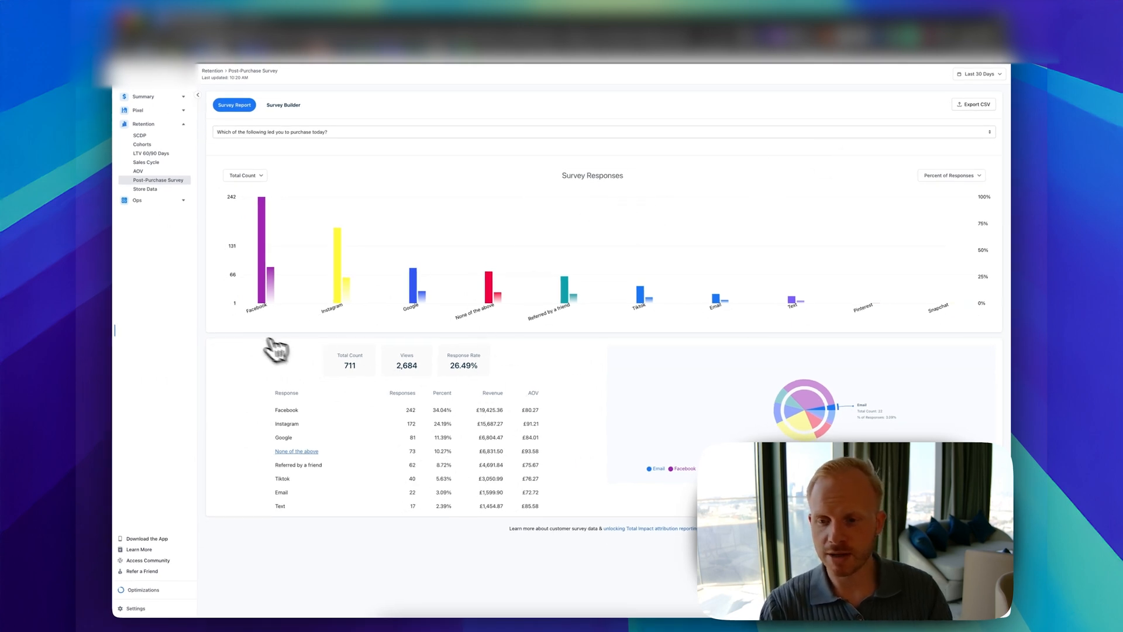
mouse_move(350, 304)
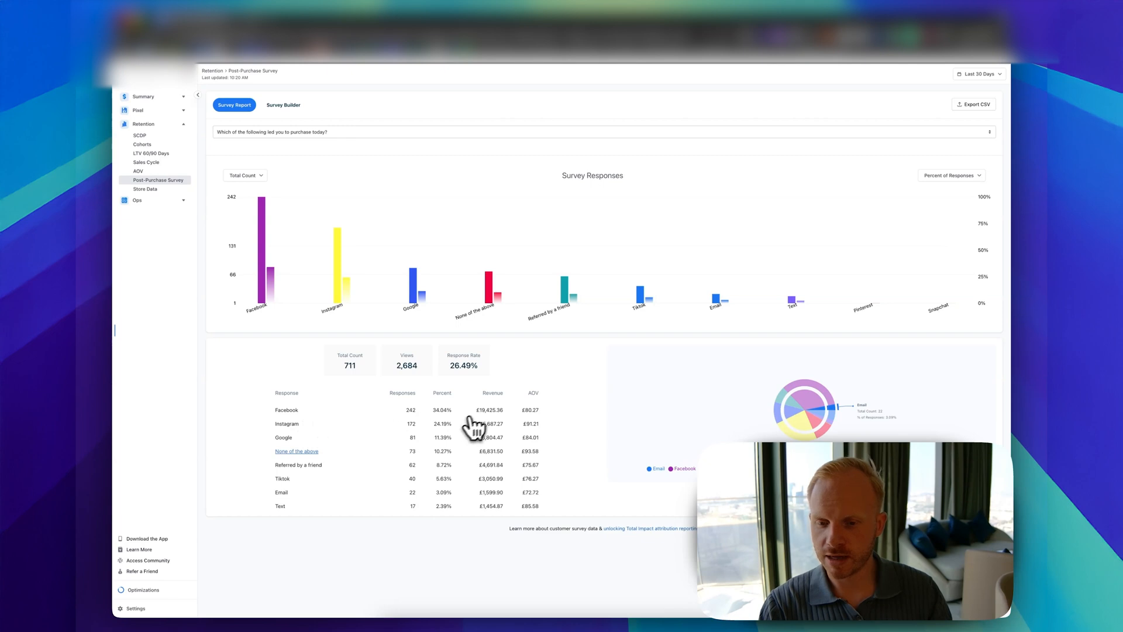
mouse_move(458, 429)
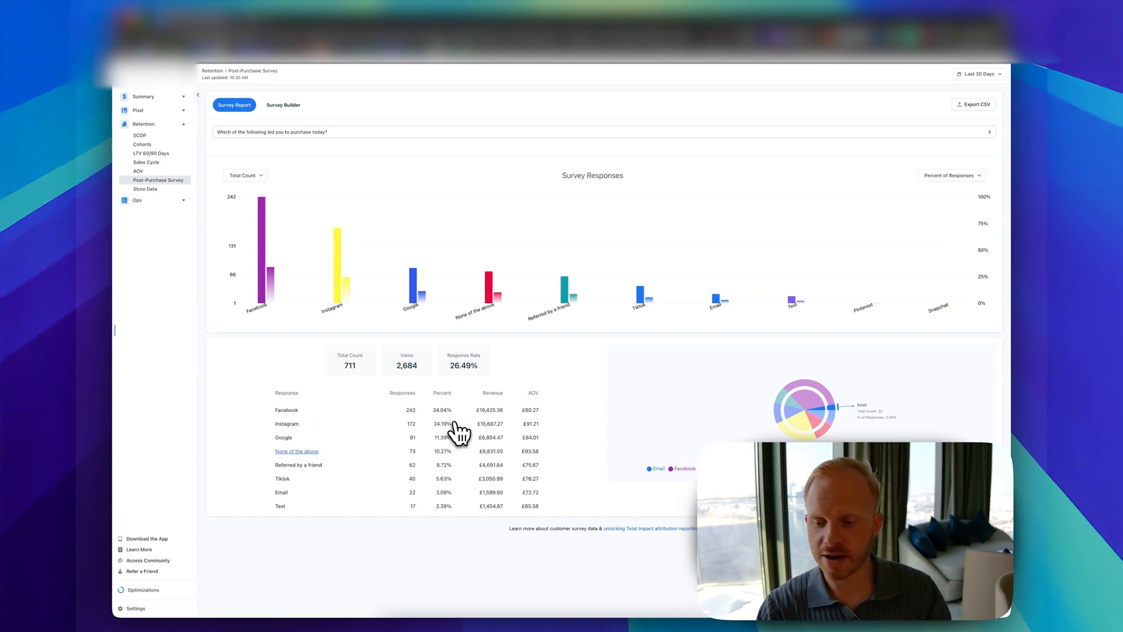
- Read customers' written 'None of the above' answers in the How your customers answered popup
click(296, 451)
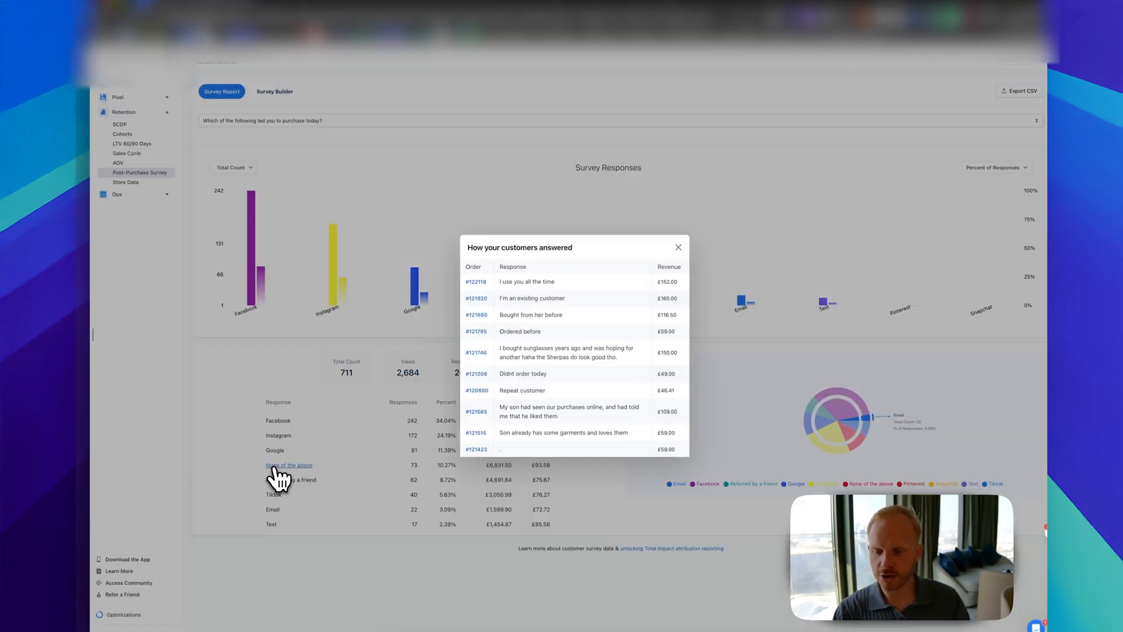
scroll(down, 3)
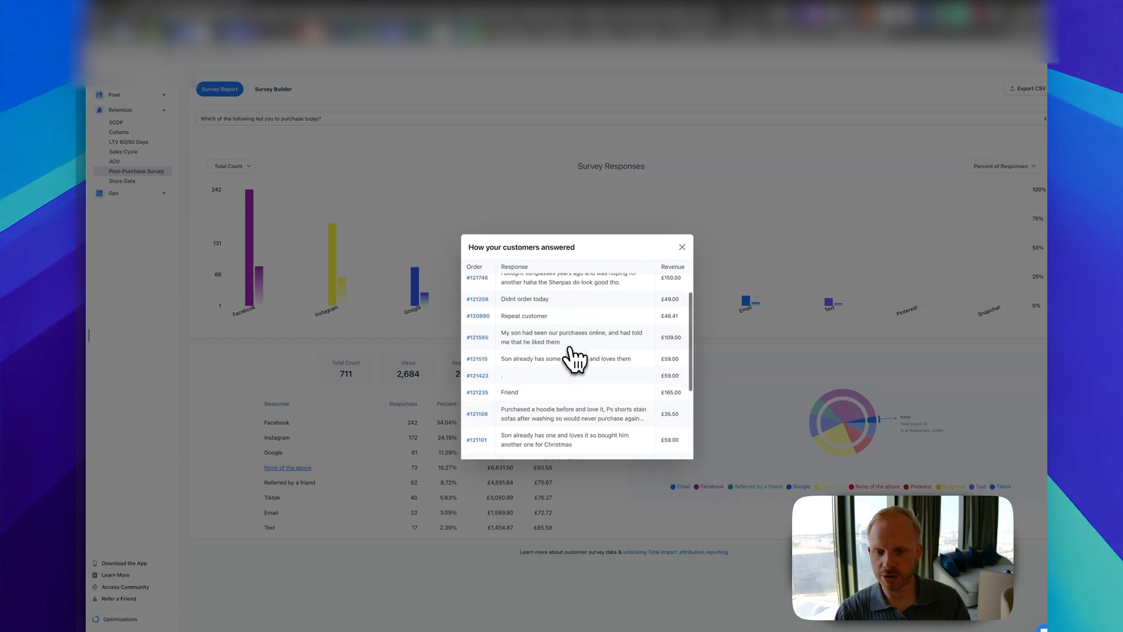
click(681, 246)
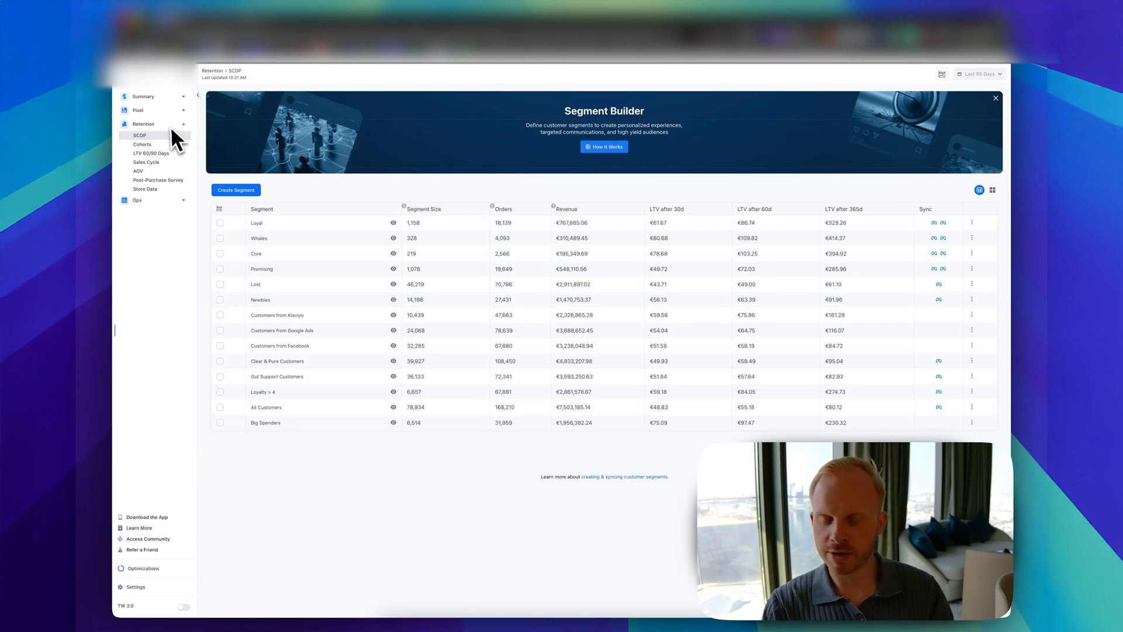
mouse_move(258, 244)
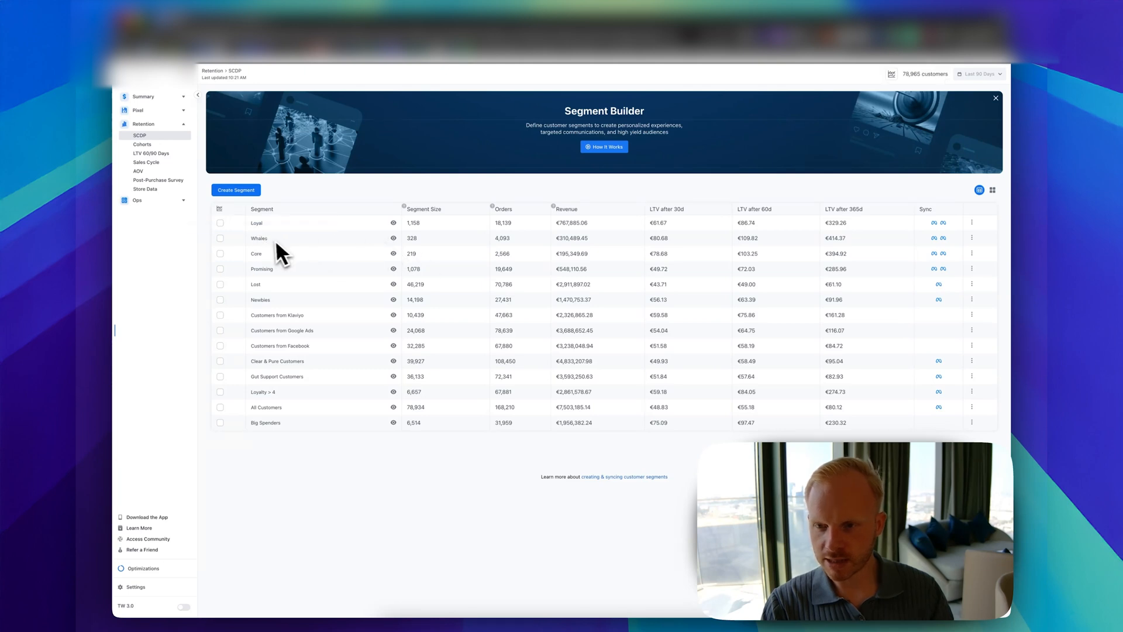
mouse_move(278, 247)
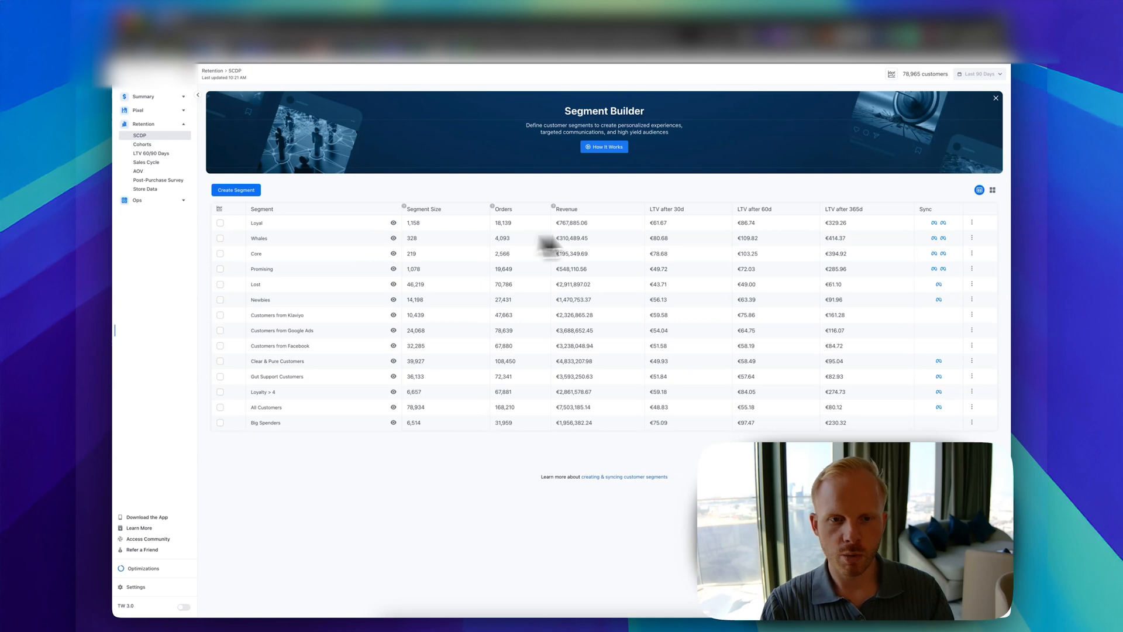
mouse_move(845, 239)
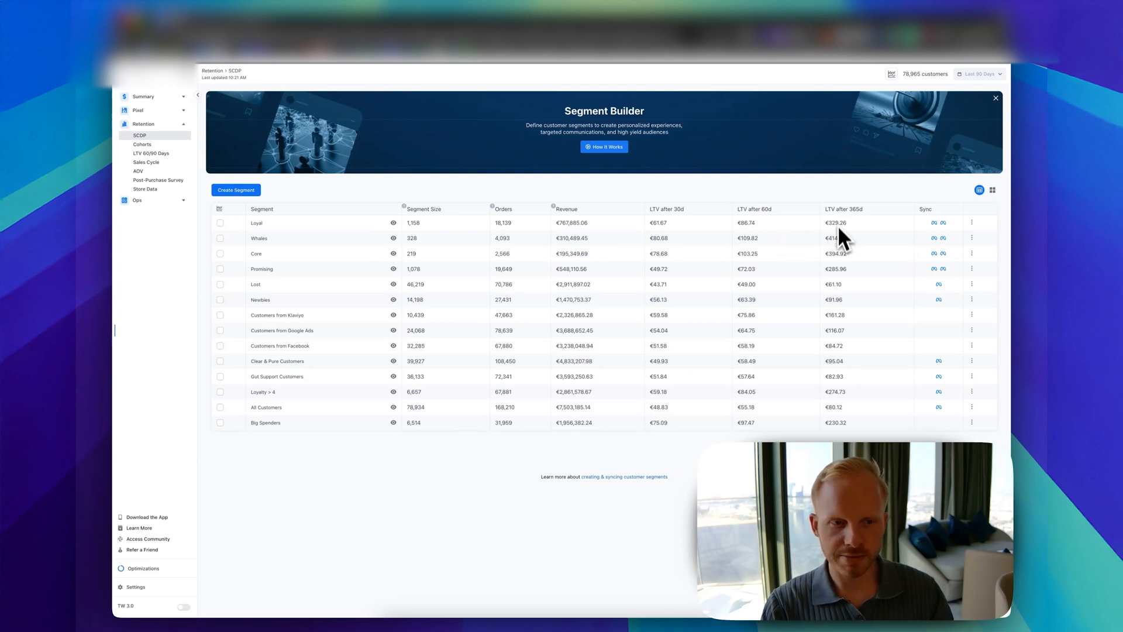
mouse_move(931, 239)
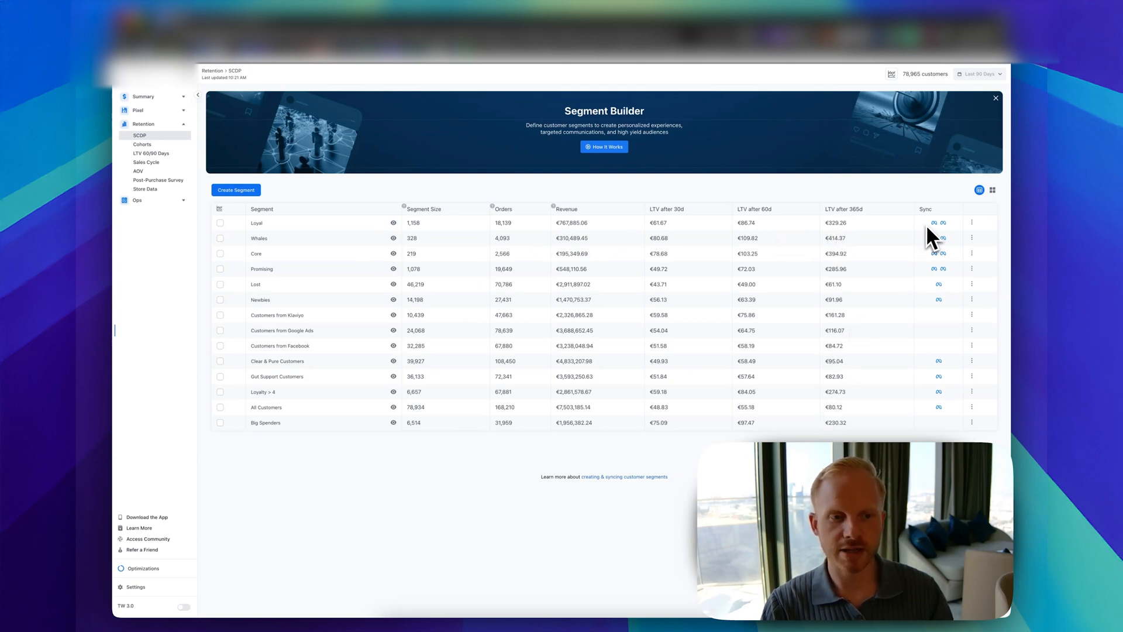
mouse_move(705, 219)
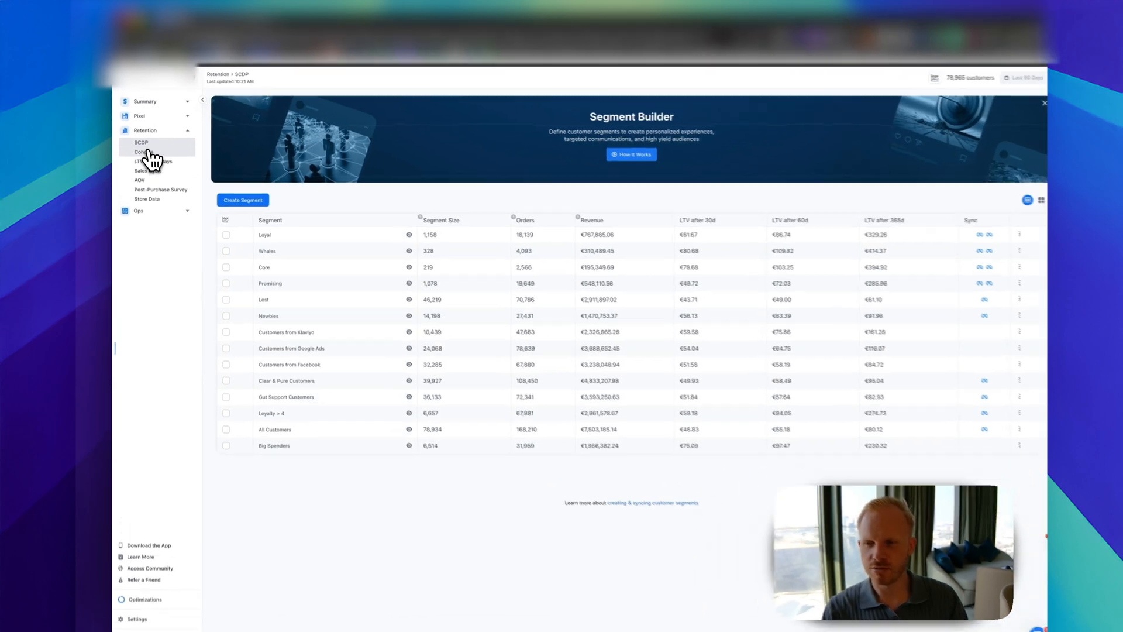
- Open Retention > Cohorts to see cumulative LTV for November 2023–November 2024 cohorts
click(141, 144)
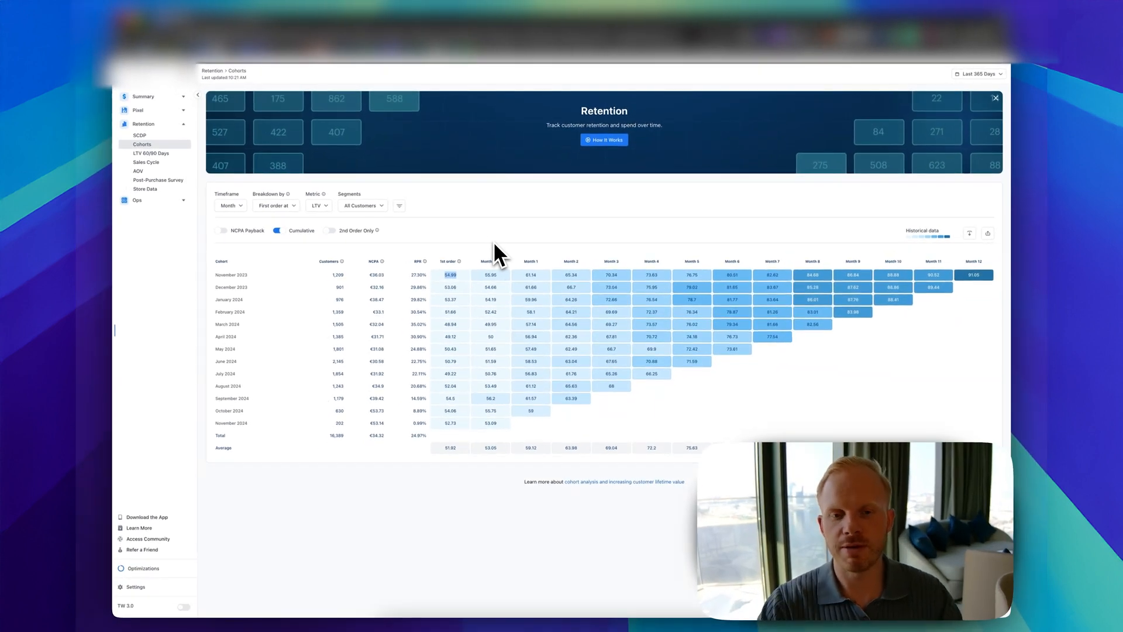
mouse_move(533, 246)
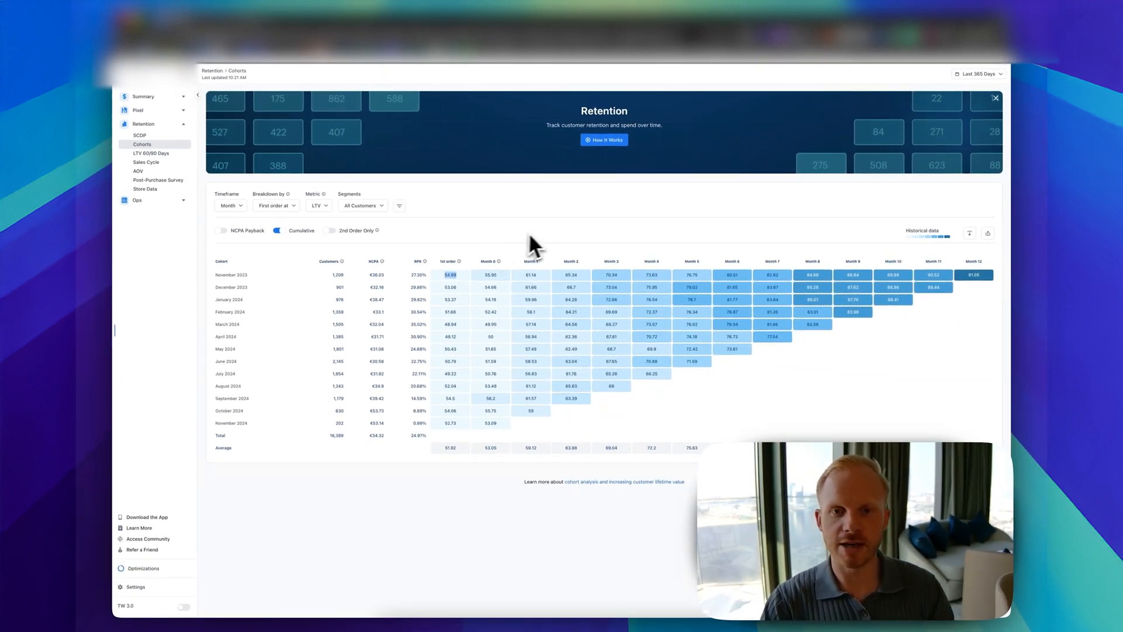
mouse_move(497, 247)
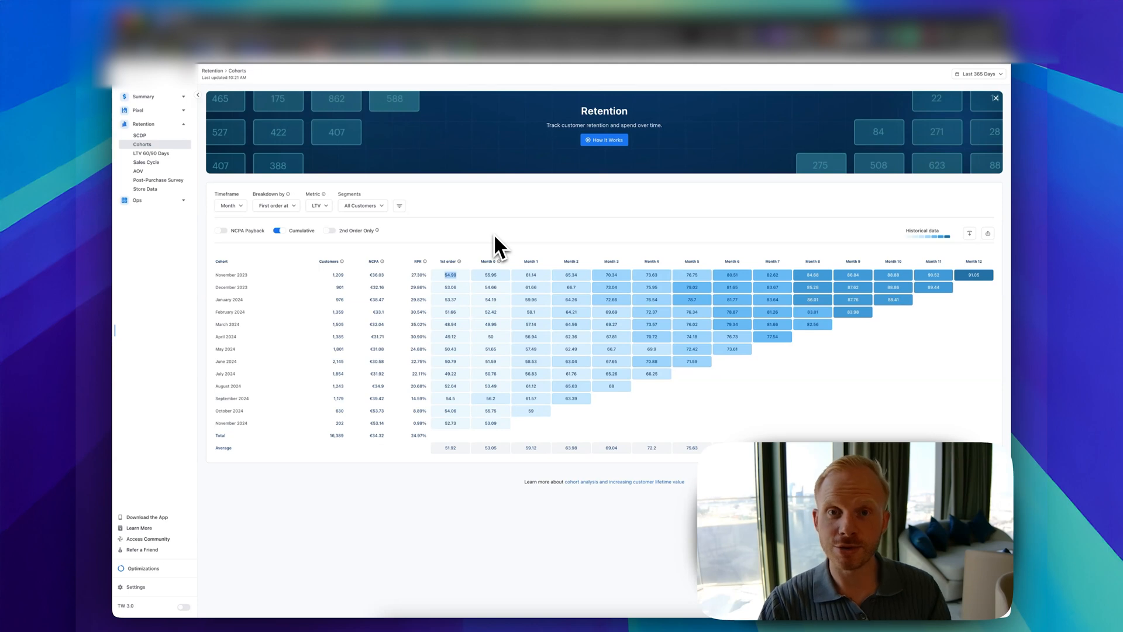
mouse_move(150, 162)
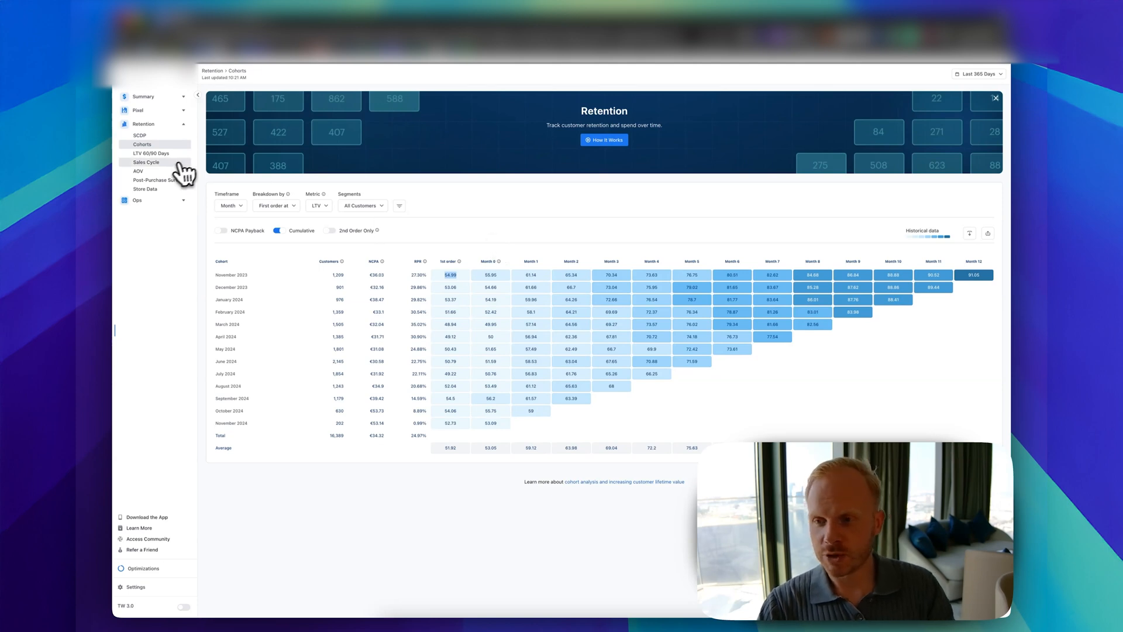
- Open Retention > LTV 60/90 Days showing €50.55 AOV, €62.26 and €69.77 LTV
click(150, 153)
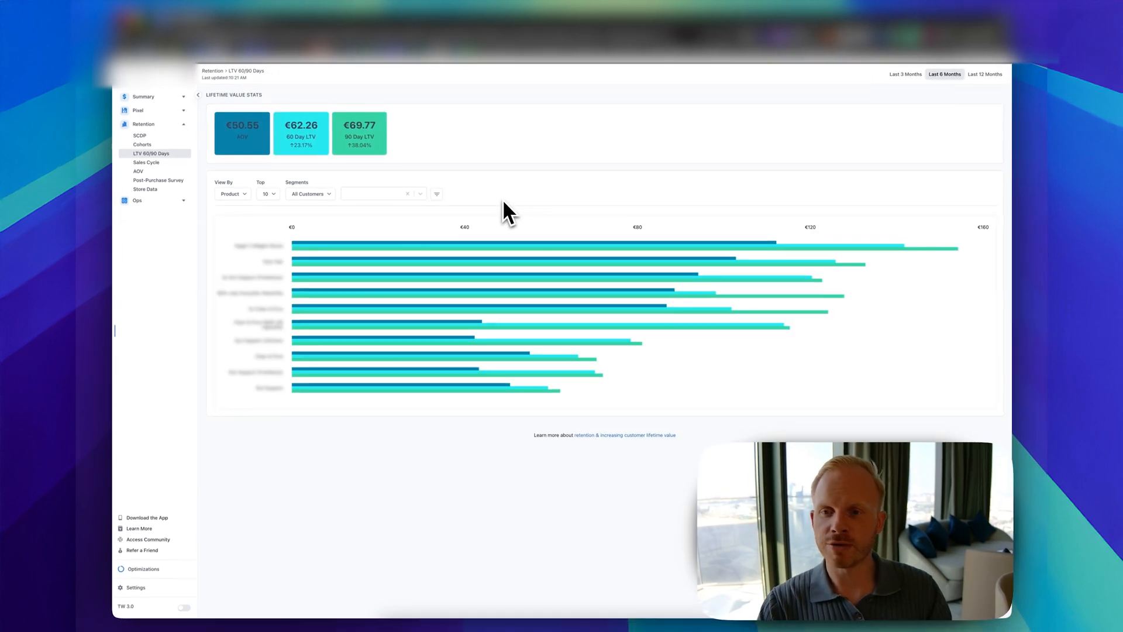
mouse_move(256, 138)
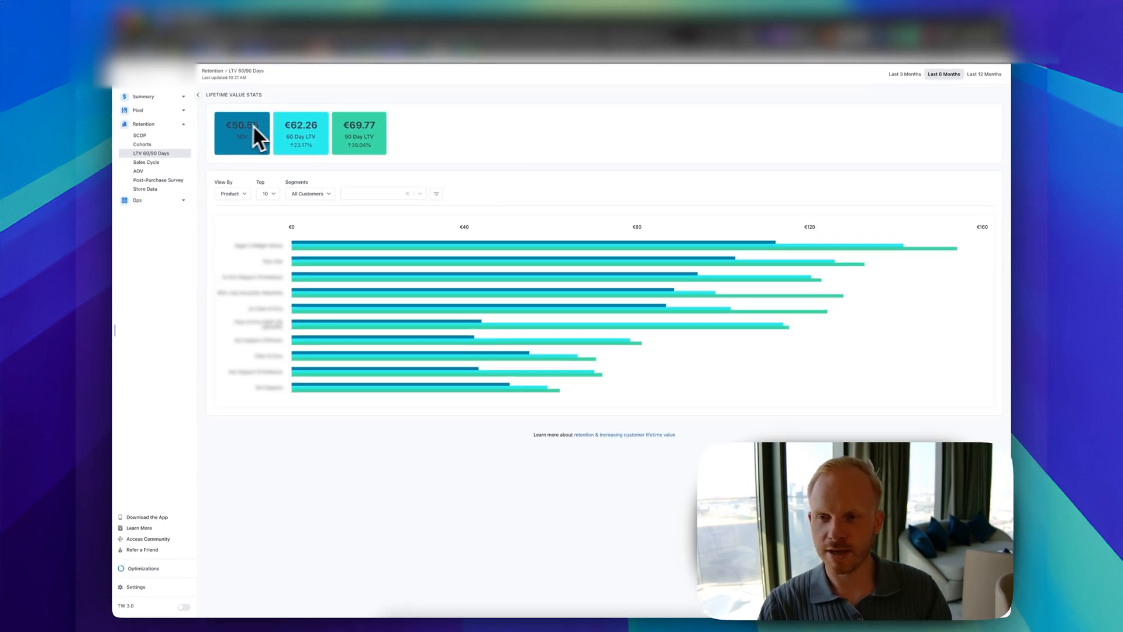
mouse_move(378, 134)
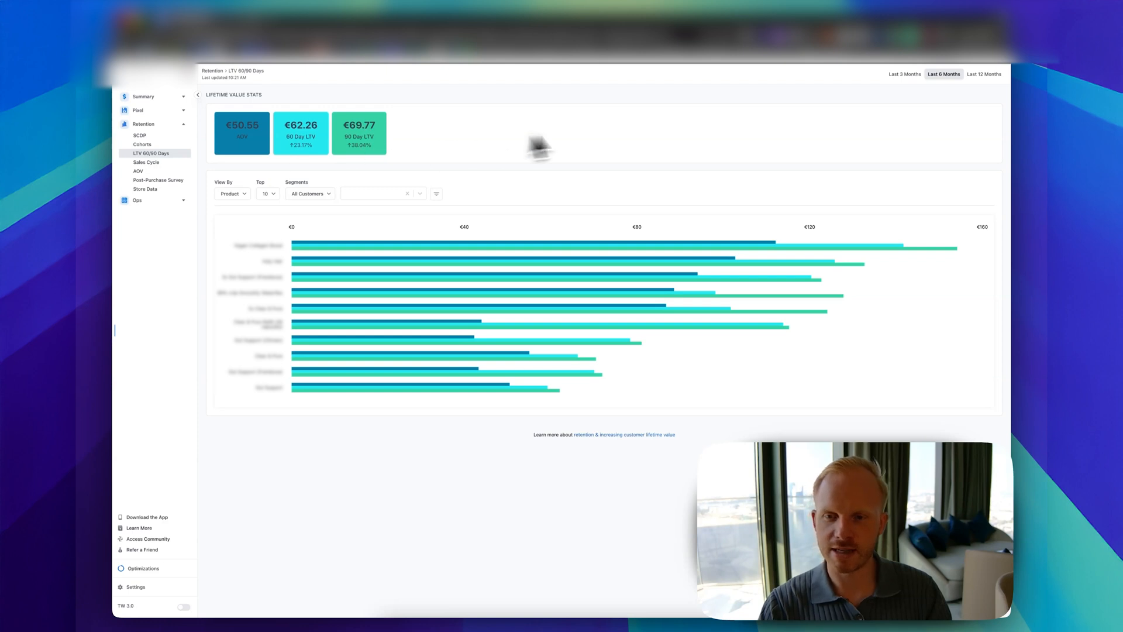
mouse_move(312, 249)
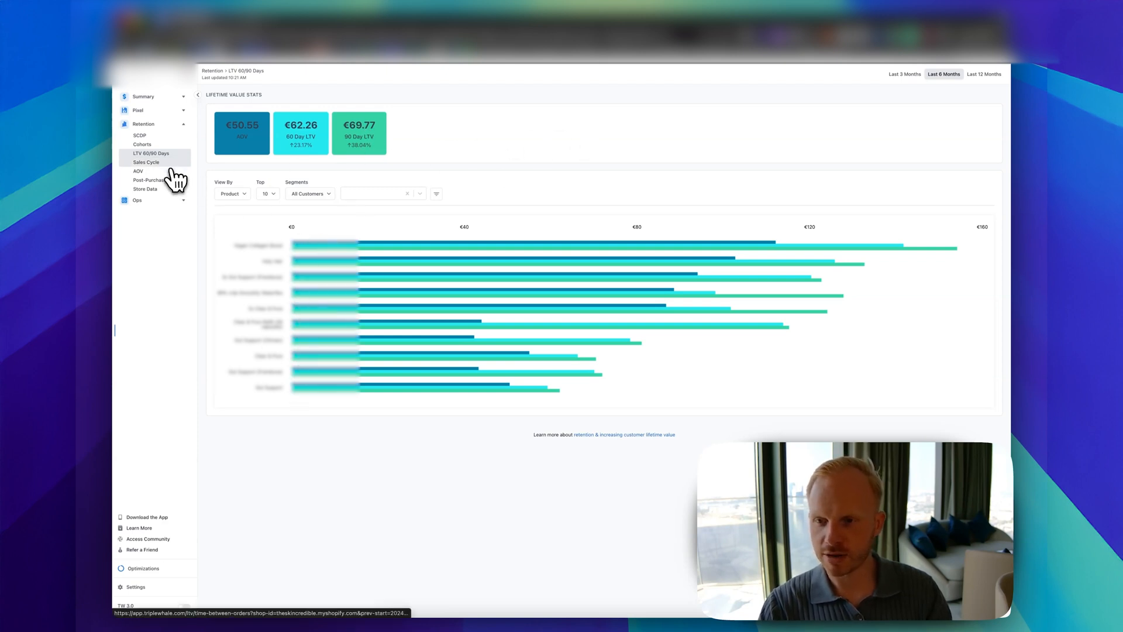
- View the Sales Cycle report, then the AOV report with €50.55 mean and €39.98 median
click(145, 161)
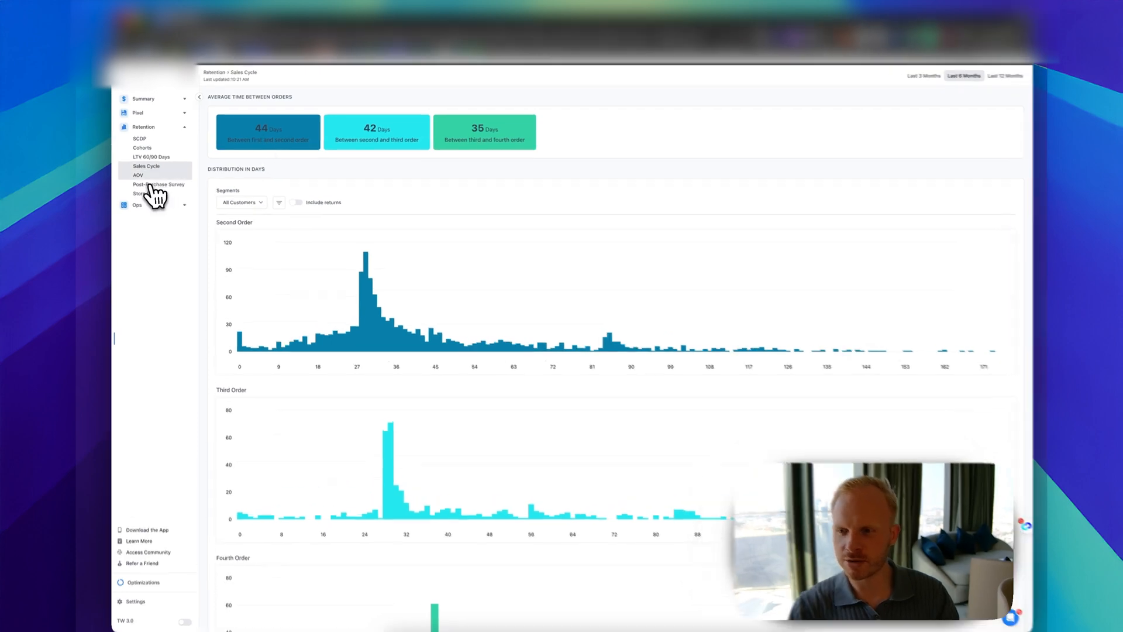
click(137, 175)
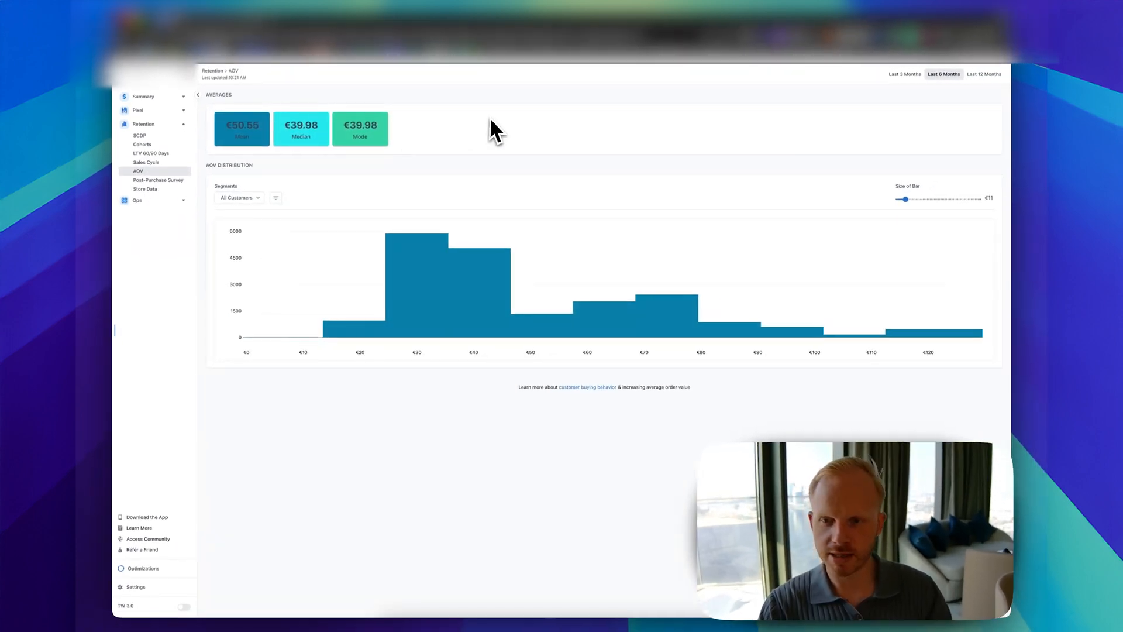
mouse_move(427, 267)
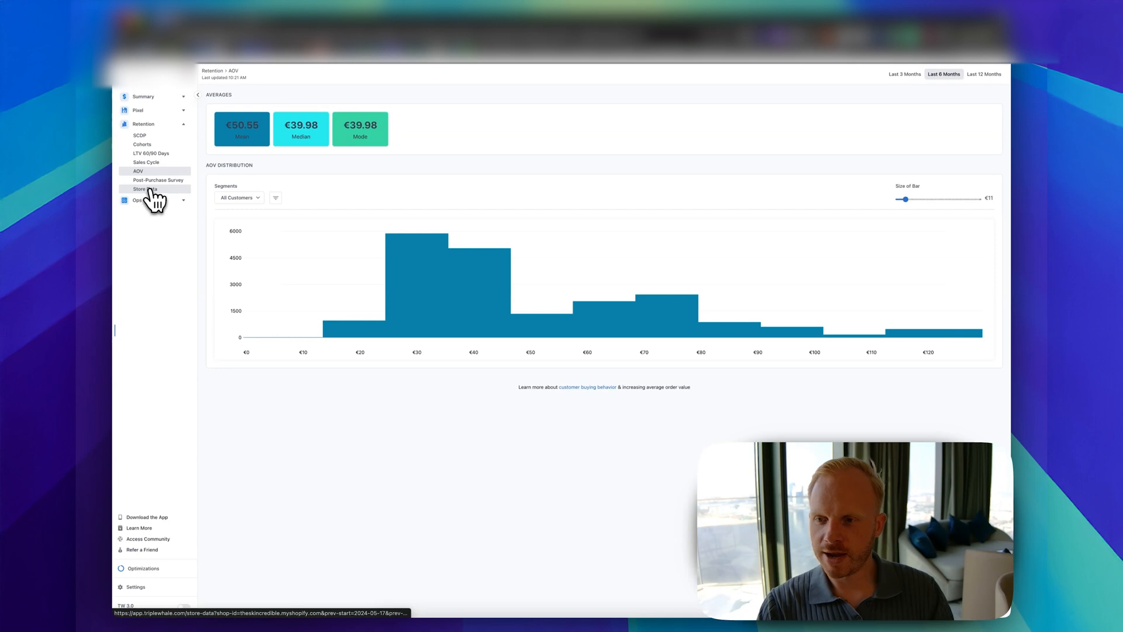
- Check Store Data survey responses, then open Ops > Product Analytics
click(159, 179)
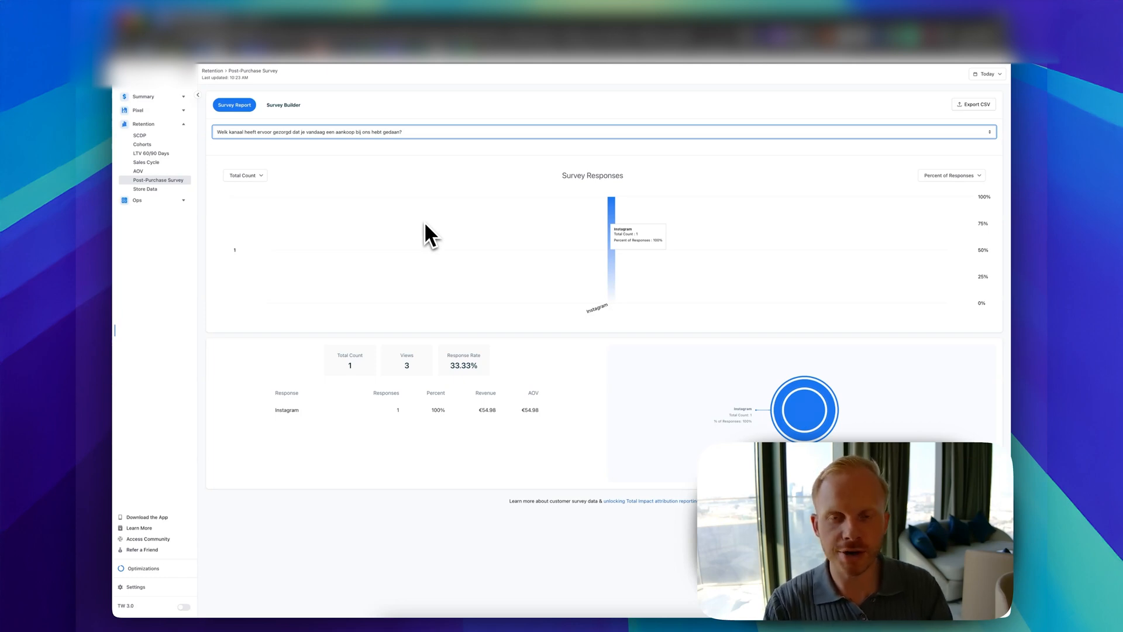
click(156, 159)
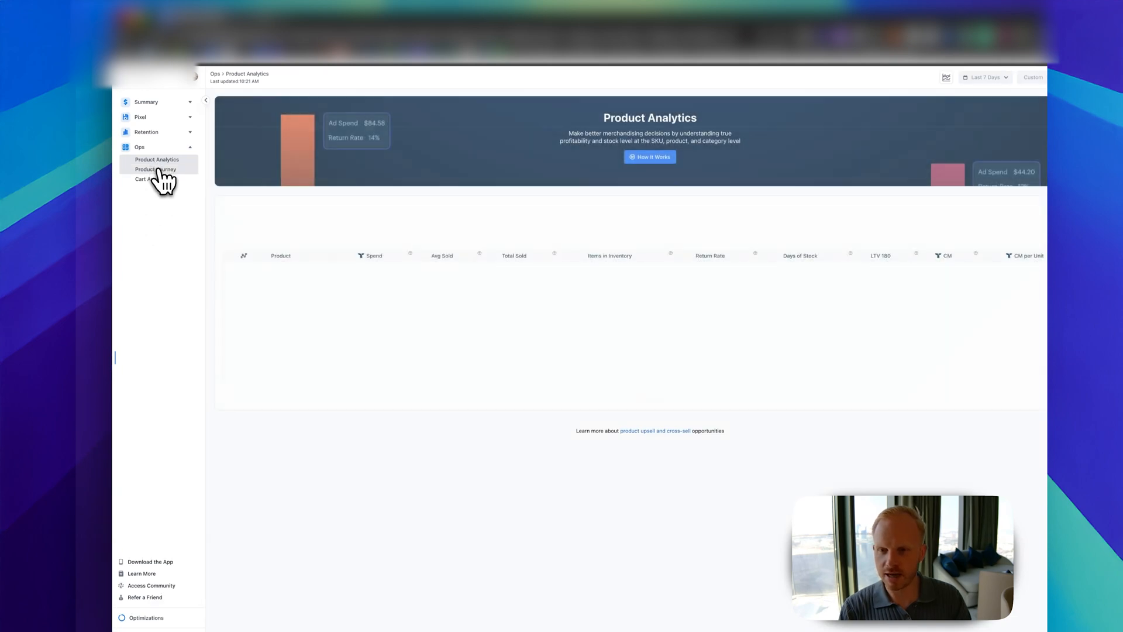
- Open Ops > Product Journey to see the repeat-order product flow
click(155, 169)
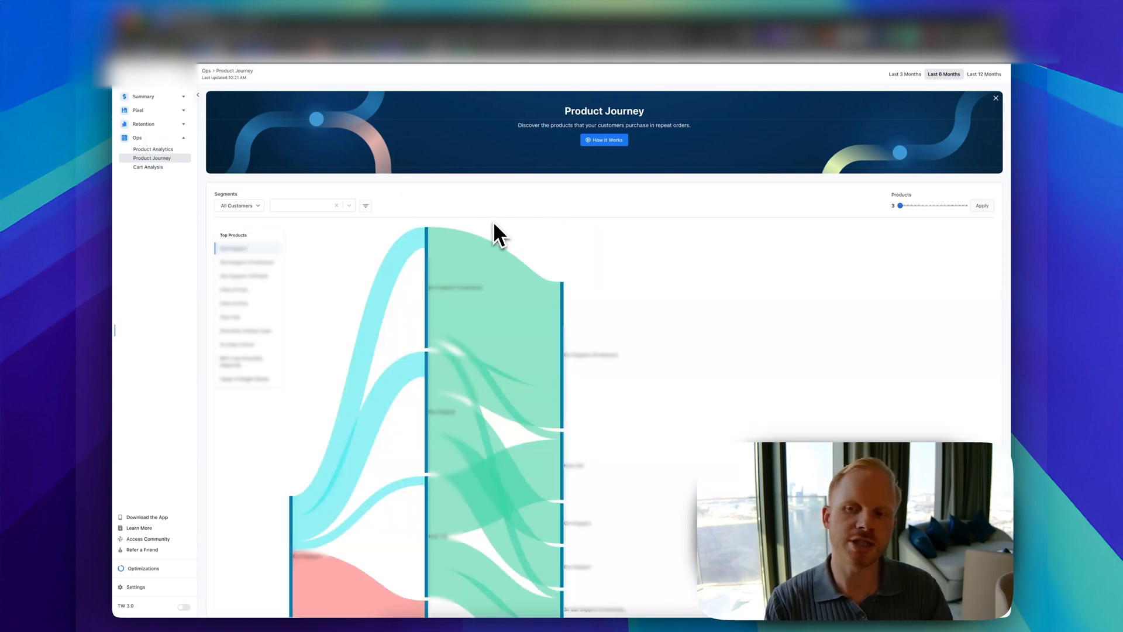
- Open Ops > Cart Analysis listing top products bought together with orders, sales and AOV
click(147, 167)
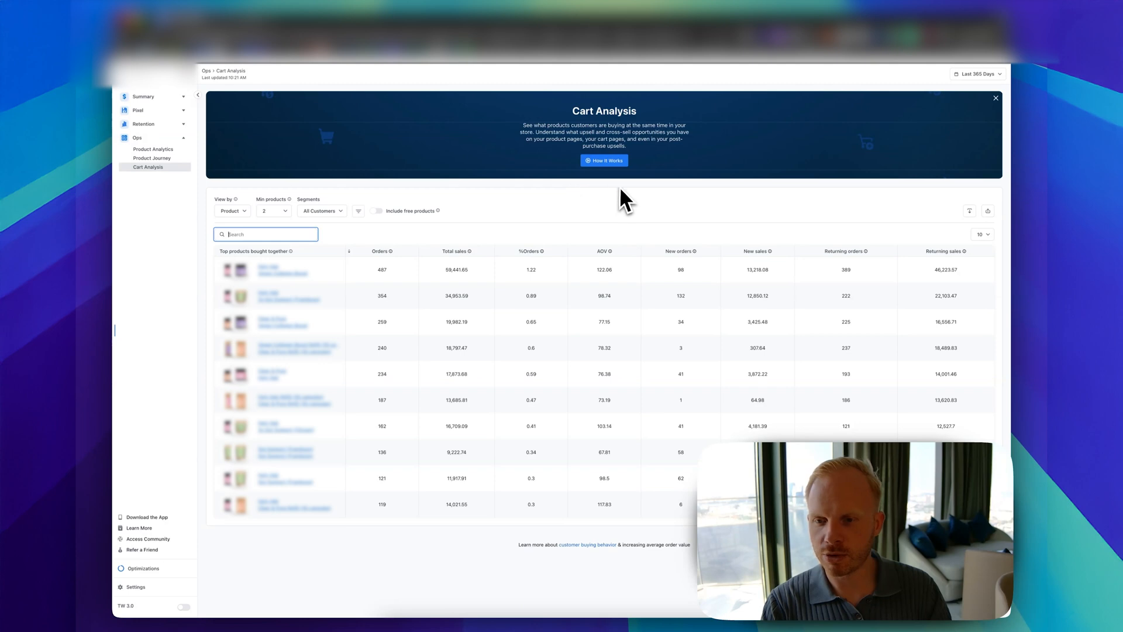
mouse_move(568, 207)
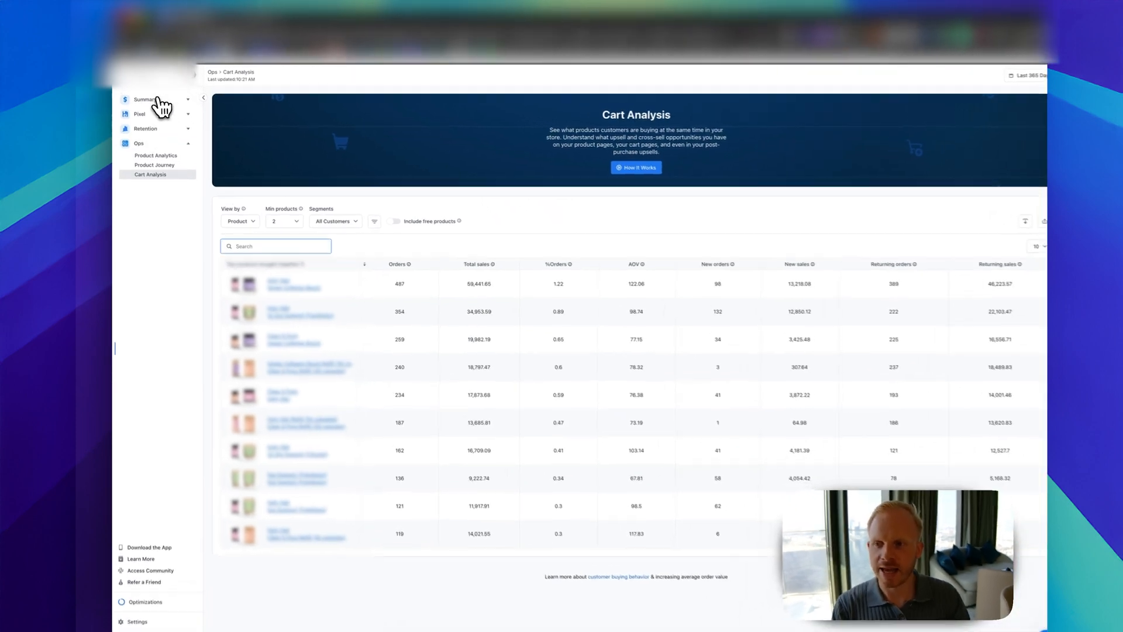
- Glance at Pixel > Ads, then return to Summary > Home showing €1,255,888 net profit
click(146, 99)
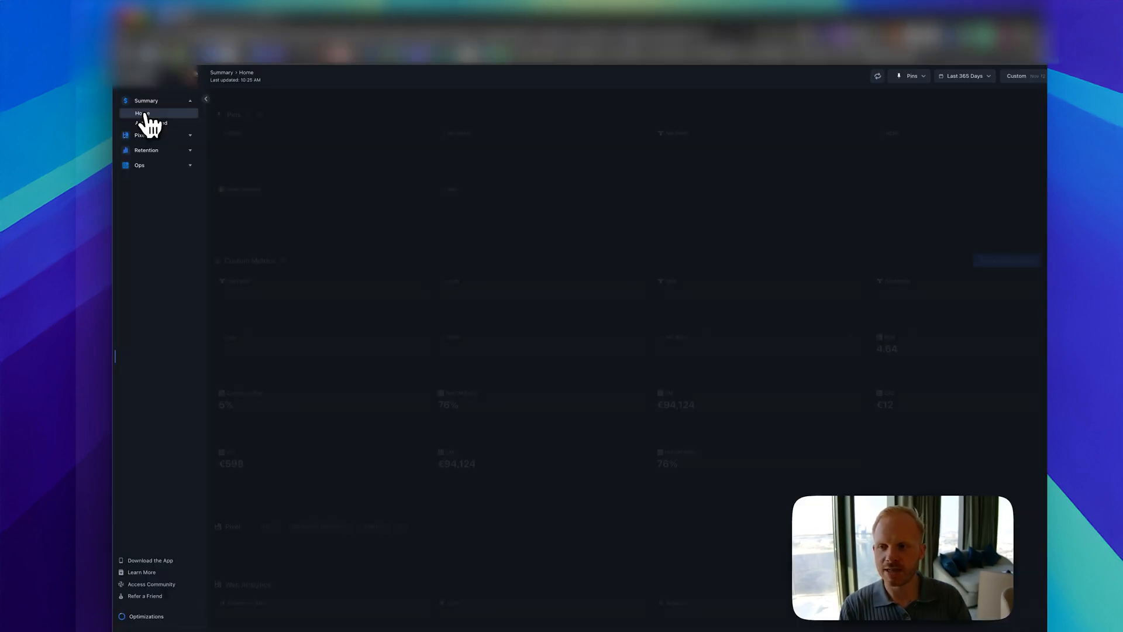
click(139, 136)
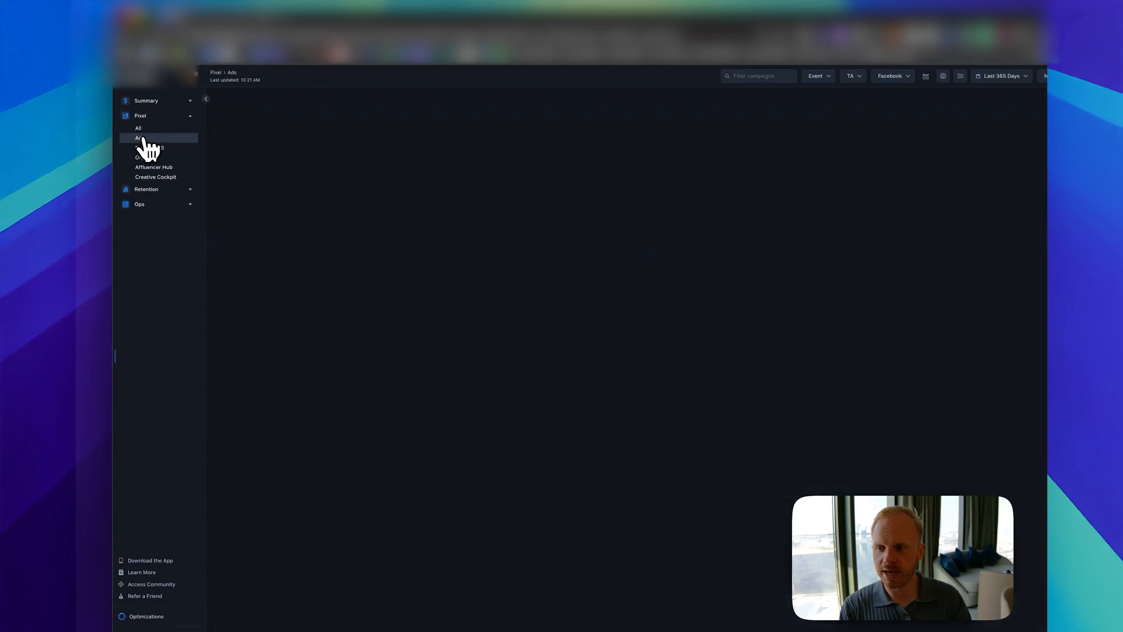
click(140, 138)
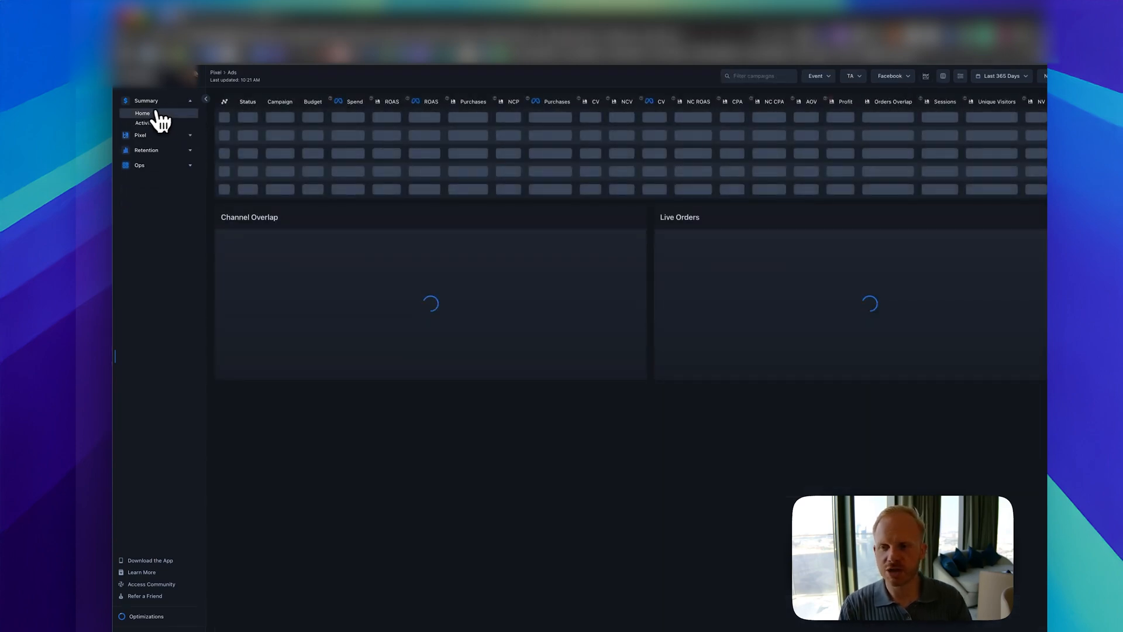
click(143, 113)
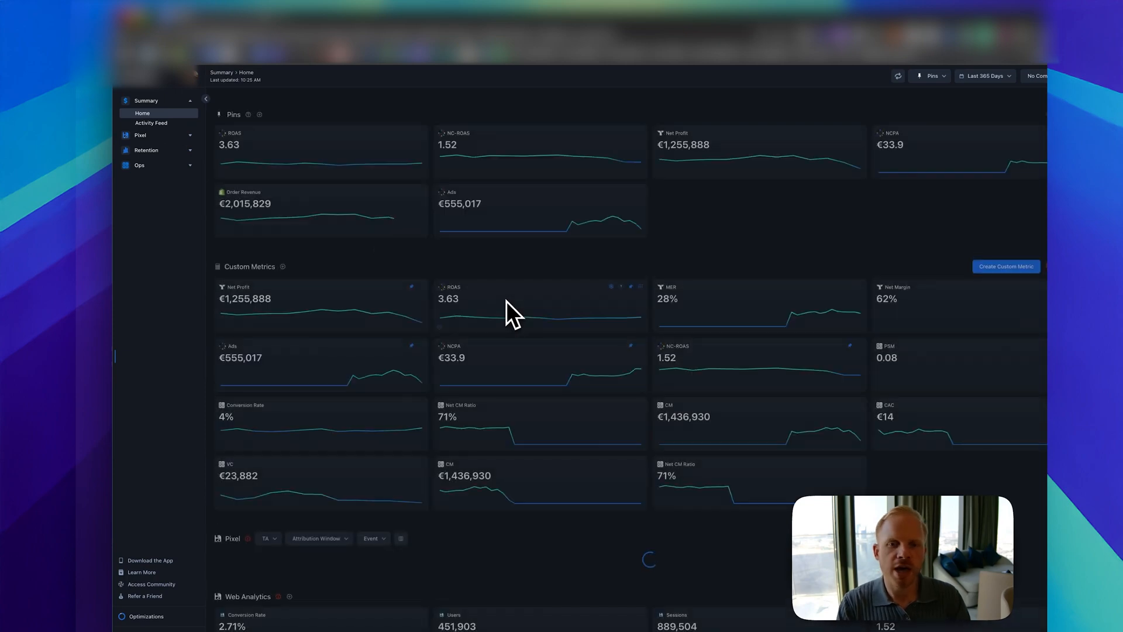